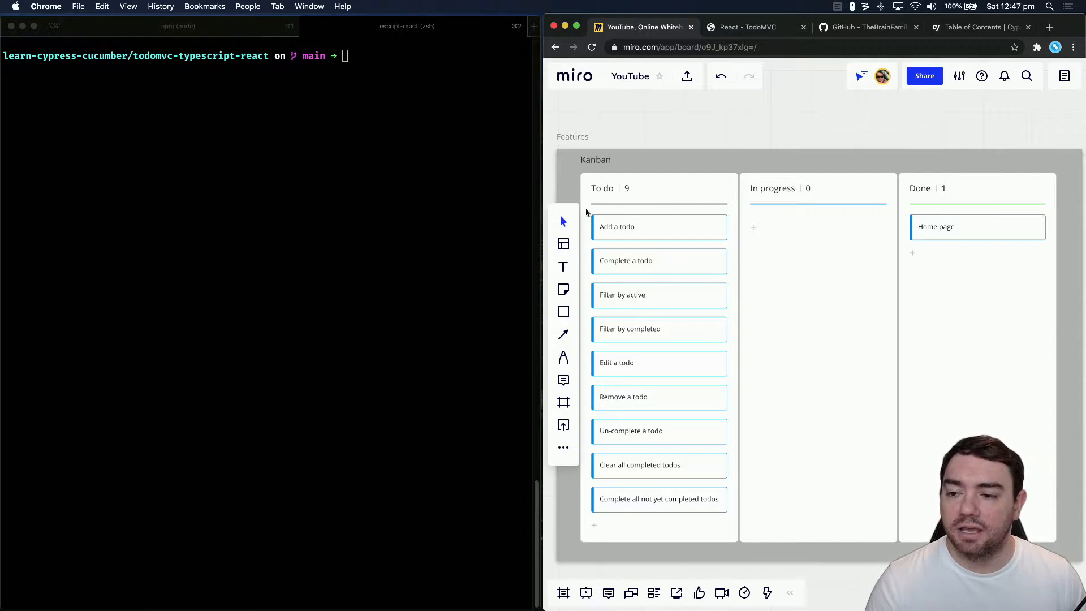
mouse_move(807, 257)
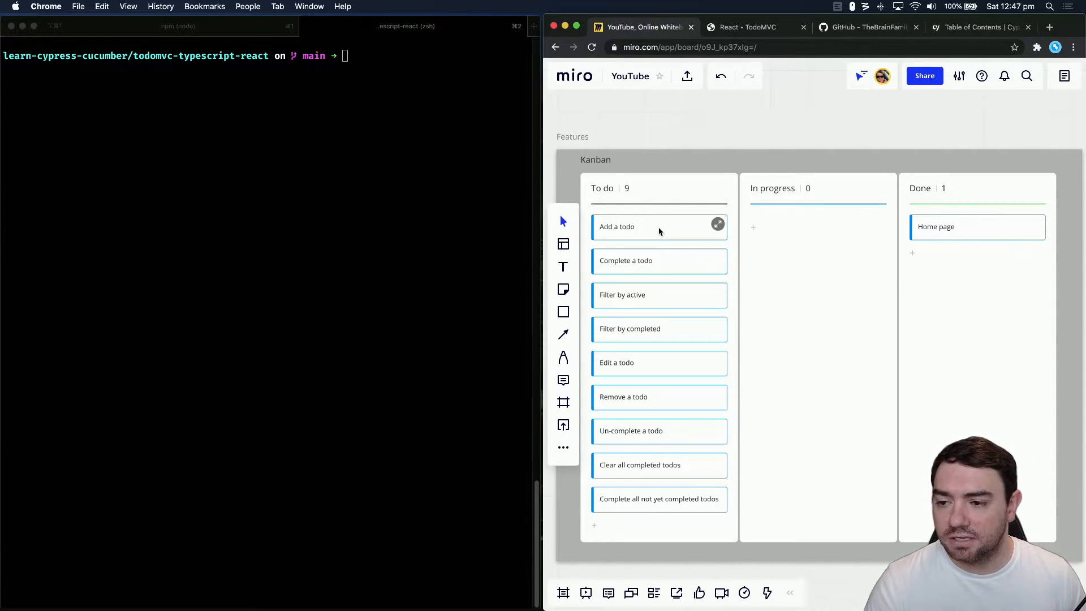
mouse_move(620, 231)
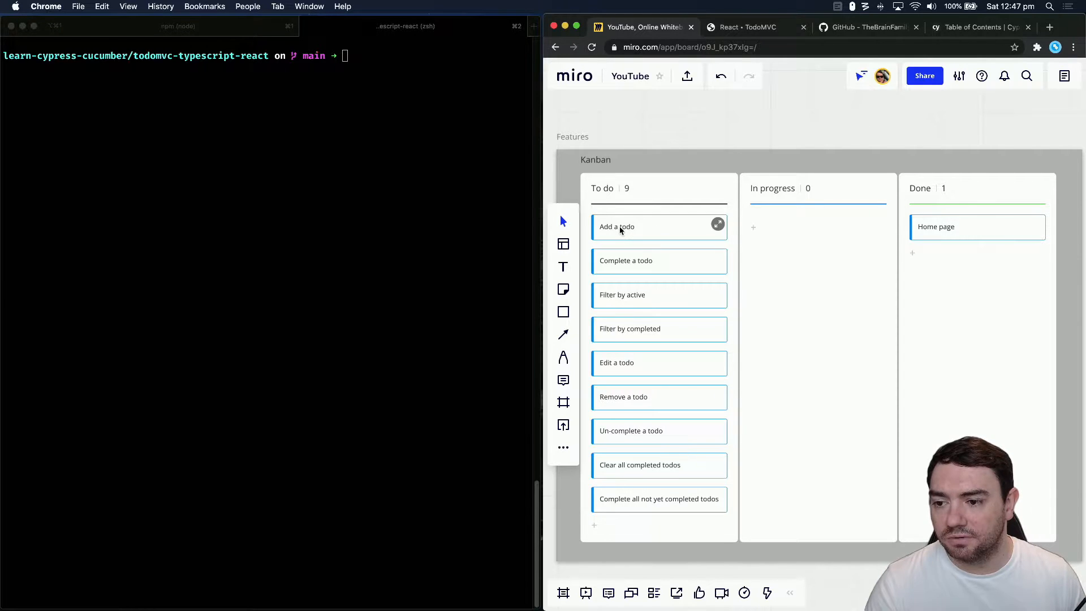
Drag the 'Add a todo' card from To do into the In progress column
drag(616, 226, 779, 226)
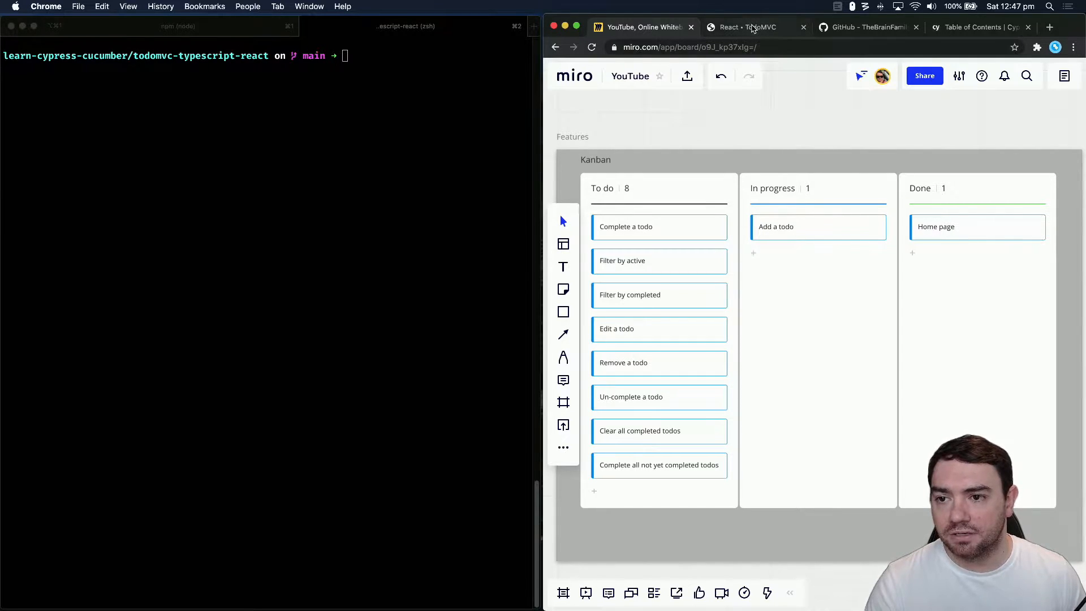
In TodoMVC, add 'An example todo' to the list, then delete it so the list is empty
click(750, 28)
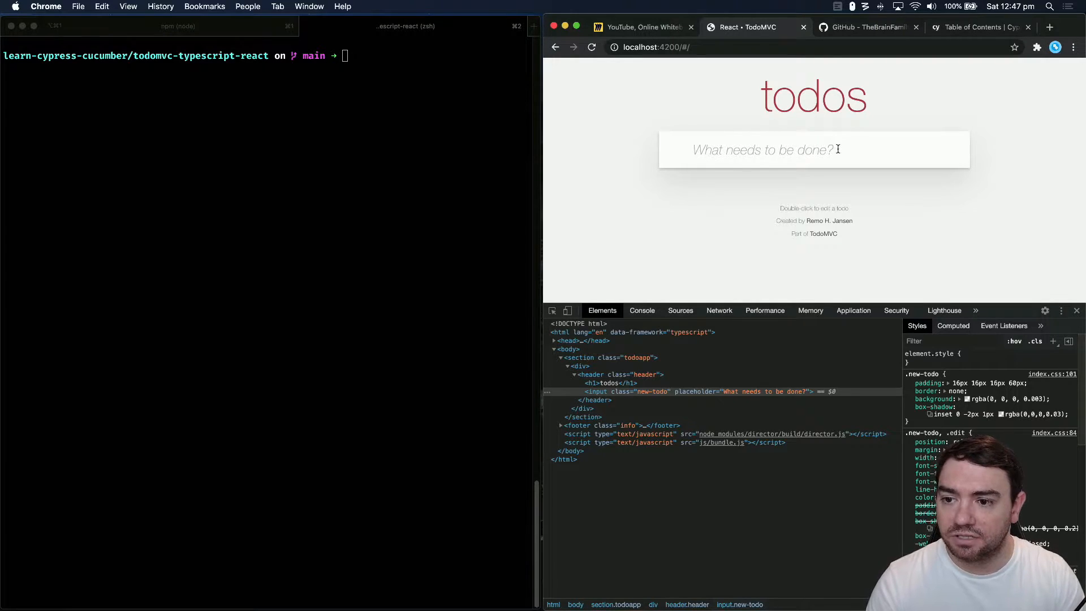
text(A)
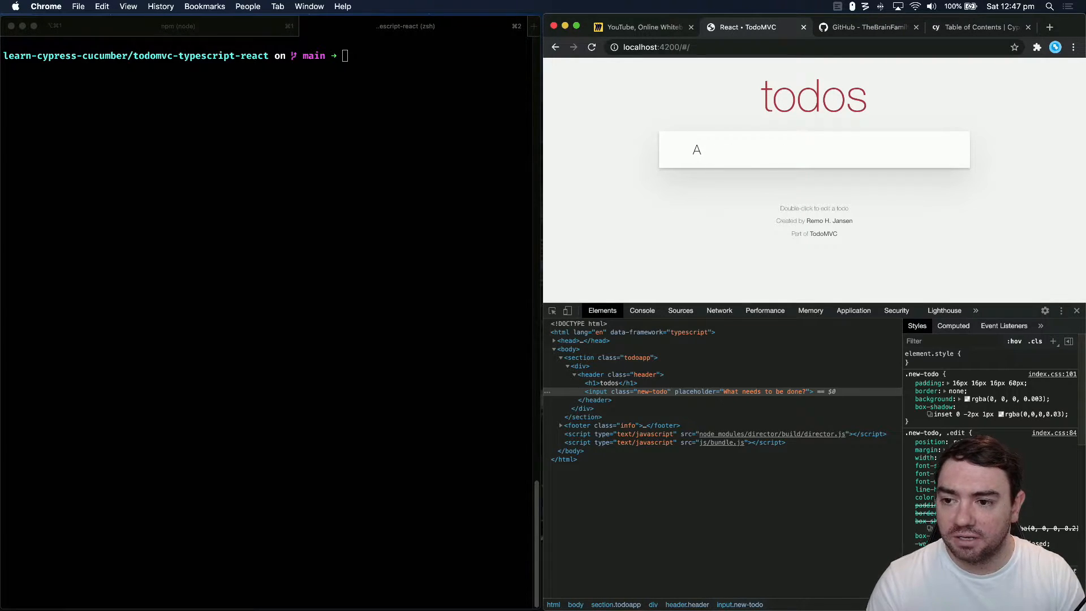
text(n example)
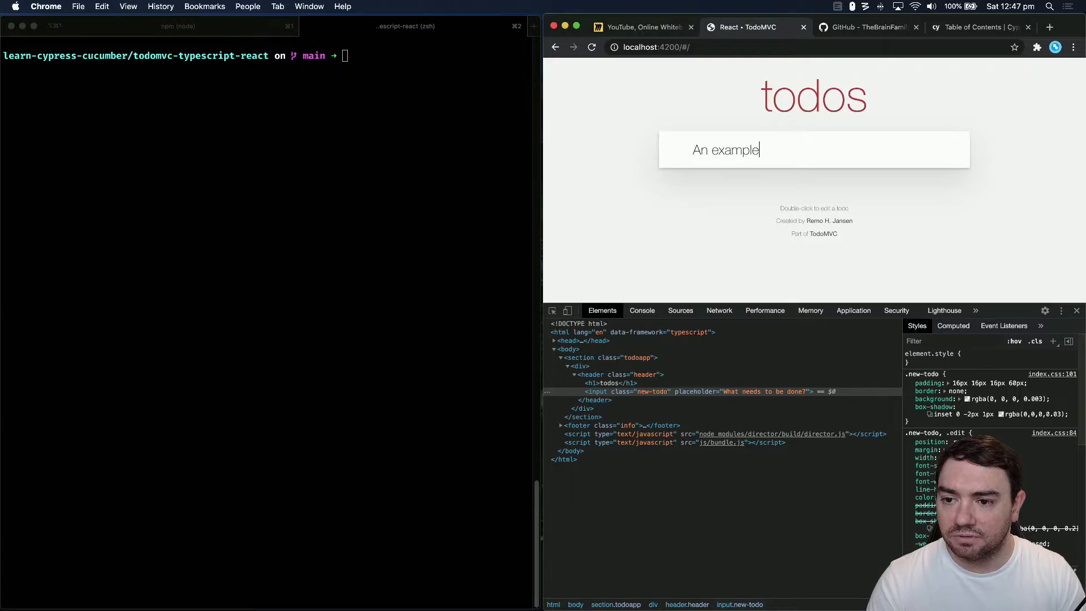
key(Enter)
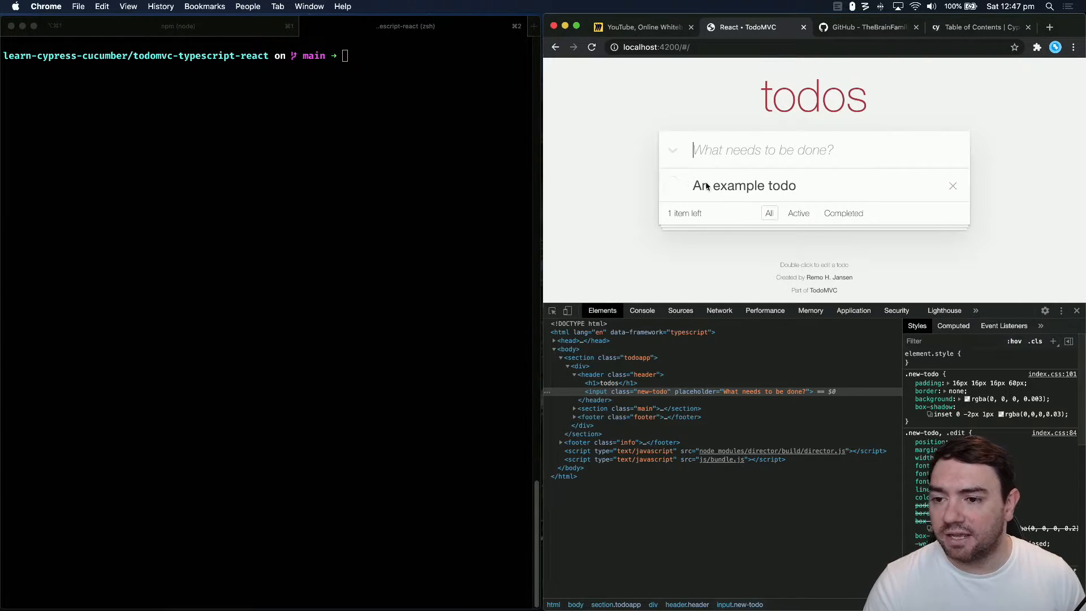
mouse_move(952, 185)
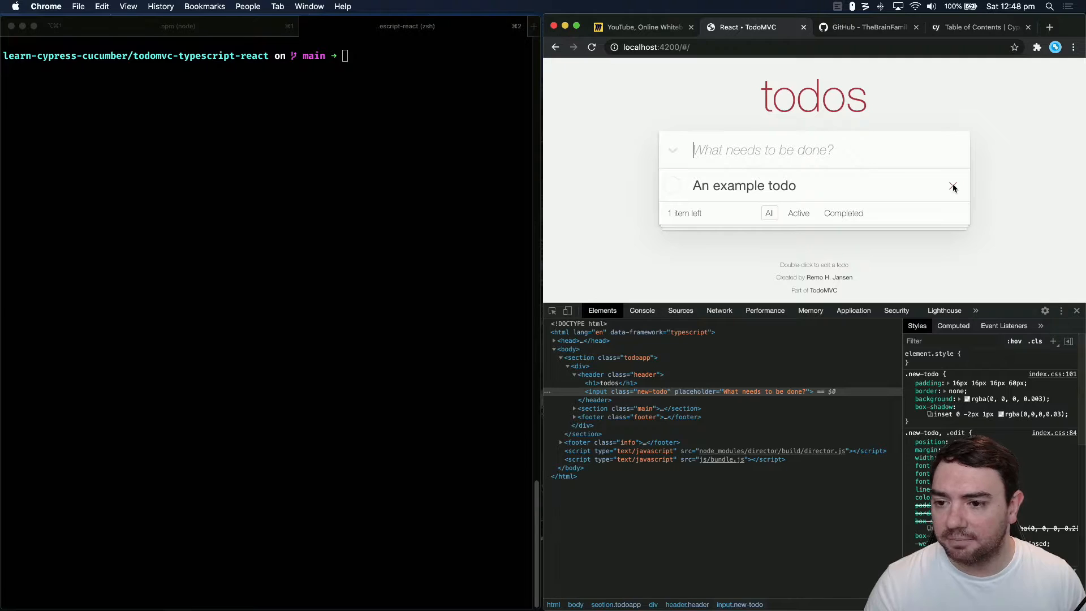
click(952, 186)
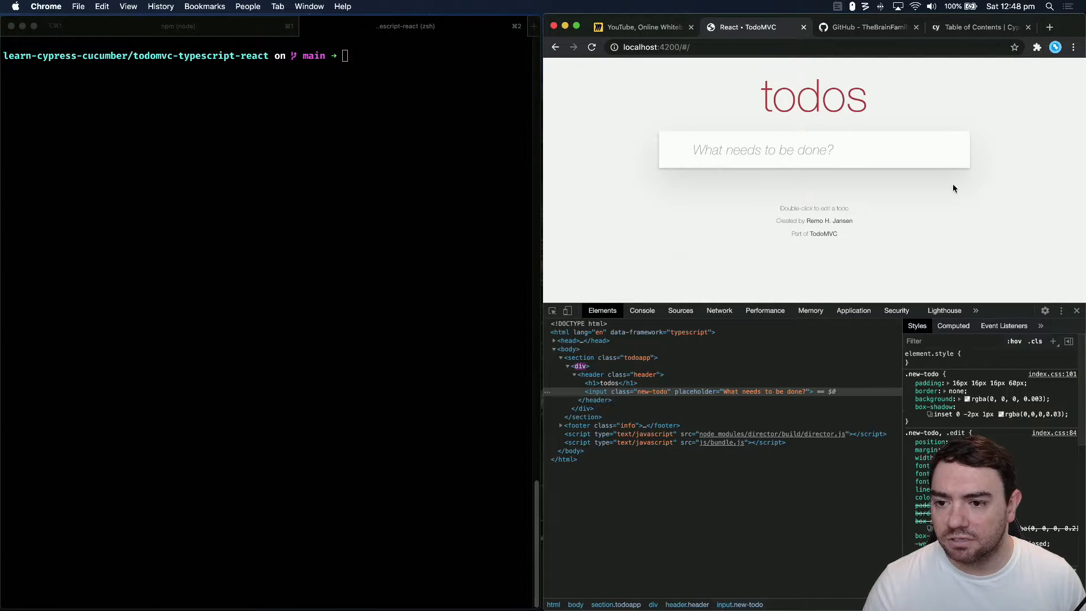
mouse_move(721, 285)
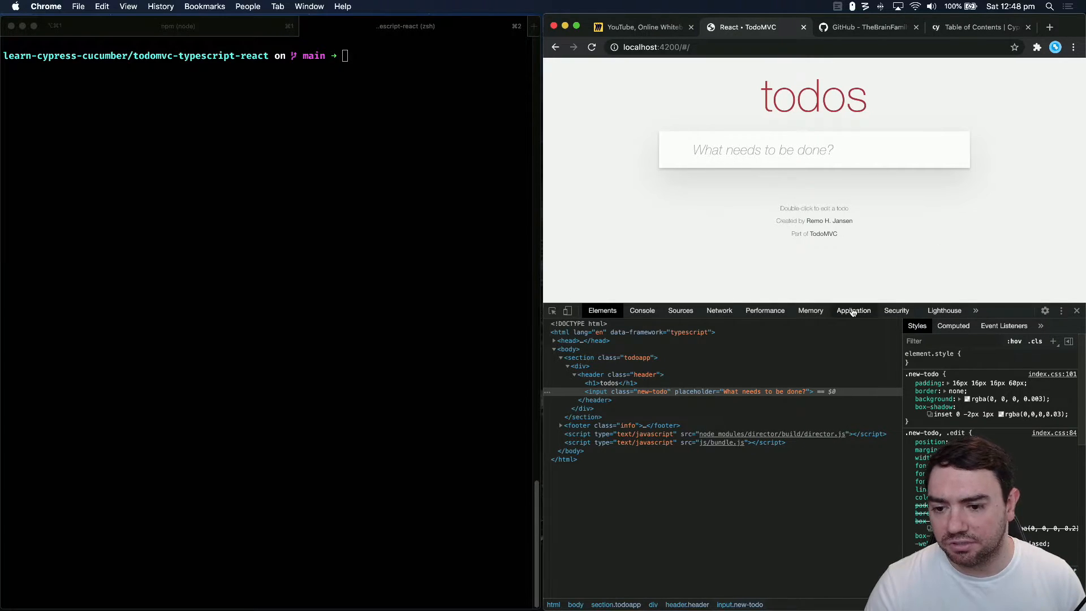
View localhost:4200 Local Storage, add a todo to see react-todos update, then remove it
click(853, 310)
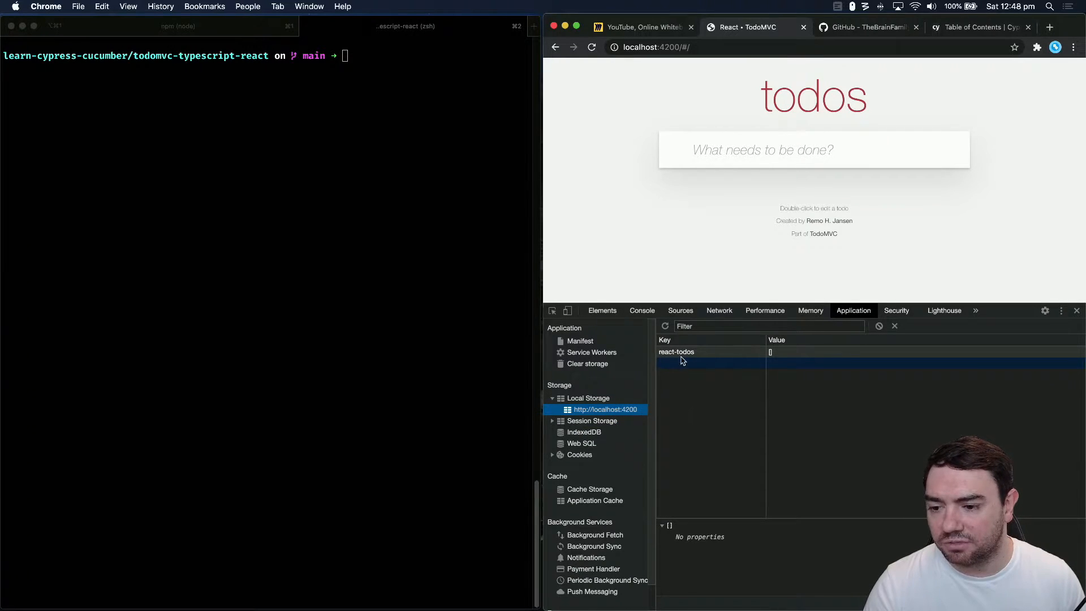
mouse_move(618, 410)
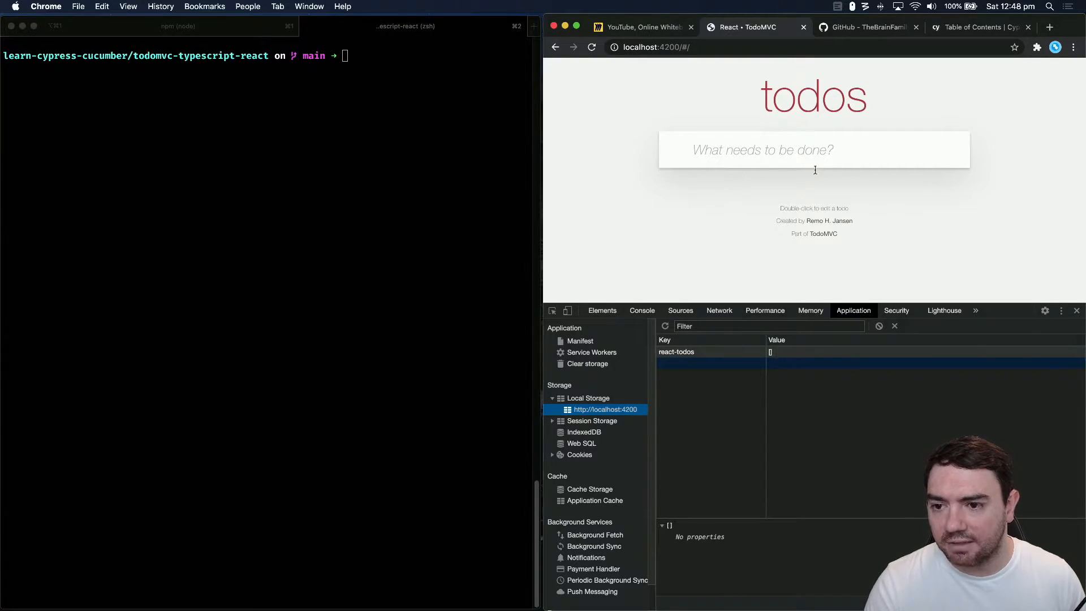
click(772, 149)
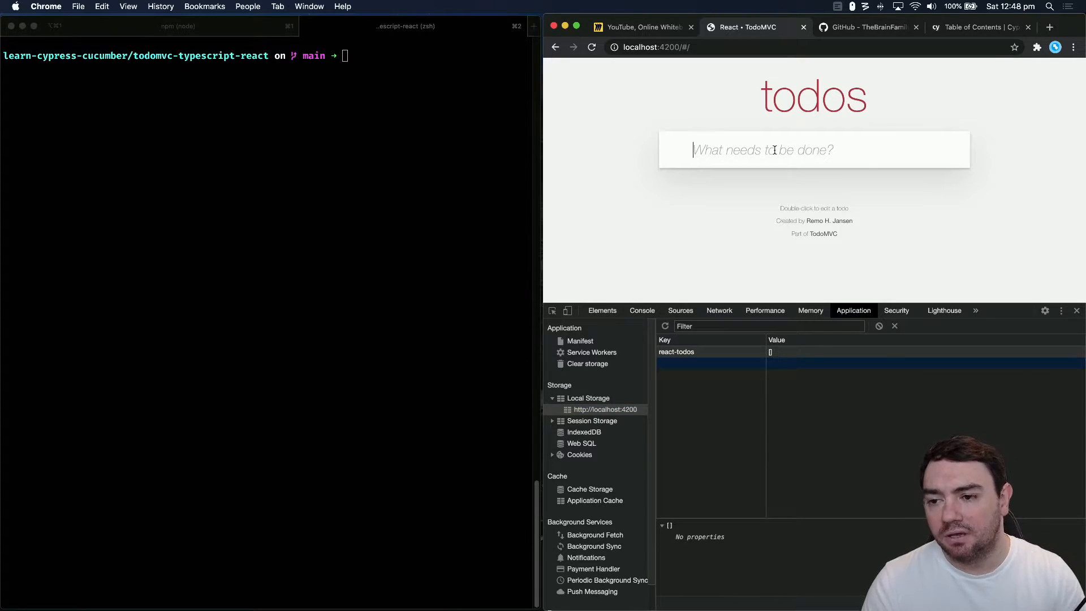
text(An exa)
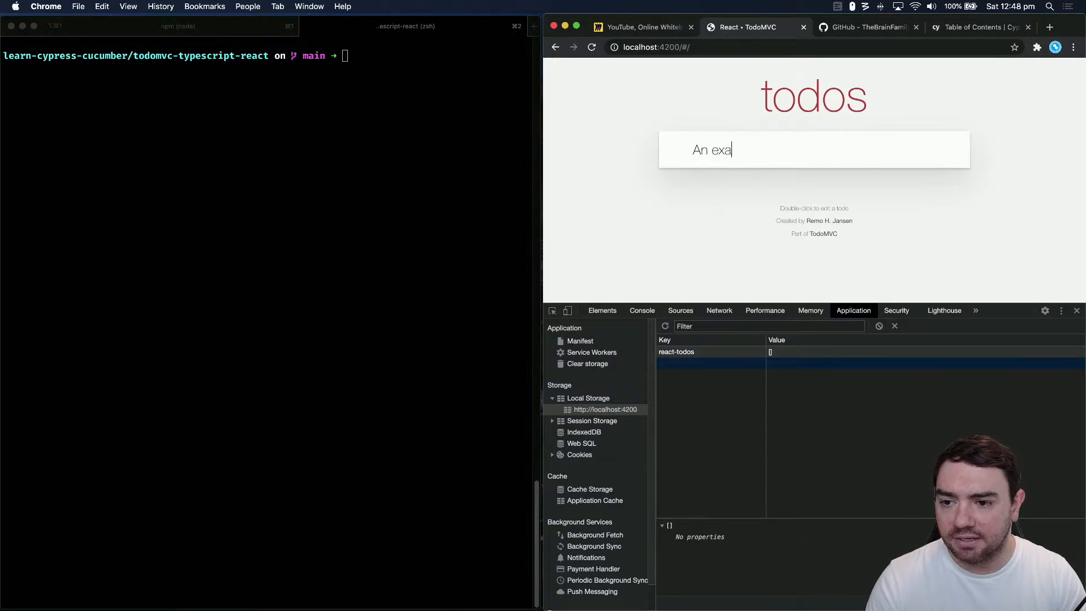
key(Enter)
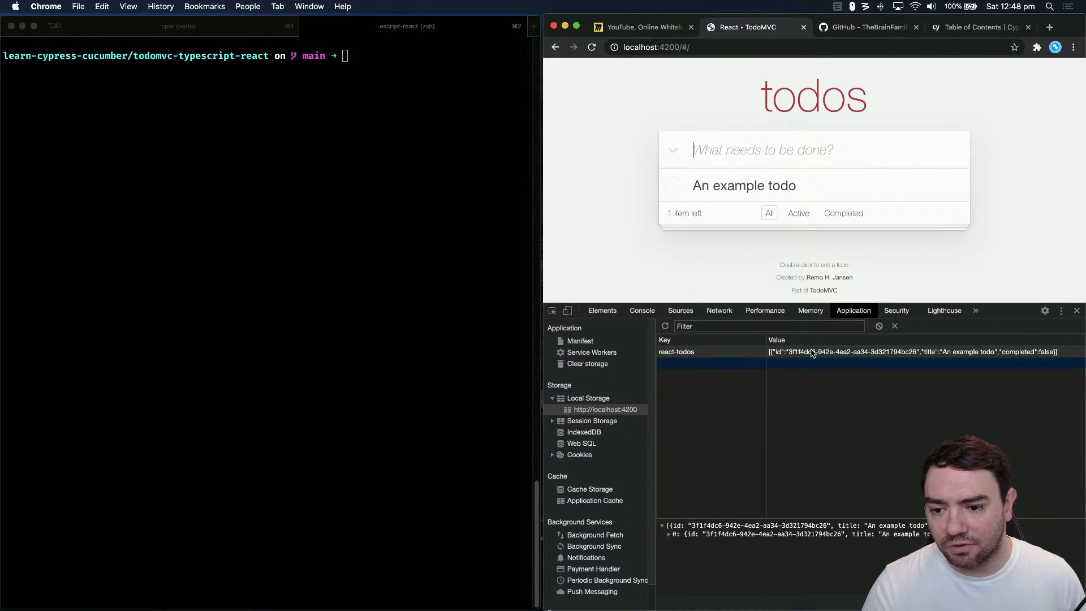
mouse_move(880, 342)
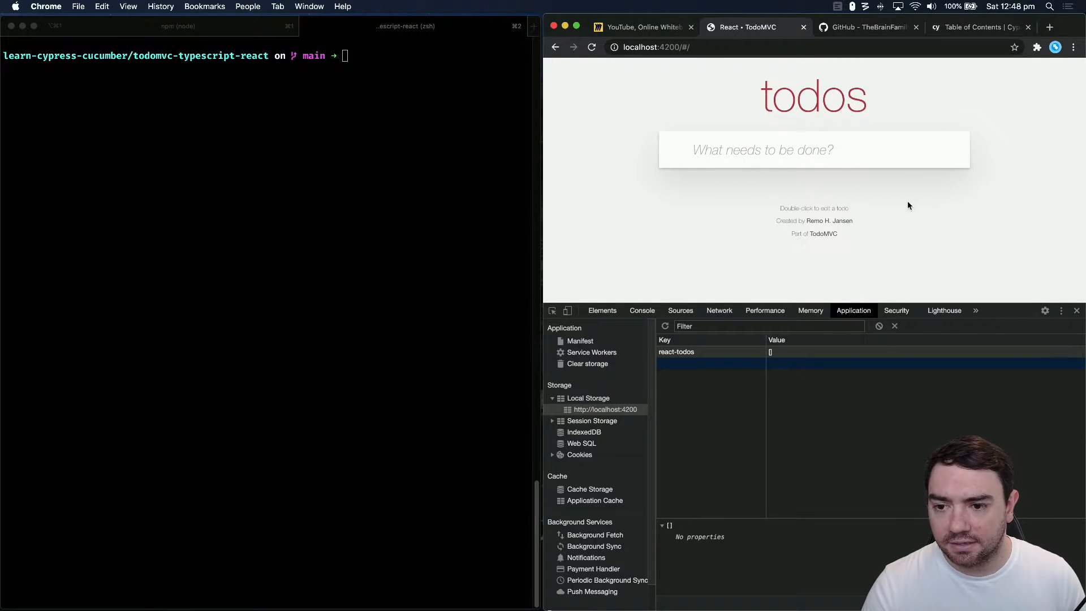
click(255, 219)
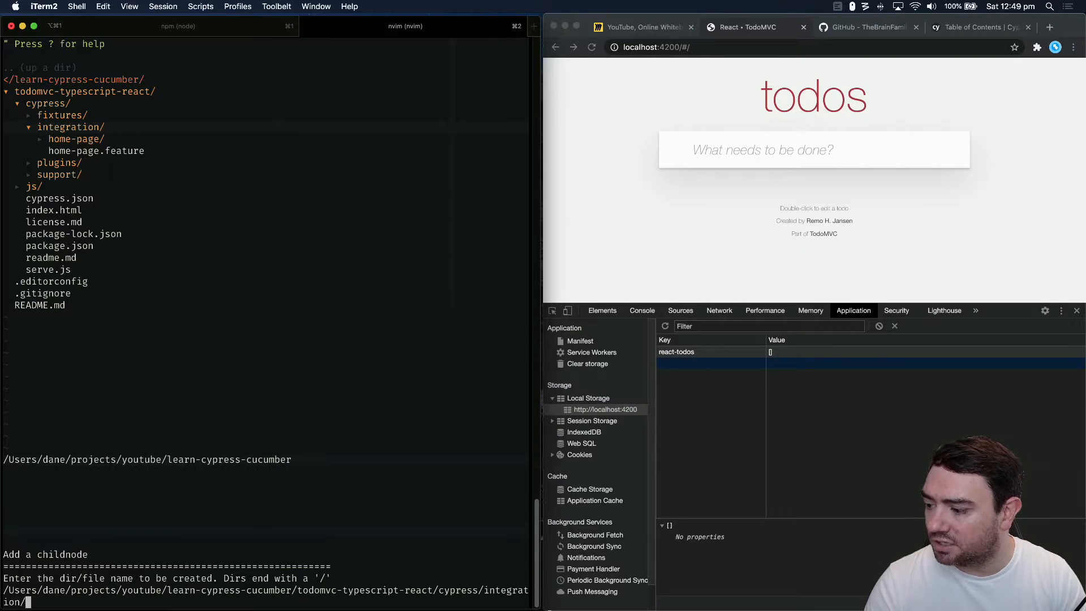
Create add-a-todo.feature in the Cypress integration folder via NERDTree and open it
text(a)
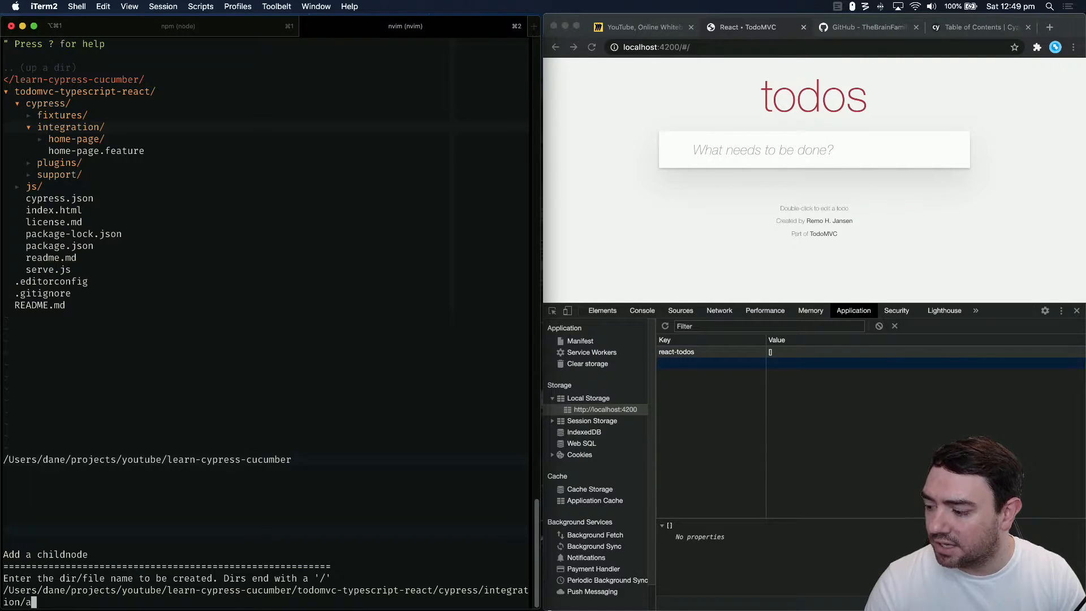
text(dd-a-todo.f)
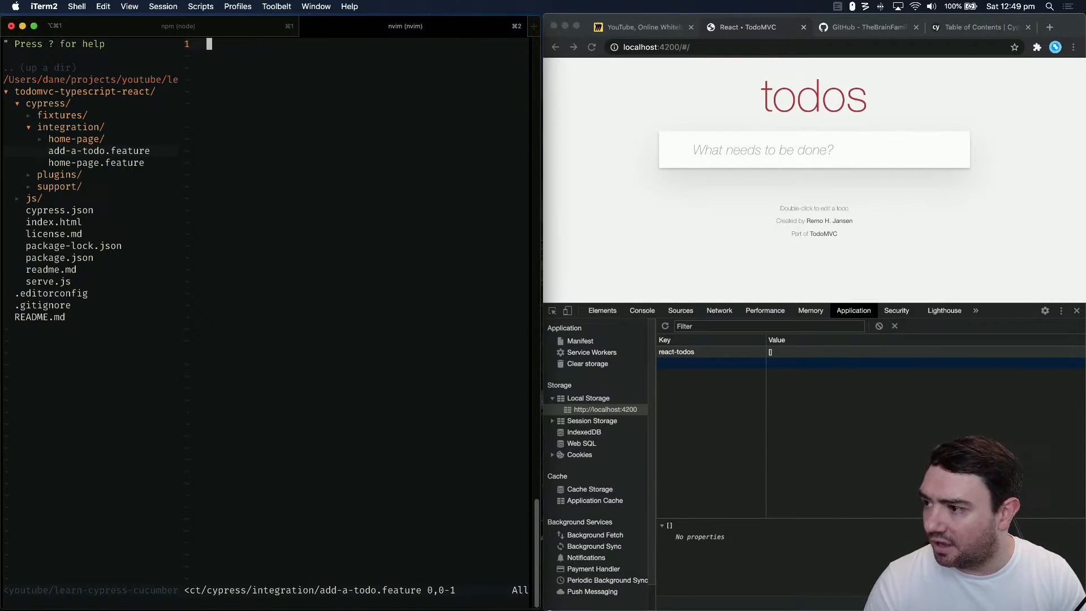
Write the feature header and the 'Scenario: Add my first todo' line
text(S)
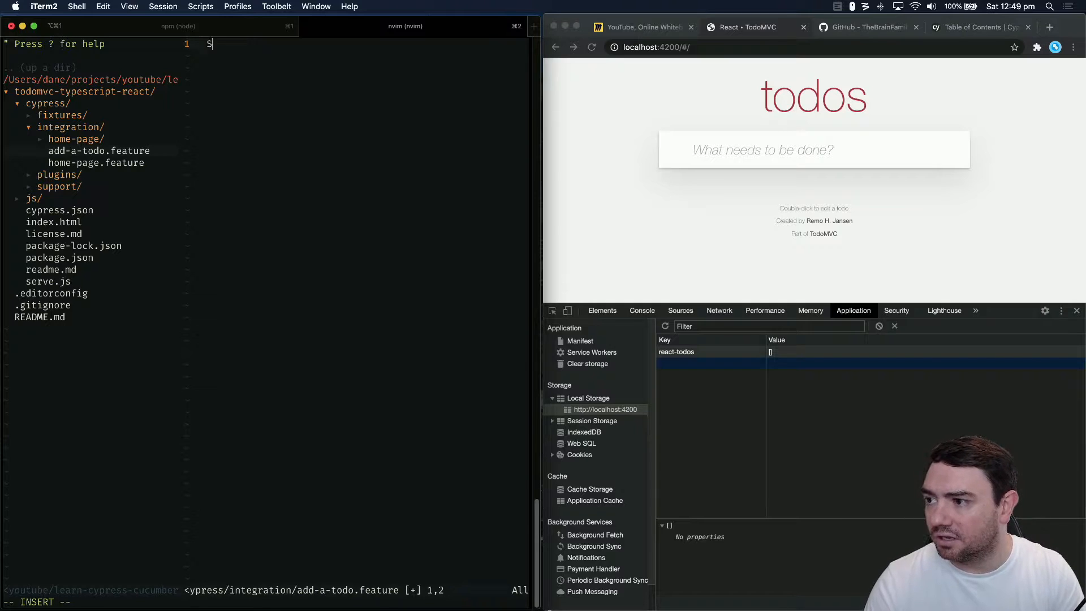
text(cenario:)
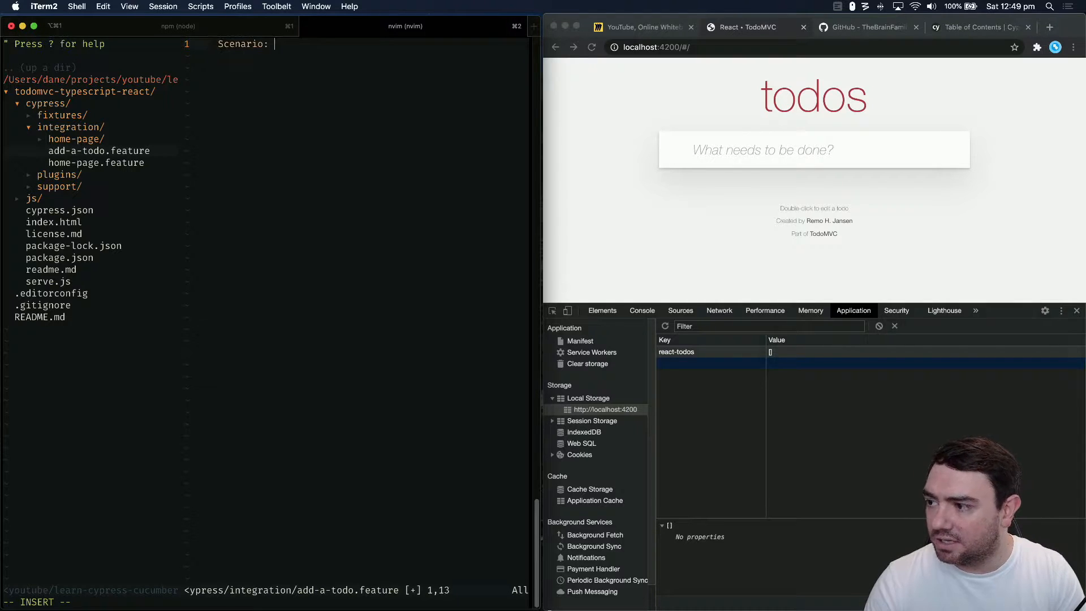
text(Add a todo)
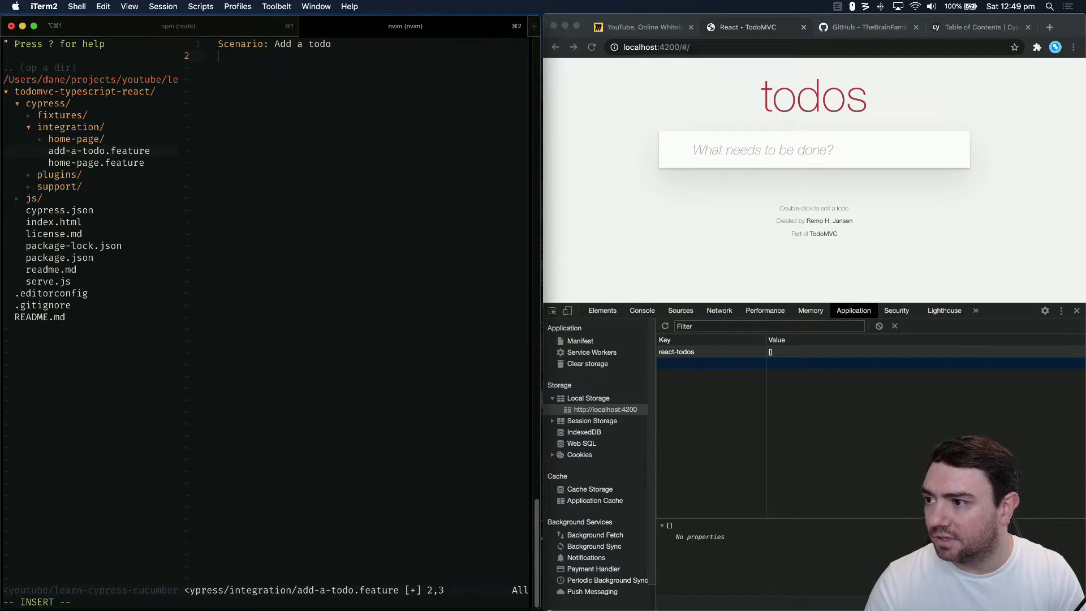
text(Scen)
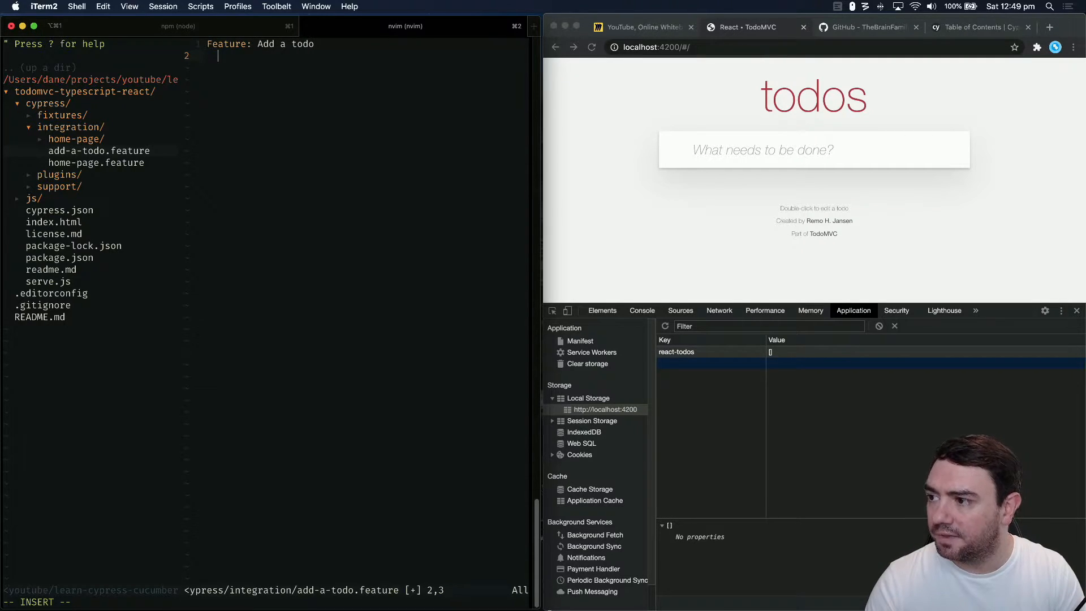
text(Scenario)
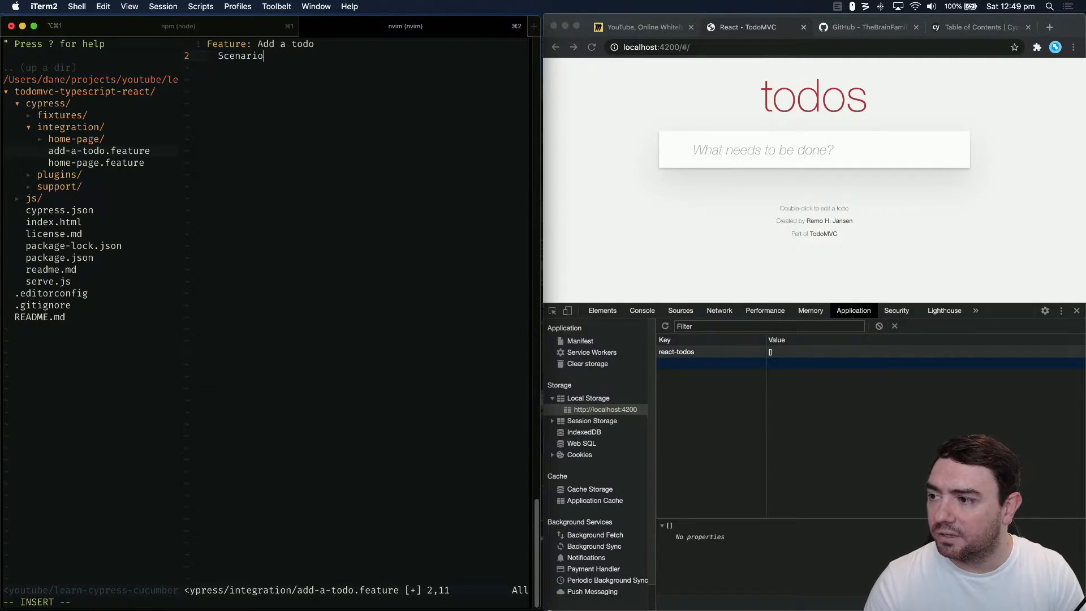
text(: Add m)
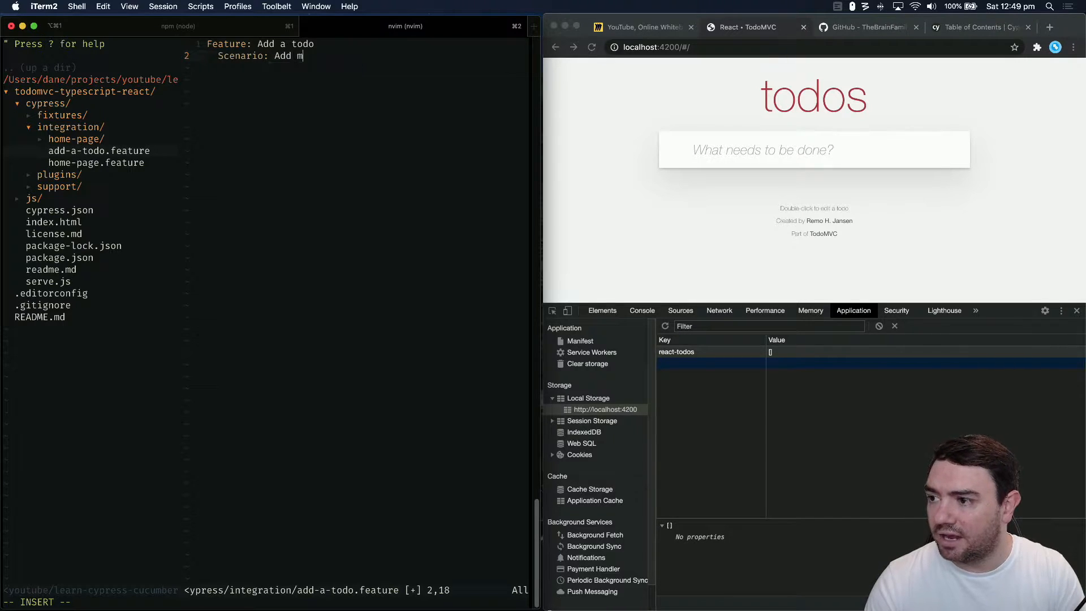
text(y first todo)
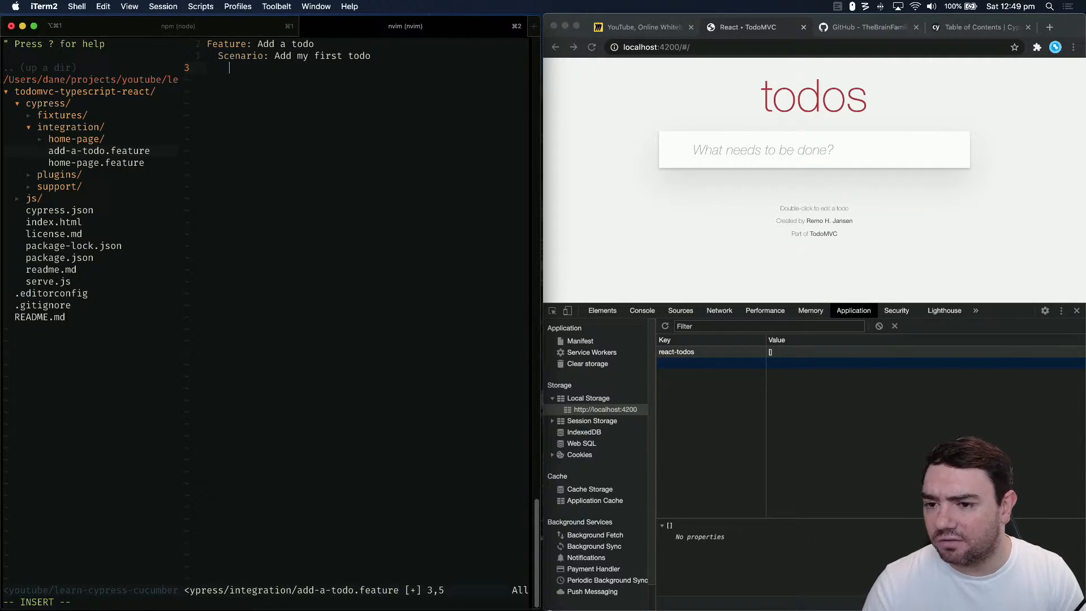
Add Given no todos, And navigate home, When I submit "An example todo" for my new todo
text(Given I have no)
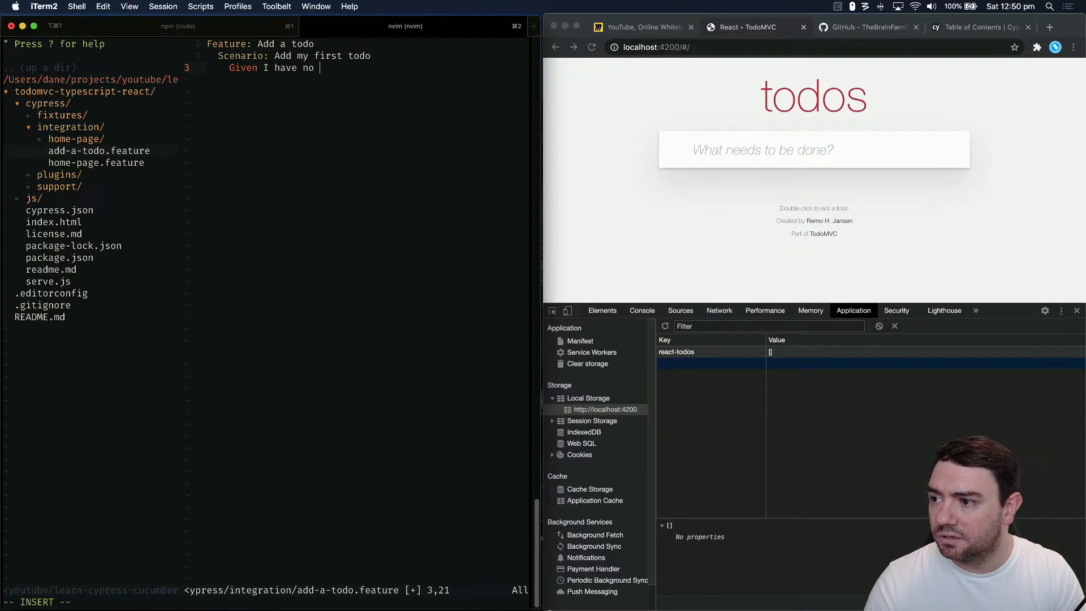
text(todos)
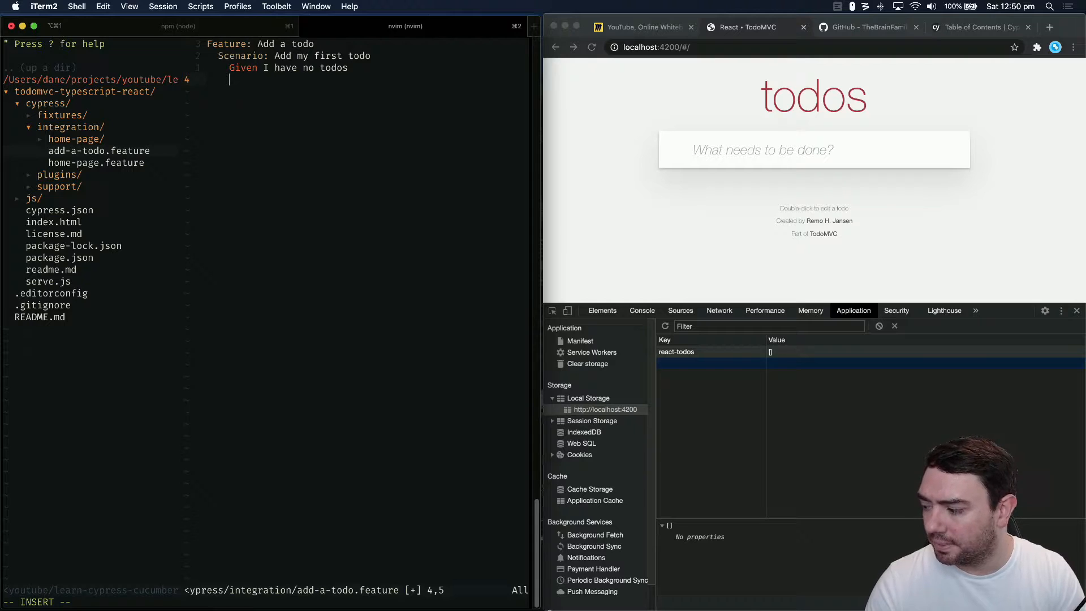
text(And I)
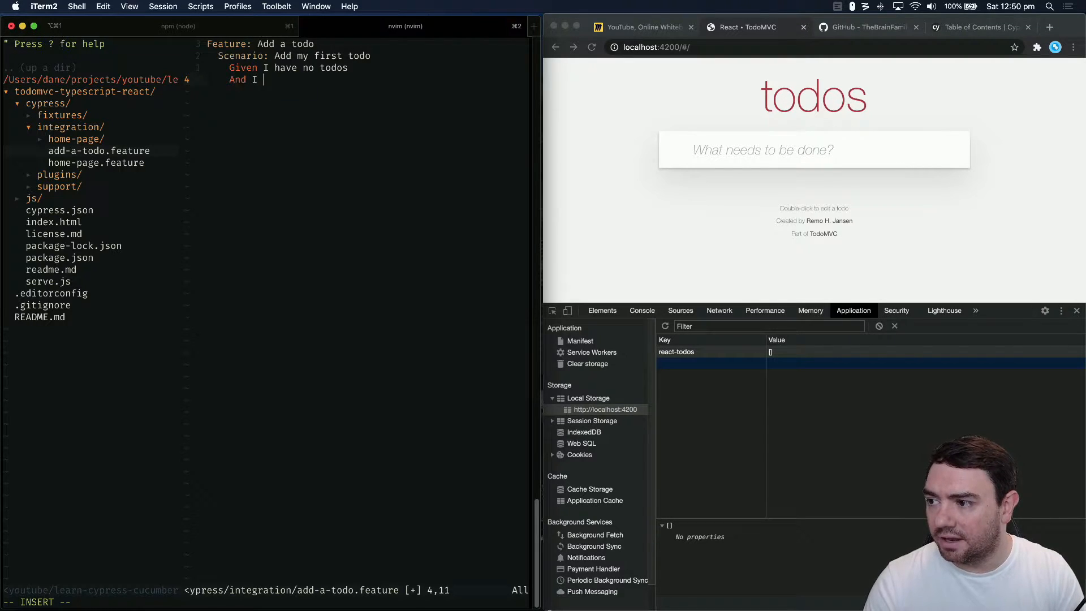
text(navigate)
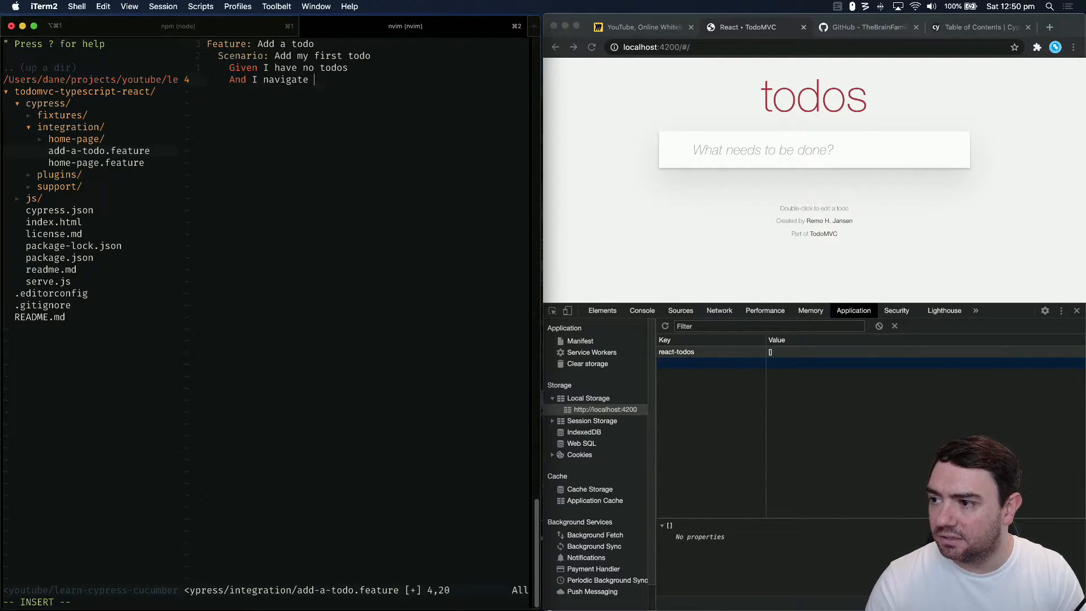
text(to the home page)
text(When I)
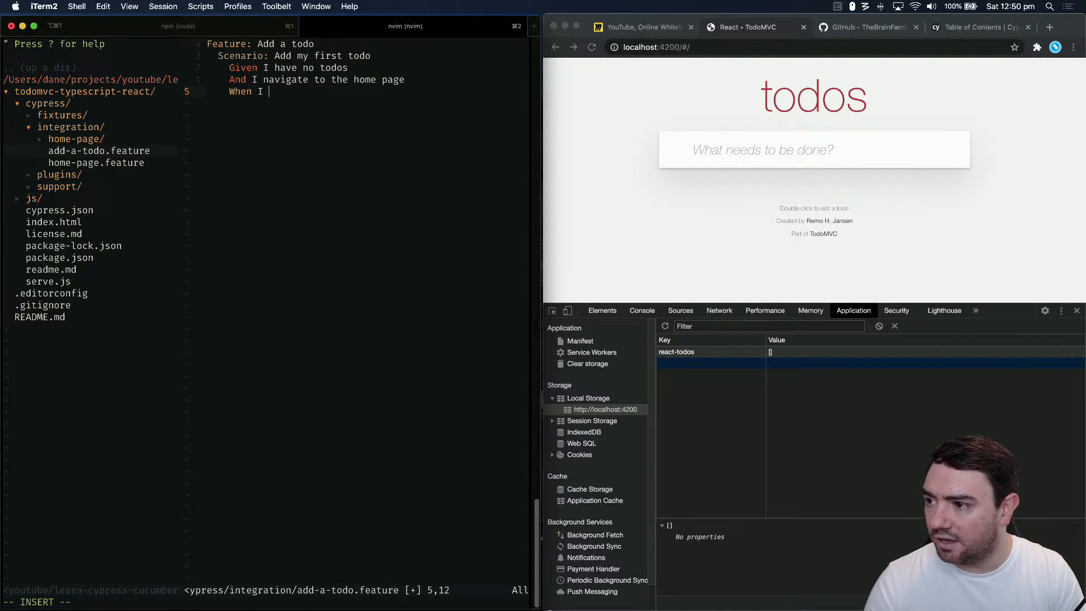
text(submit ")
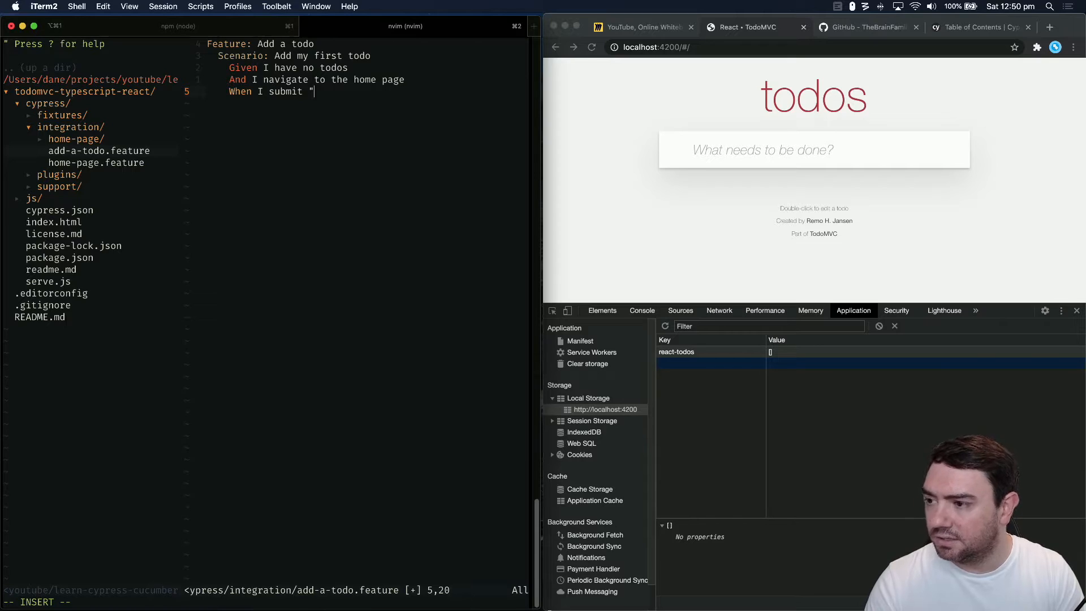
text(An examp)
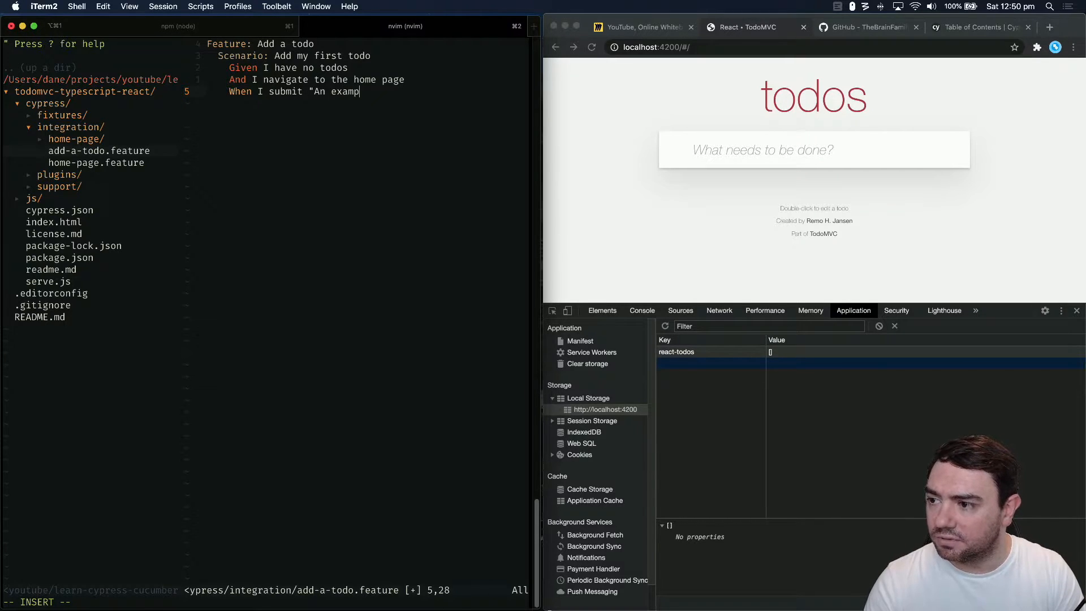
text(le todo")
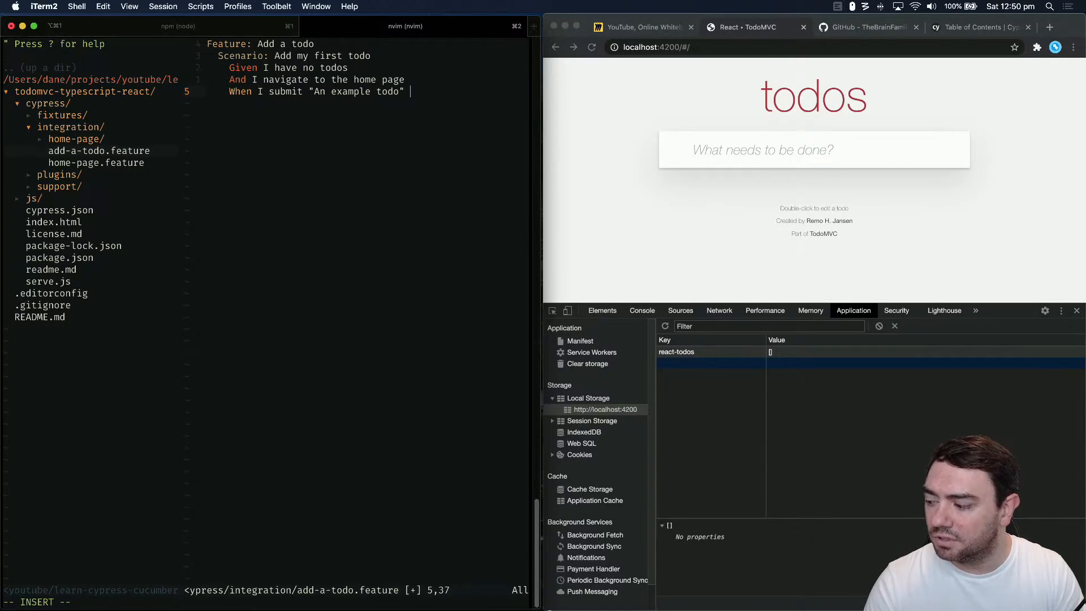
text(for my new todo title)
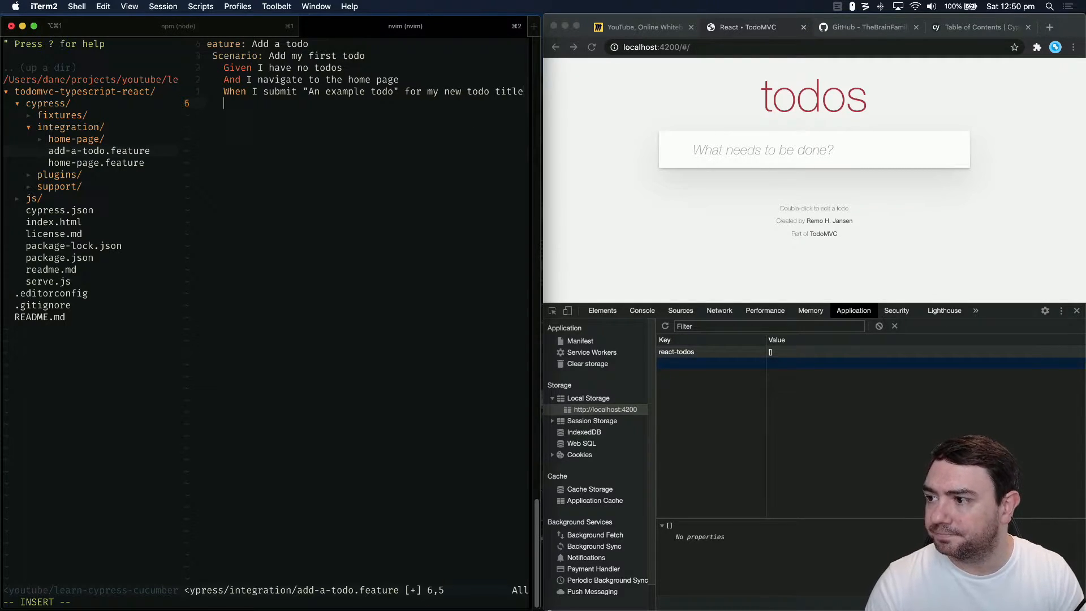
Add 'Then I see the following todos:' with a title/completed table row 'An example todo | false'
text(Then I see the following todos:)
text(|)
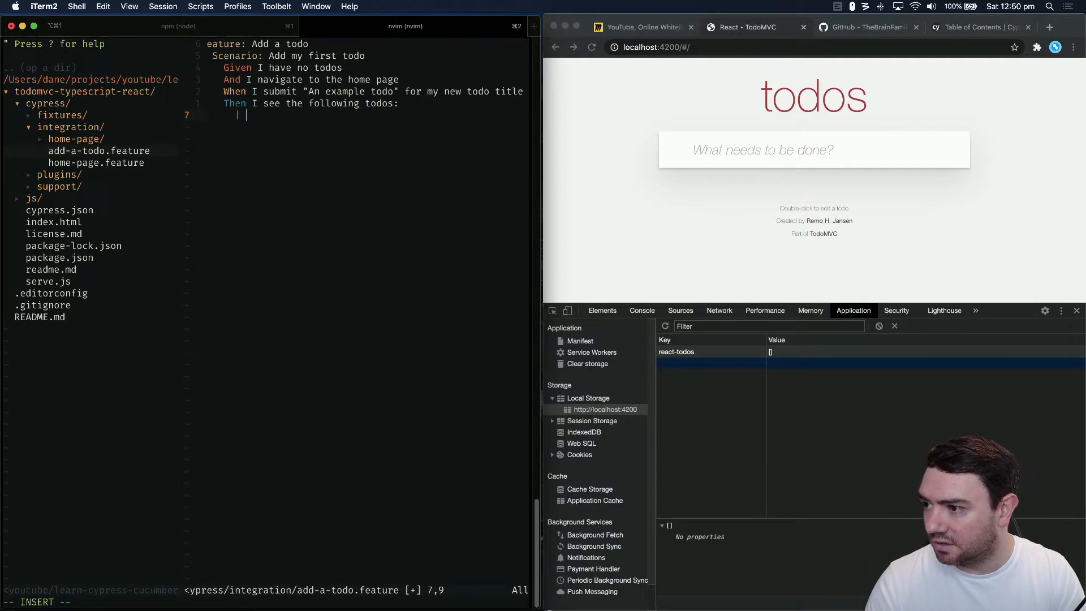
text(title | comp)
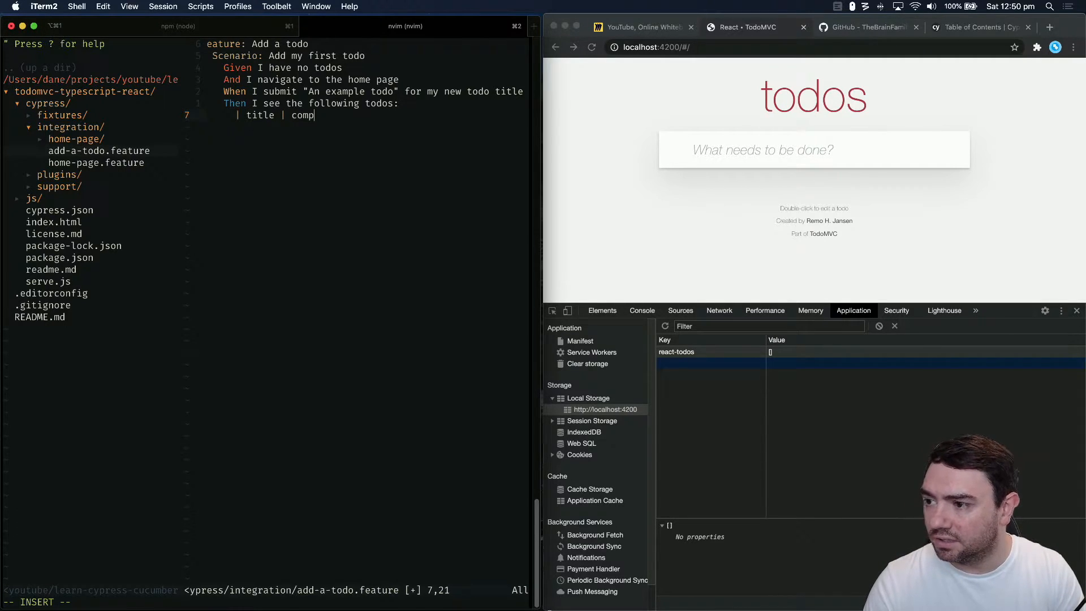
text(leted)
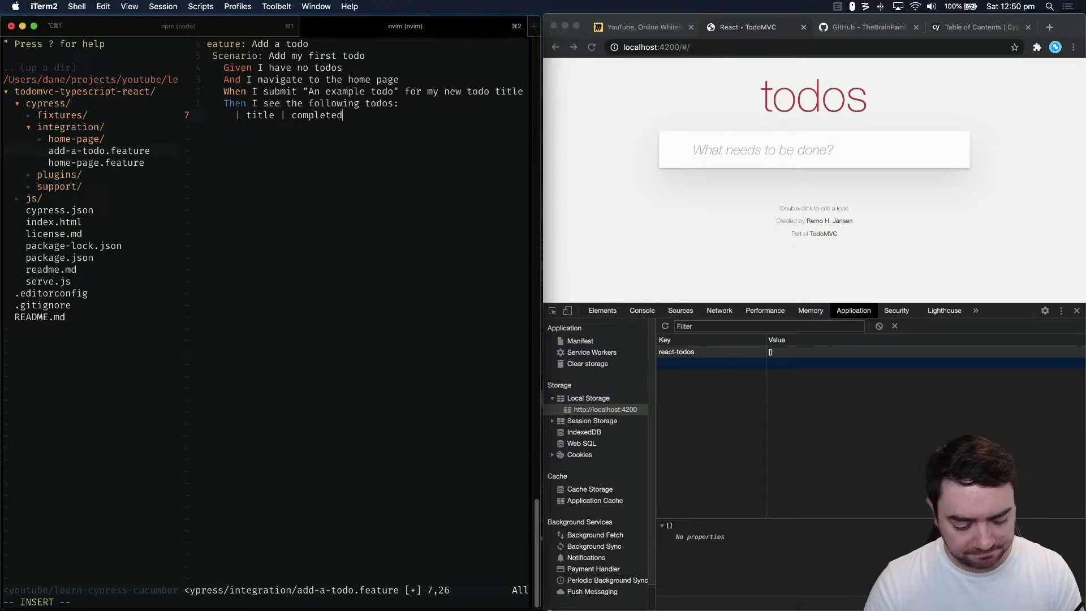
key(Enter)
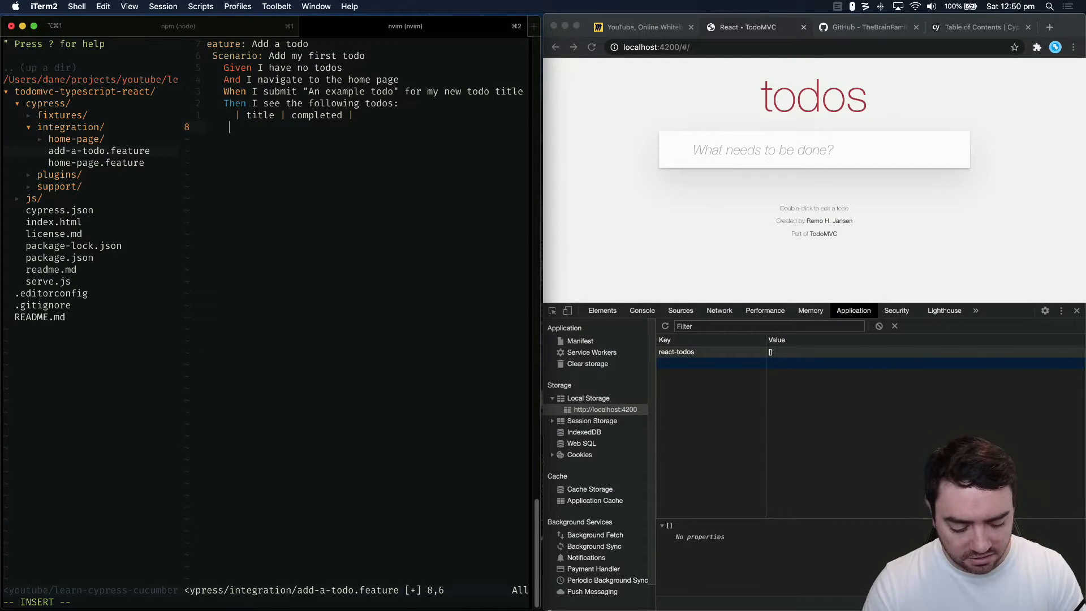
text(An example todo |)
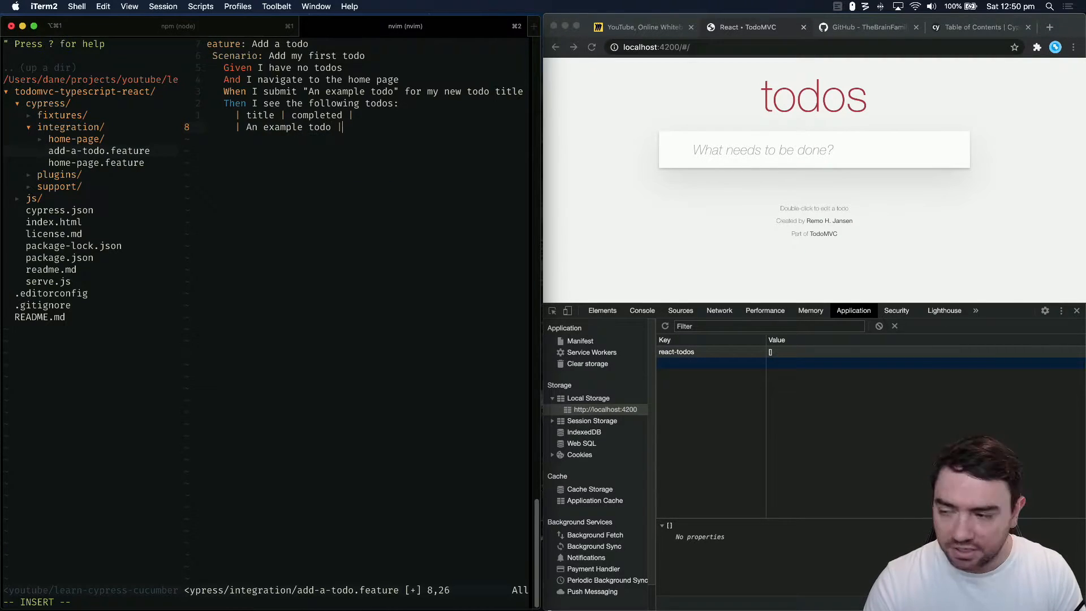
text(false)
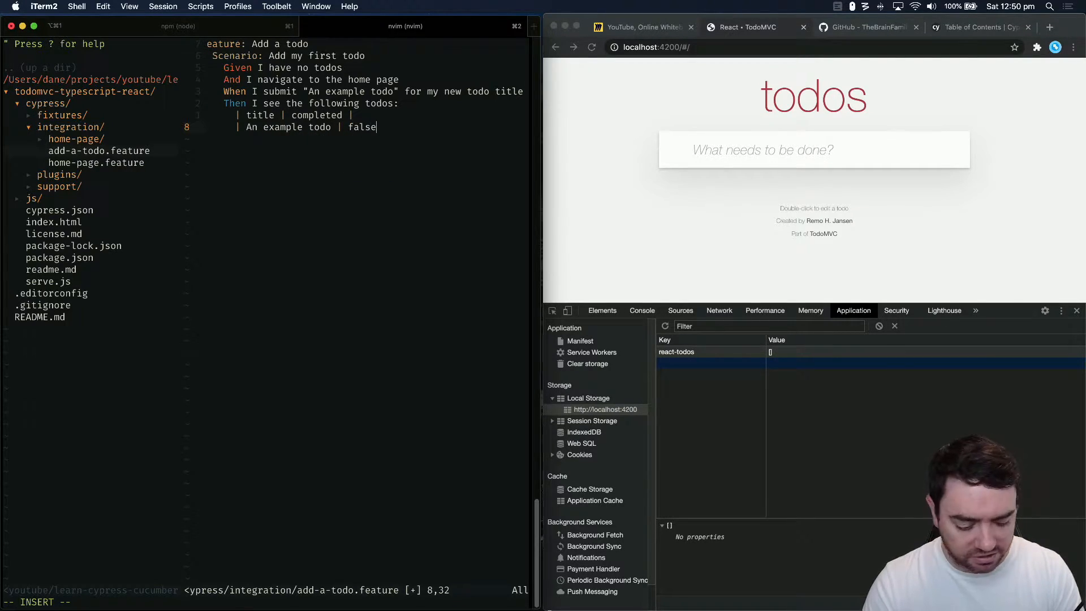
Close the table row with '|' and submit 'An example todo' in the TodoMVC app
text(|)
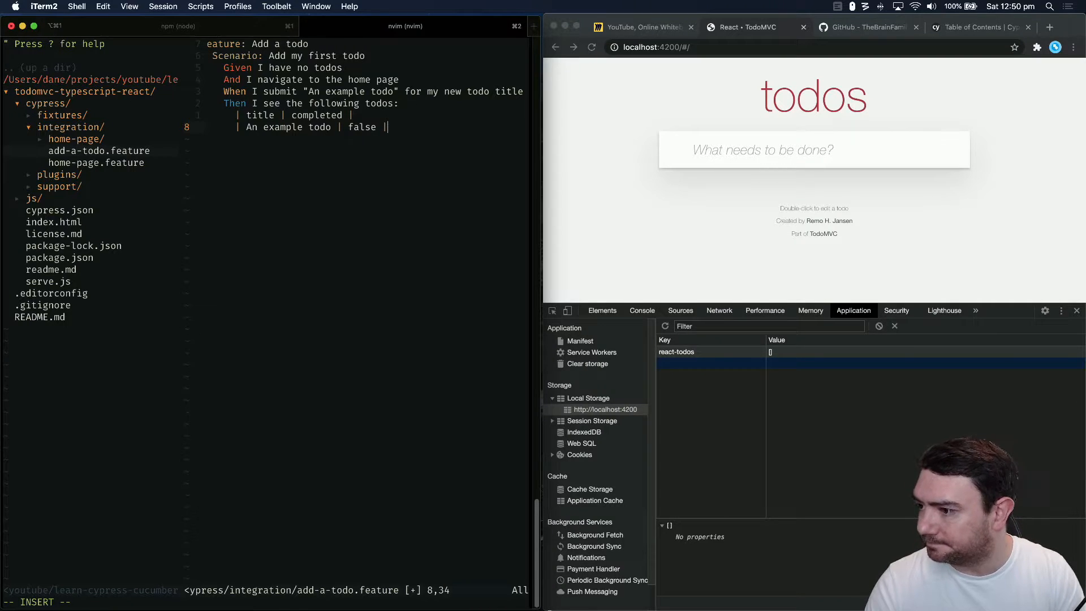
key(Enter)
text(An e)
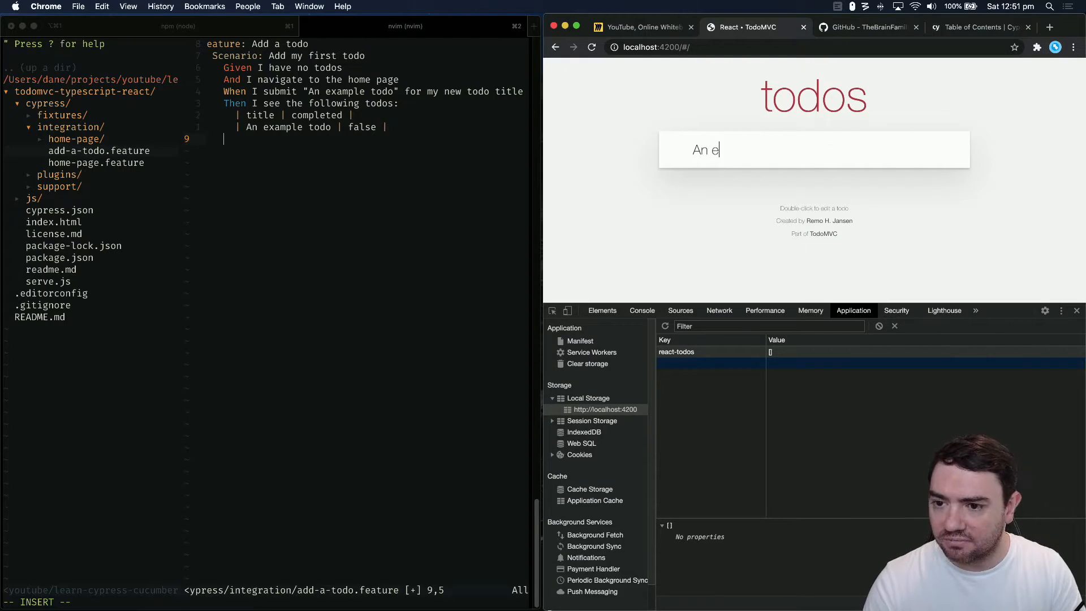
key(Enter)
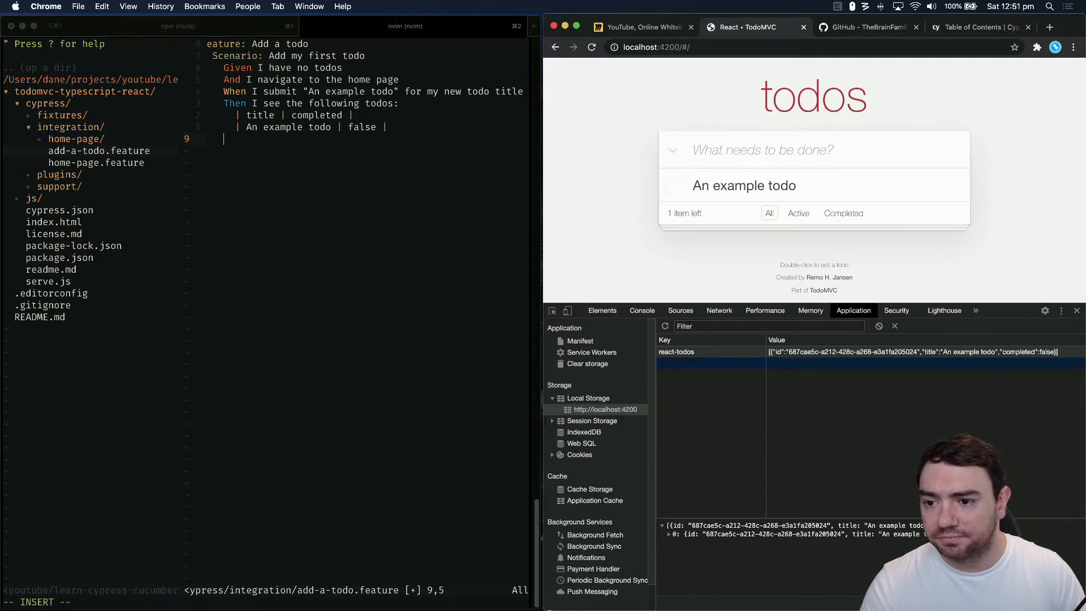
mouse_move(815, 187)
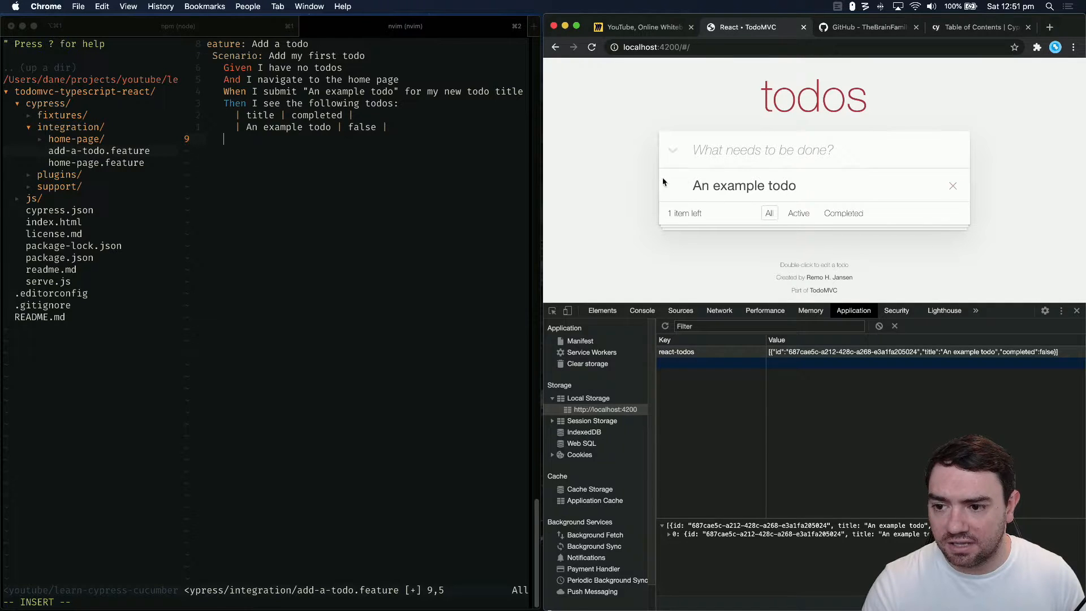
mouse_move(659, 190)
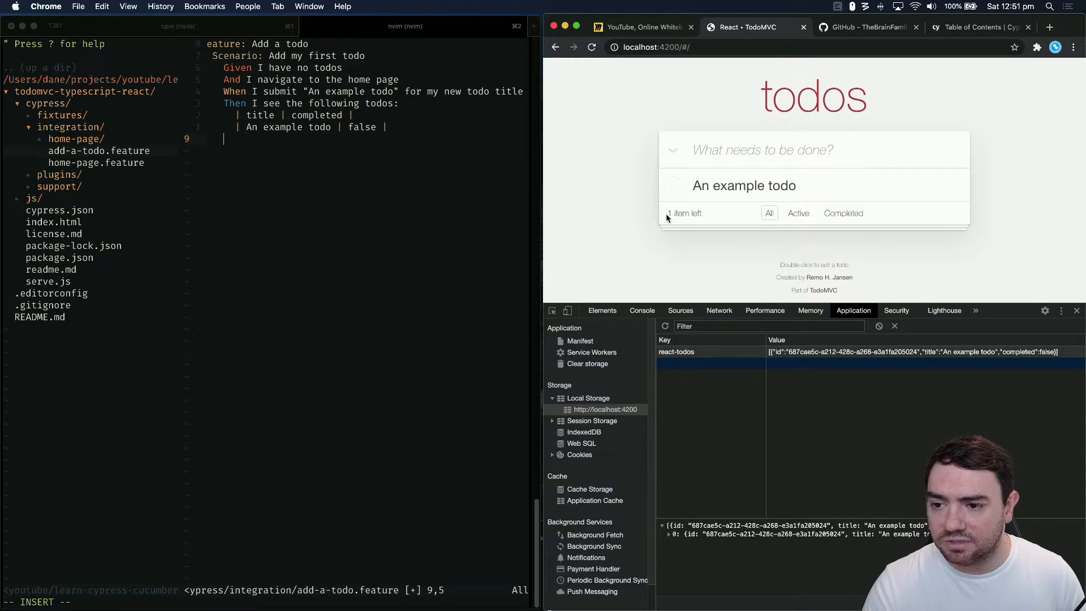
mouse_move(701, 218)
text(And I see that I have "it)
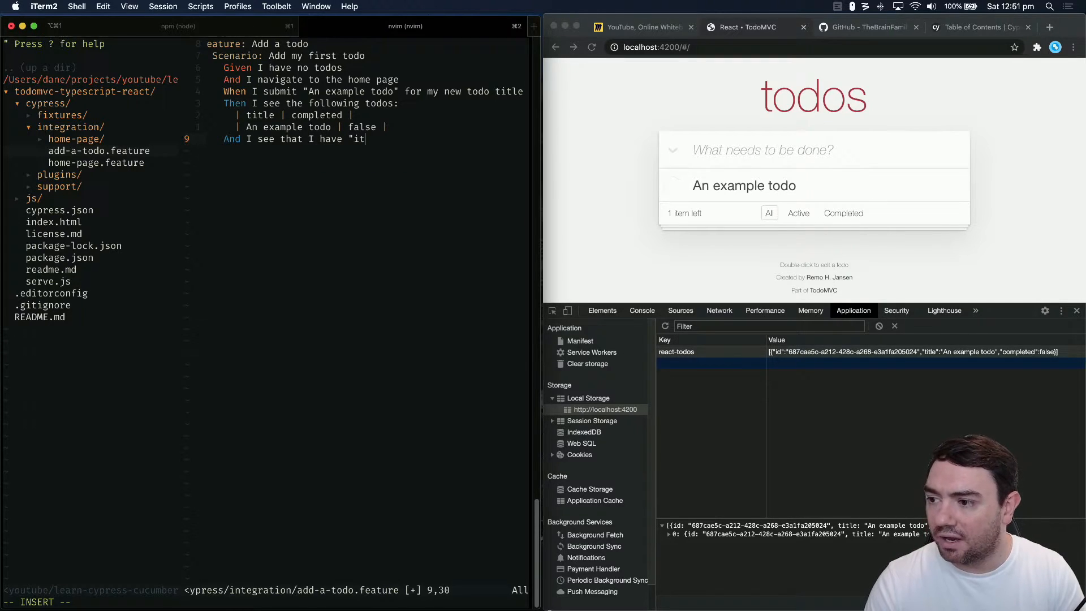
End the scenario with 'And I see that I have "1 item left"' and start :wq
text(1 item)
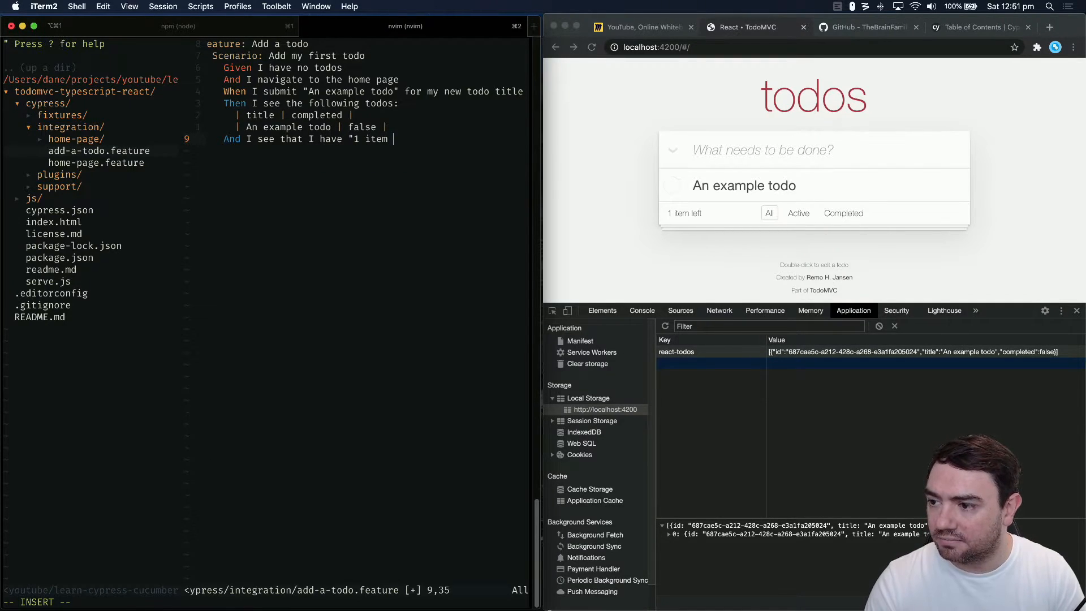
text(left")
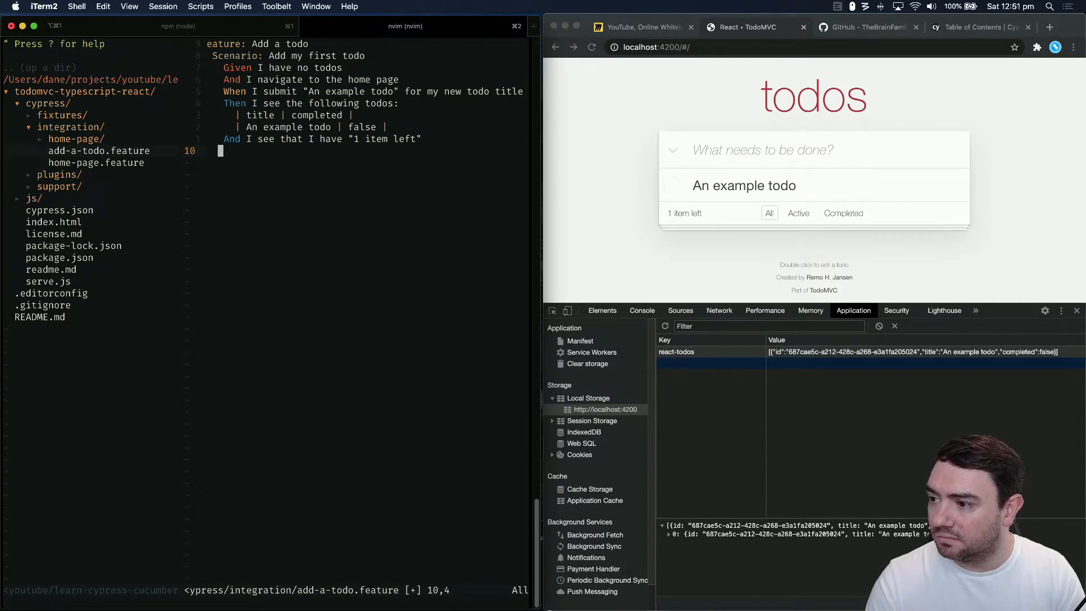
text(:wq)
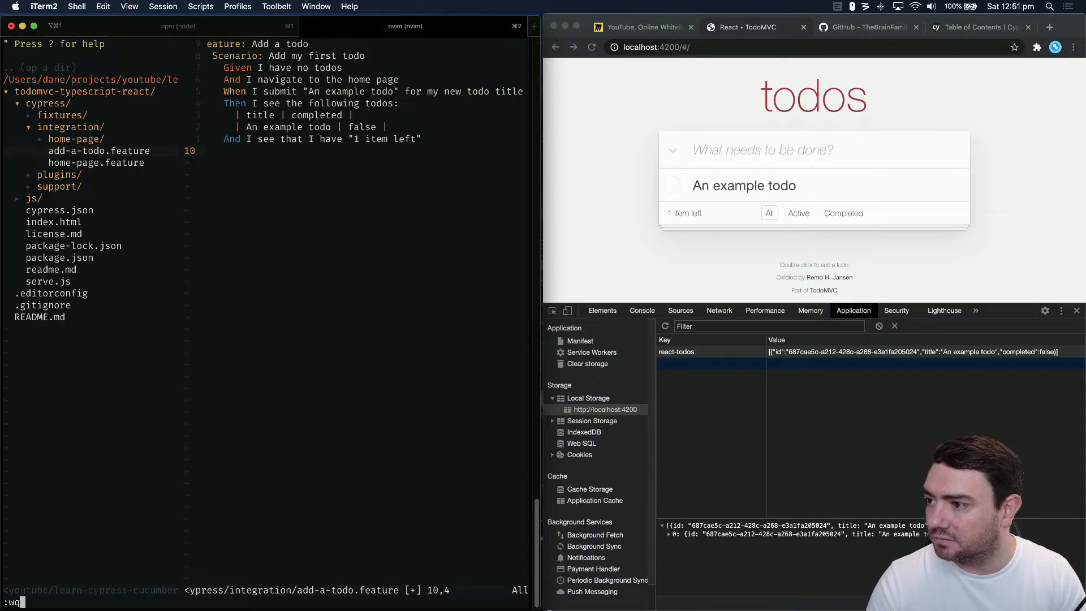
Save the feature file, then create add-a-todo/steps.js through NERDTree's add childnode action
key(Return)
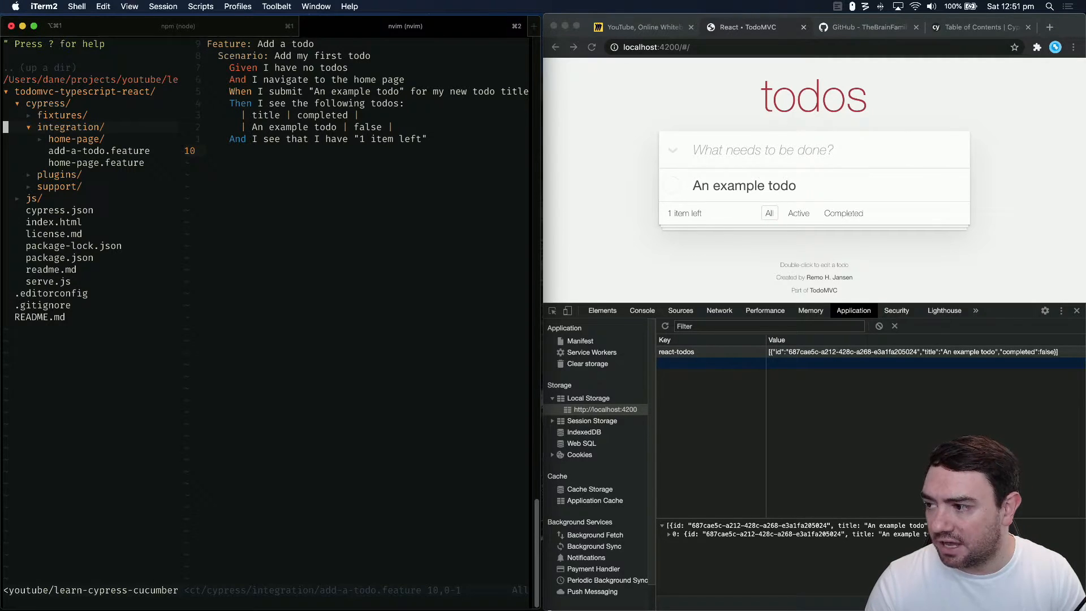
key(m)
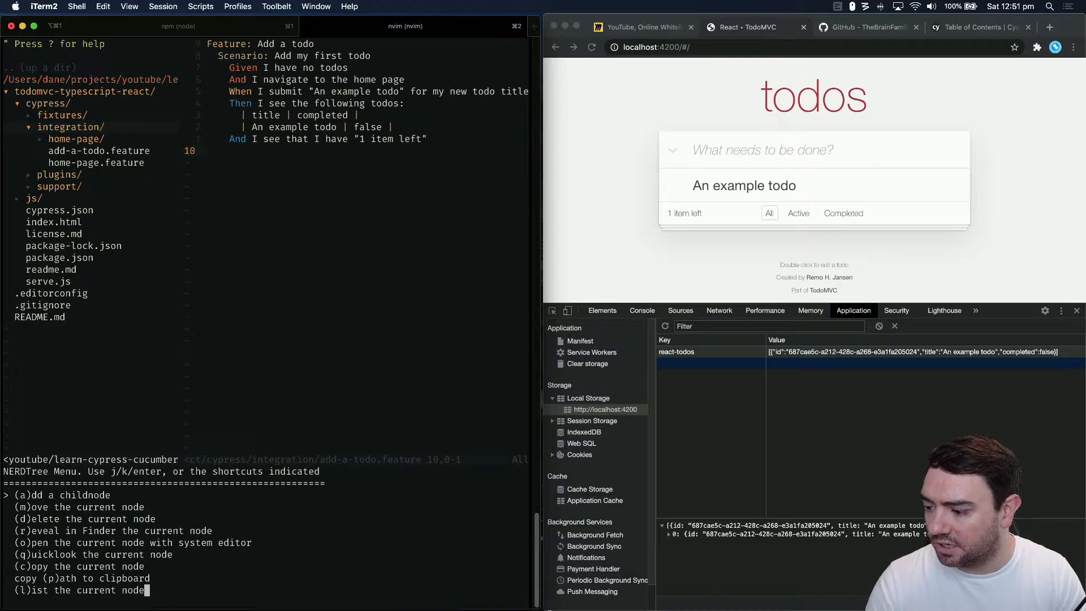
key(a)
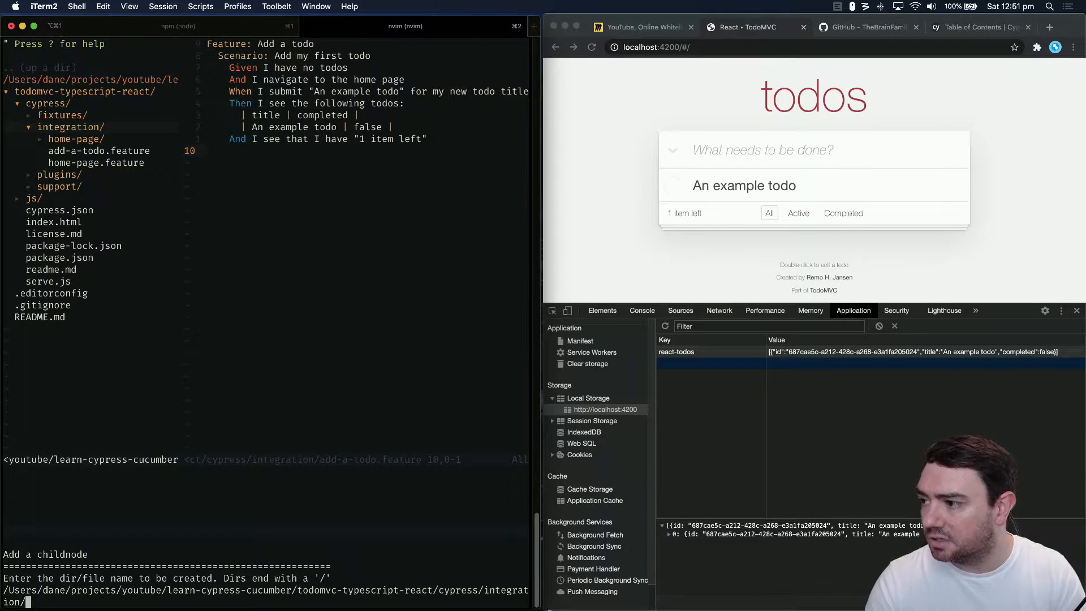
text(add-a-todo/)
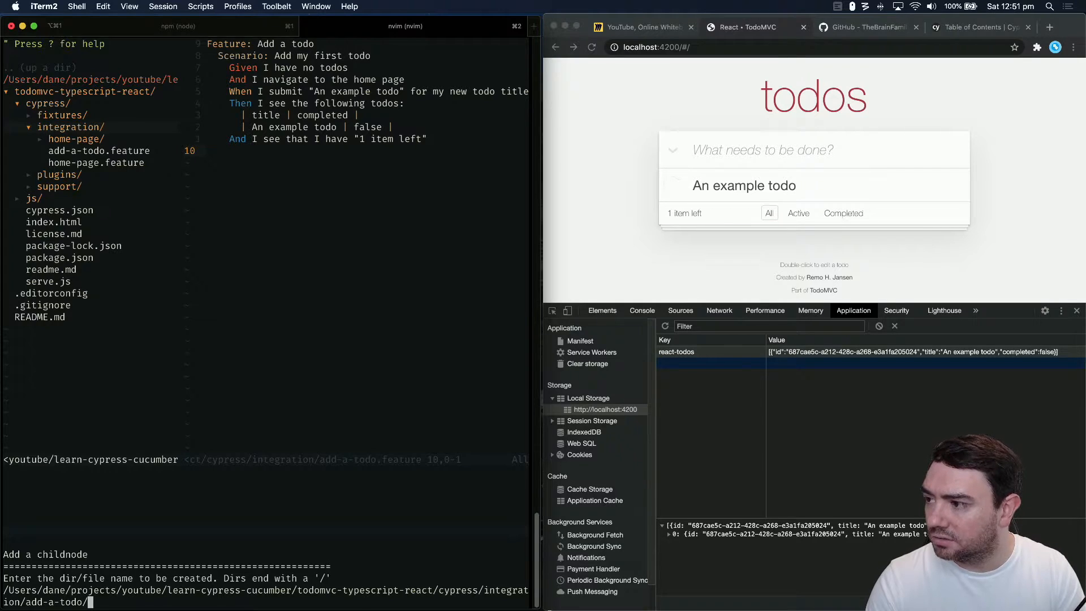
key(Enter)
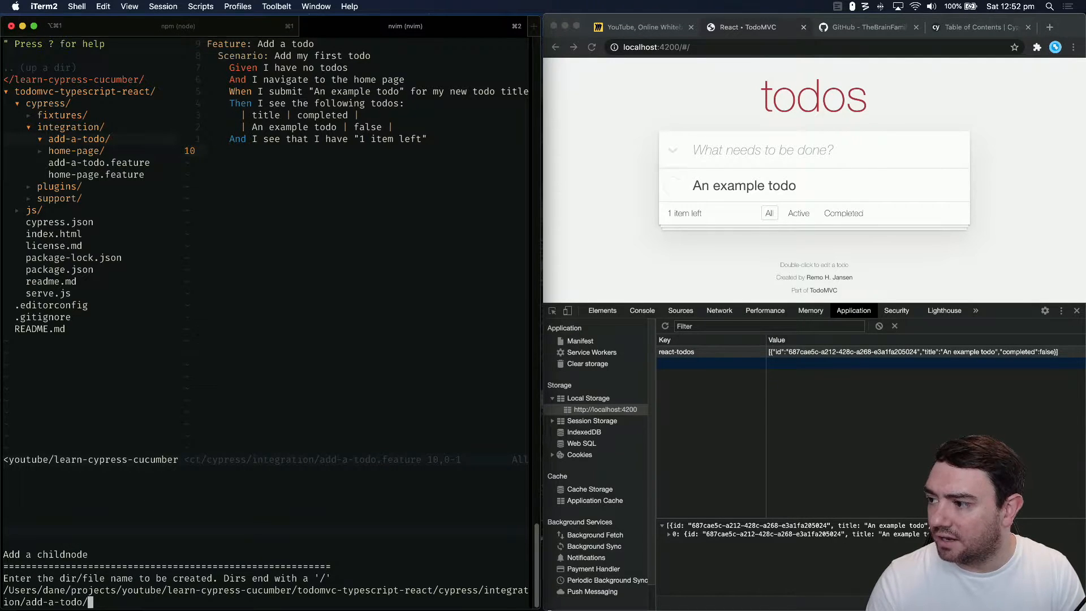
text(steps.js)
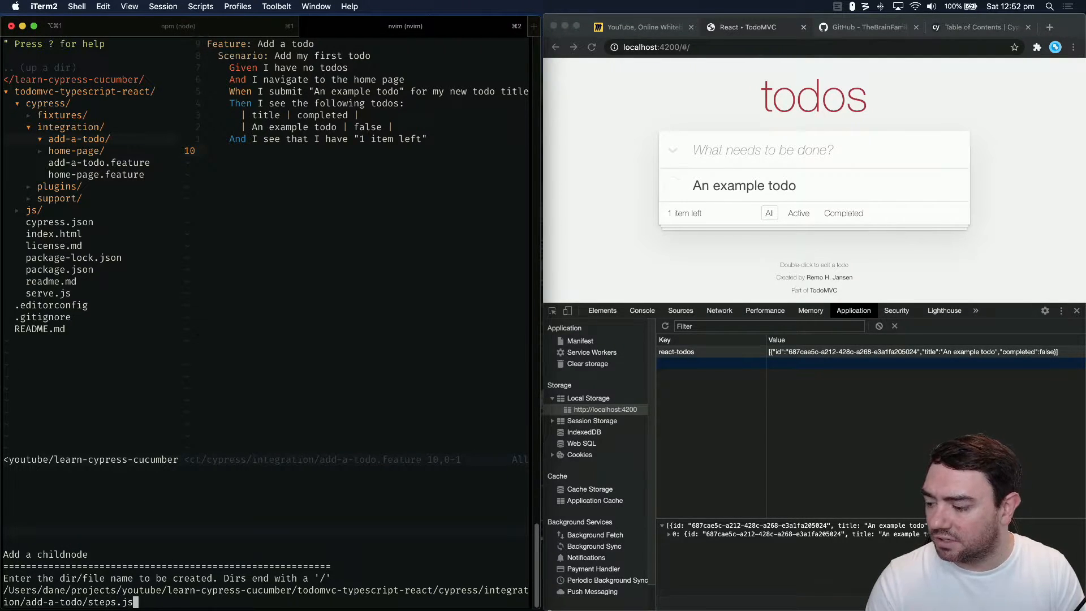
key(Enter)
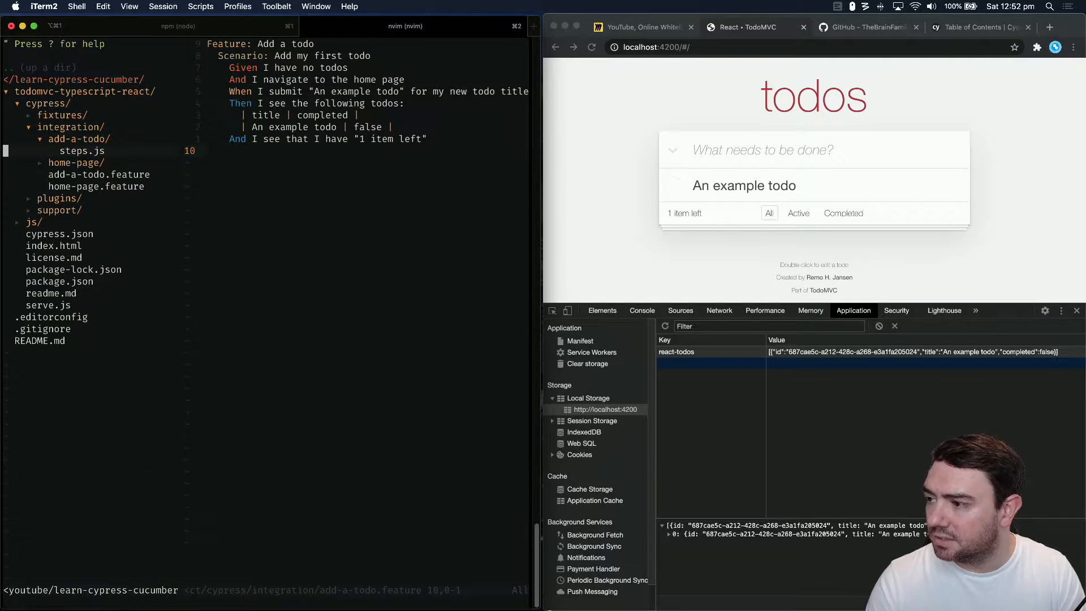
With steps.js drafted from home-page steps, insert 'And the home page has loaded' and save
click(68, 163)
text(And the home page)
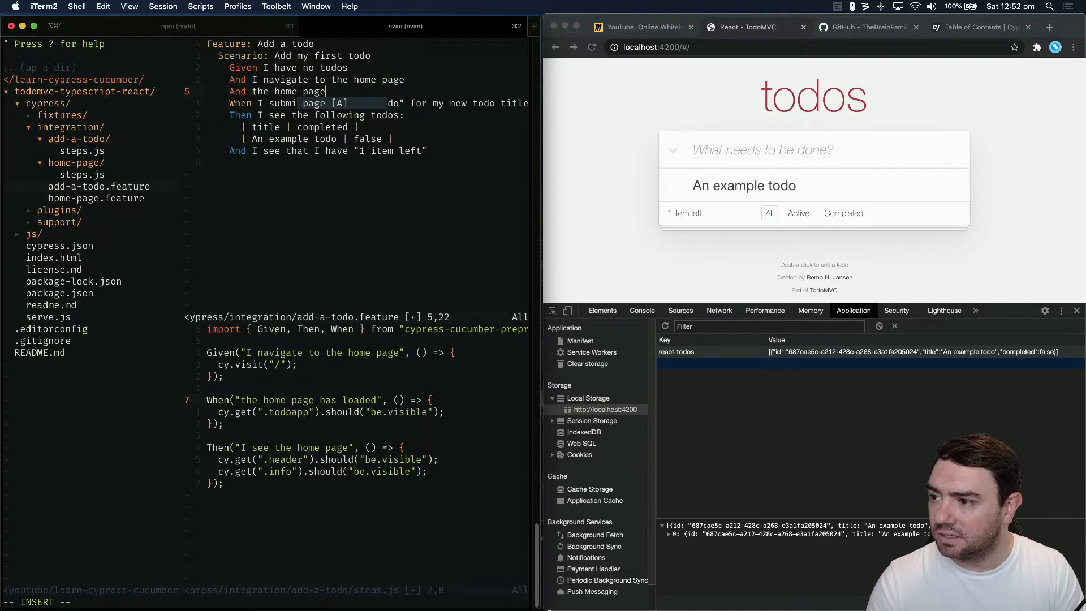
text(has loaded)
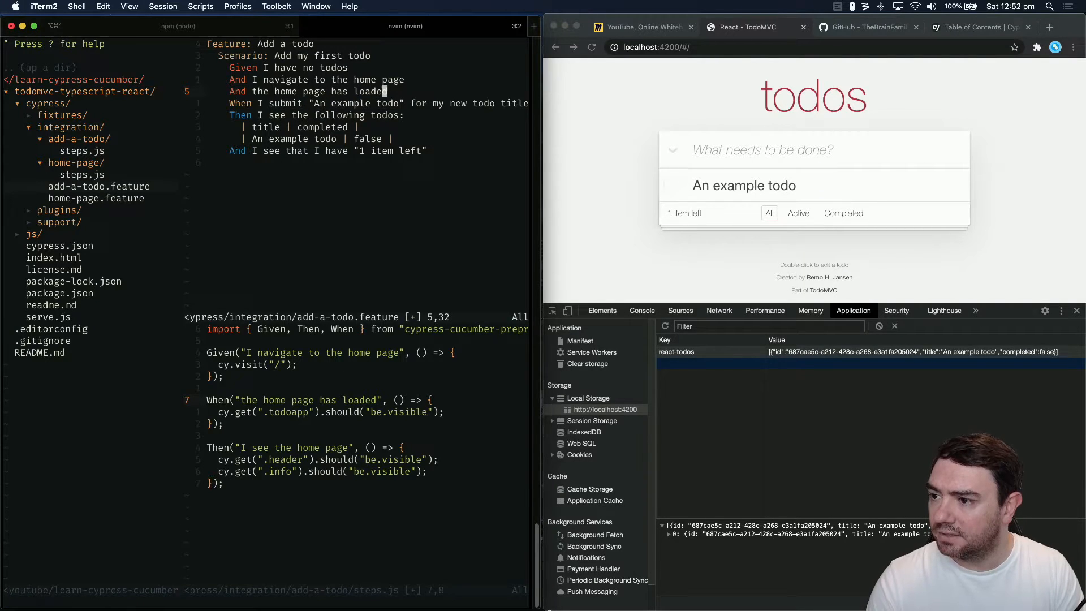
key(:w<CR>)
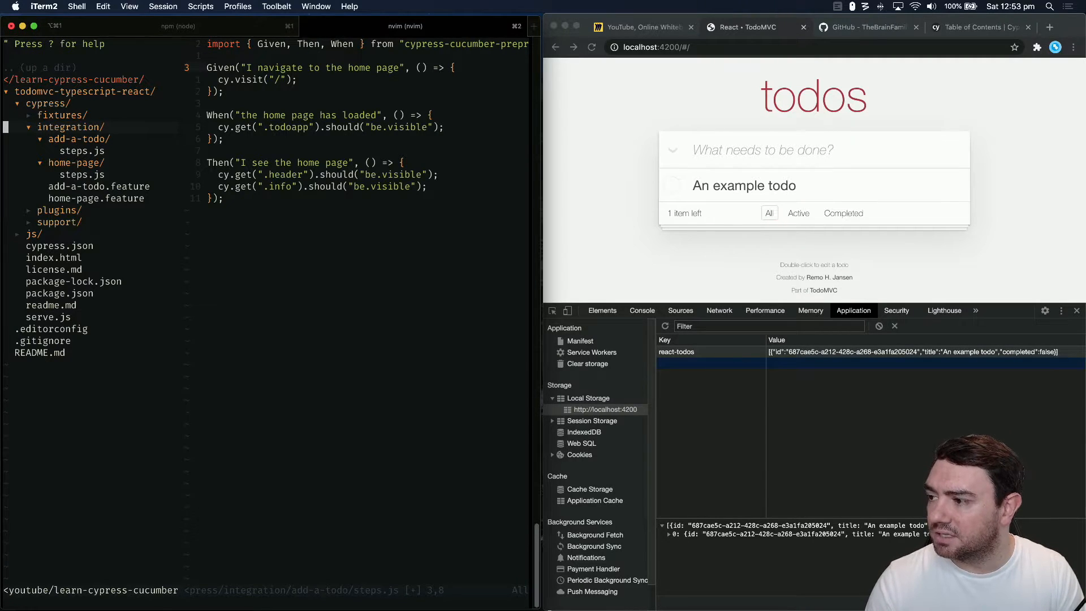
Create the common folder's steps.js and paste in the shared navigate and loaded steps
key(m)
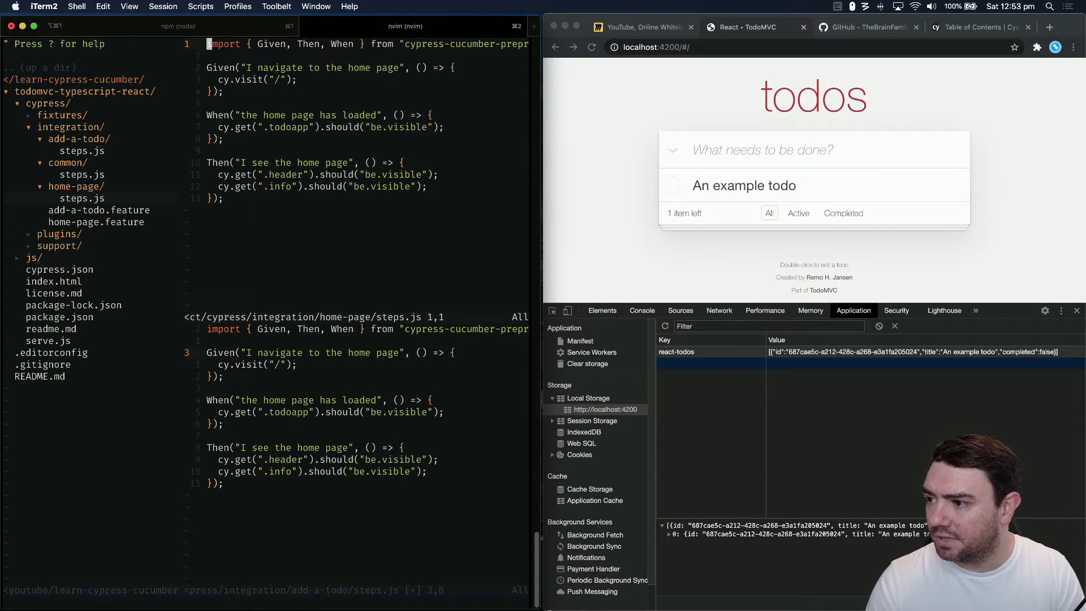
key(V)
text(:wq)
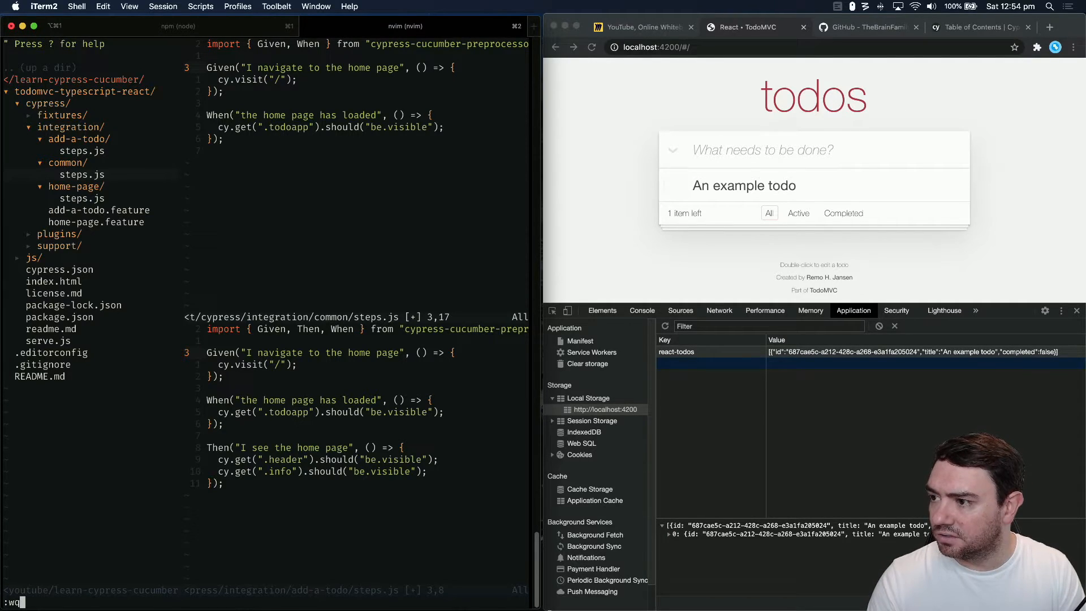
Save and close the common steps file before stripping add-a-todo/steps.js to its import
key(Return)
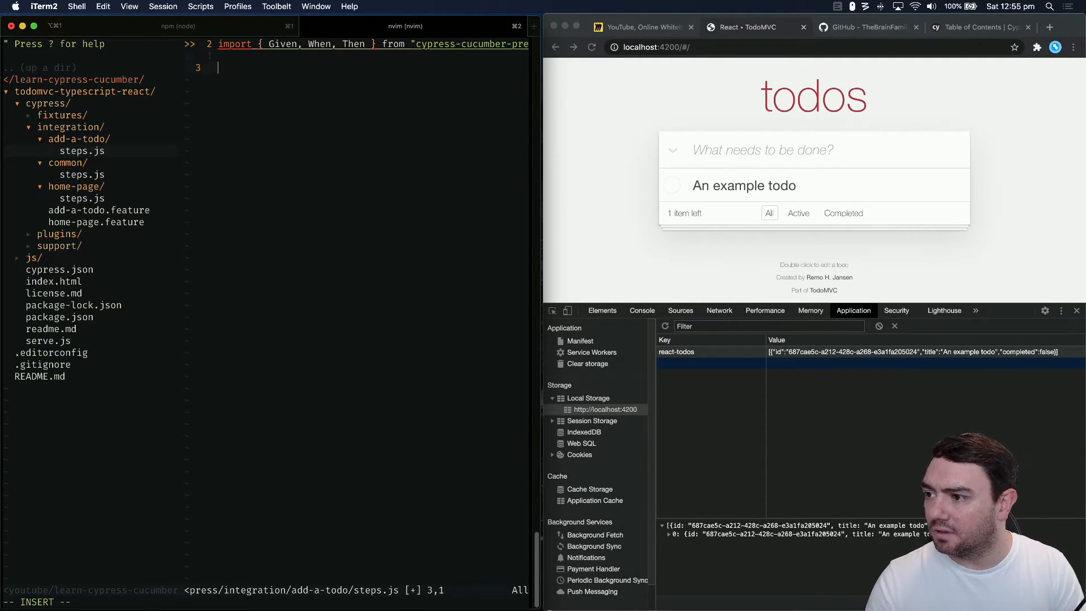
Start the Given("I have no todos", () => { step definition
text(Given()
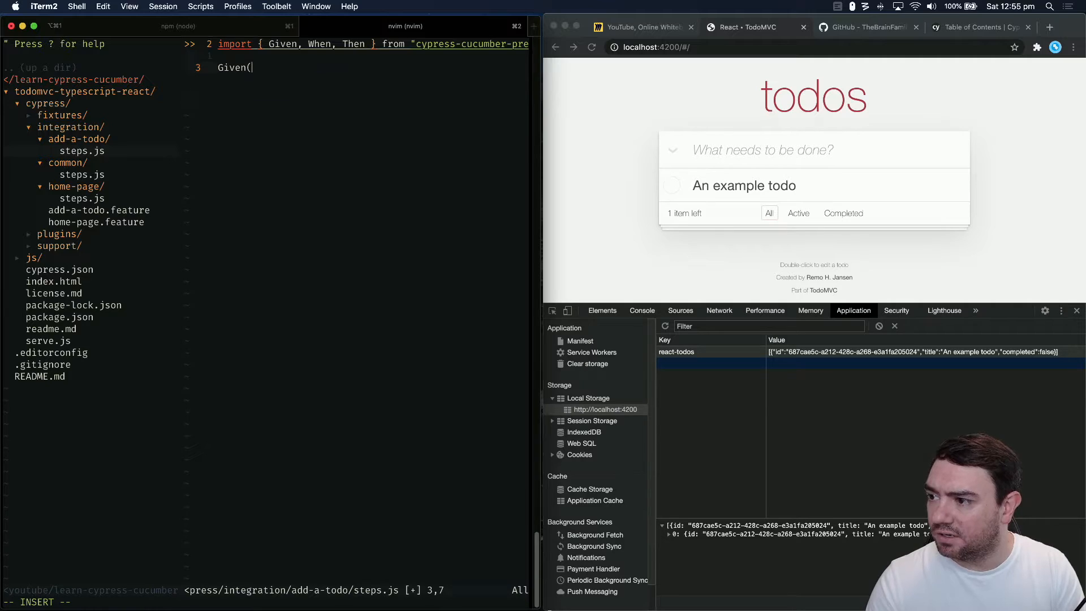
text(")
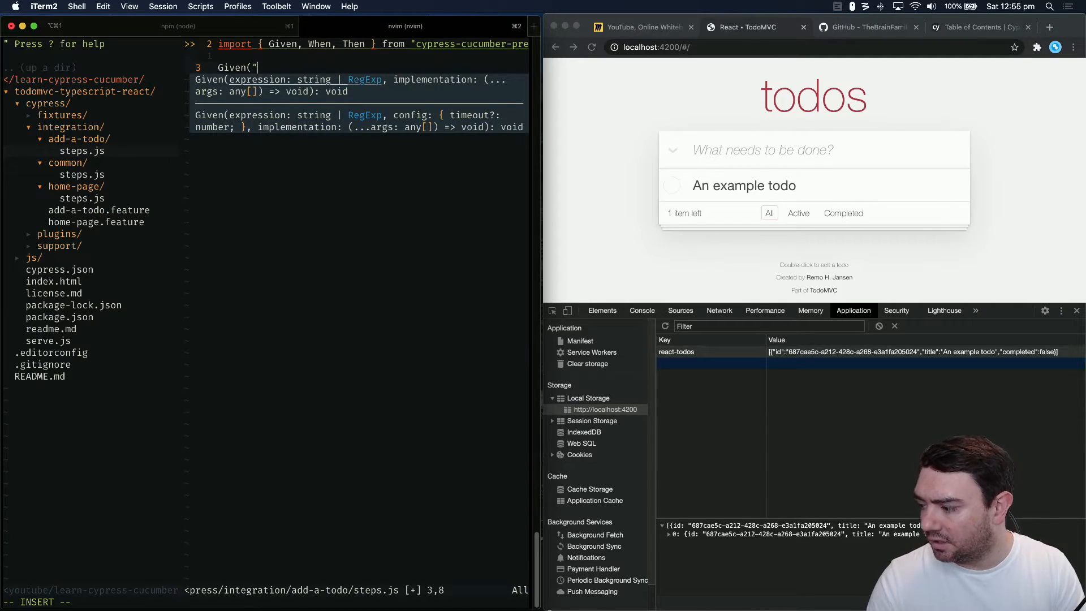
text(I have no todos)
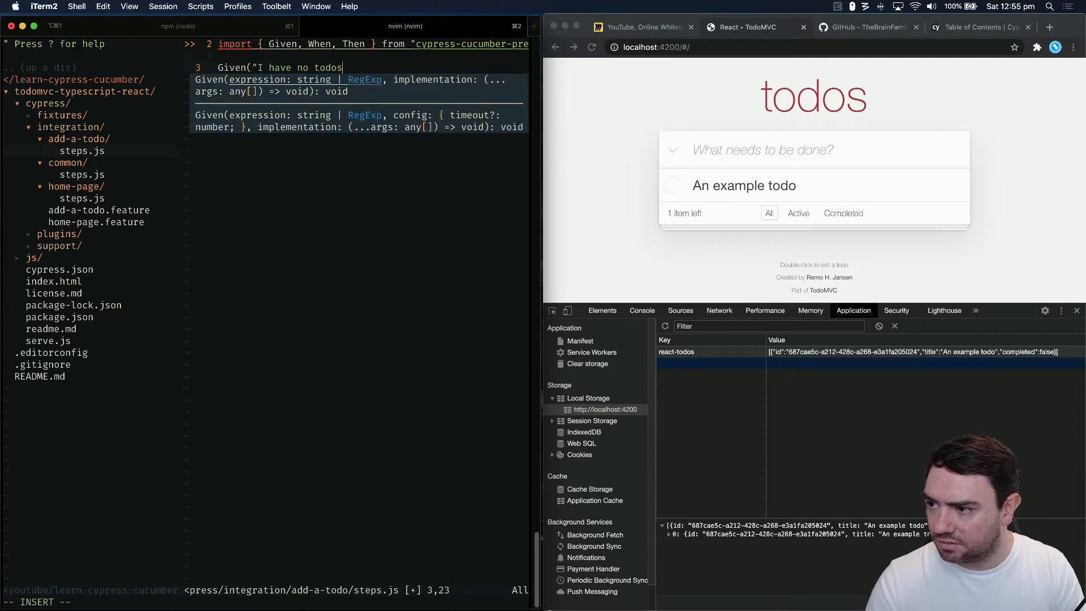
text(", () =>)
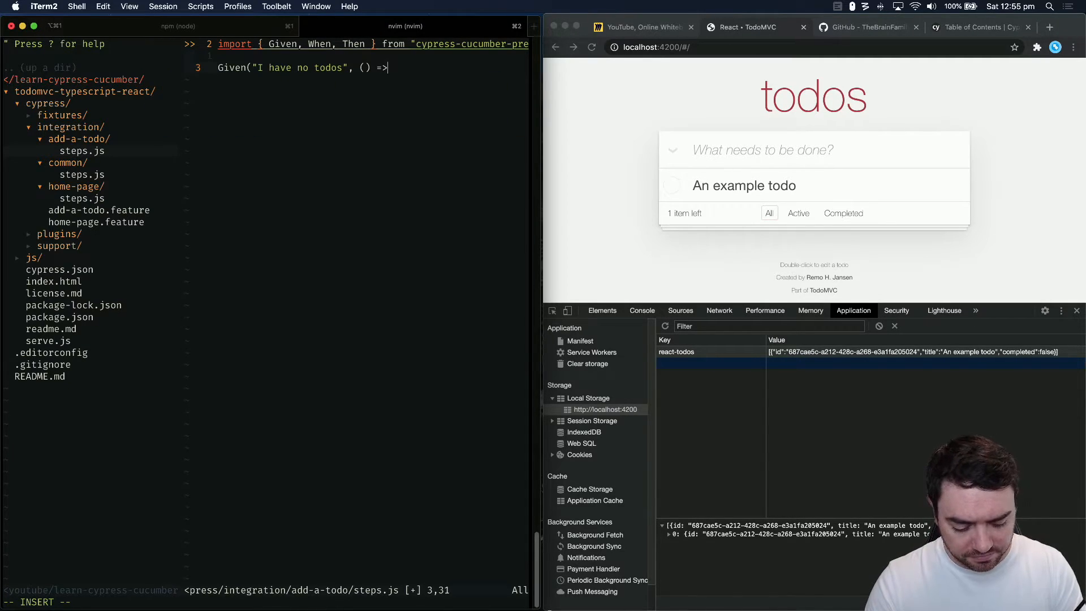
text({)
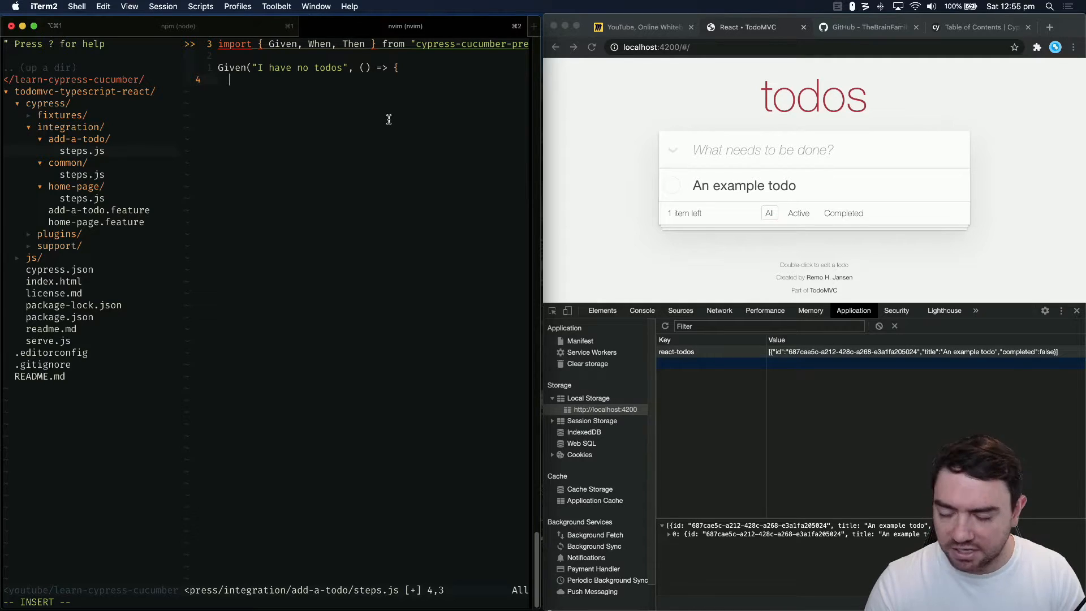
Fill the body with cy.visit("/") and localStorage.setItem("react-todos", "[]"), then close it with });
text(cy.visit(')
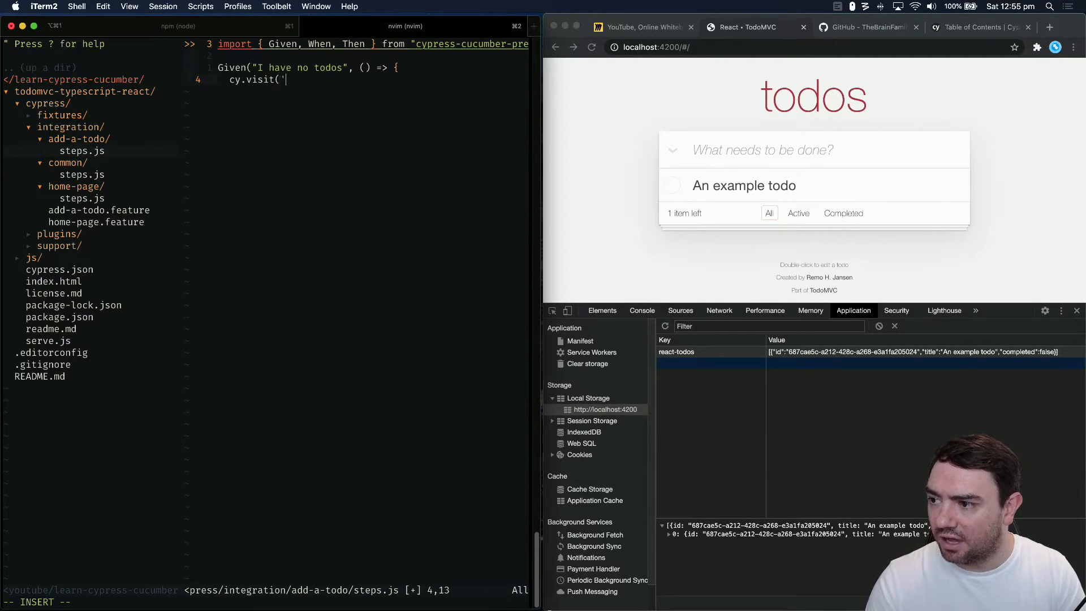
text(/");)
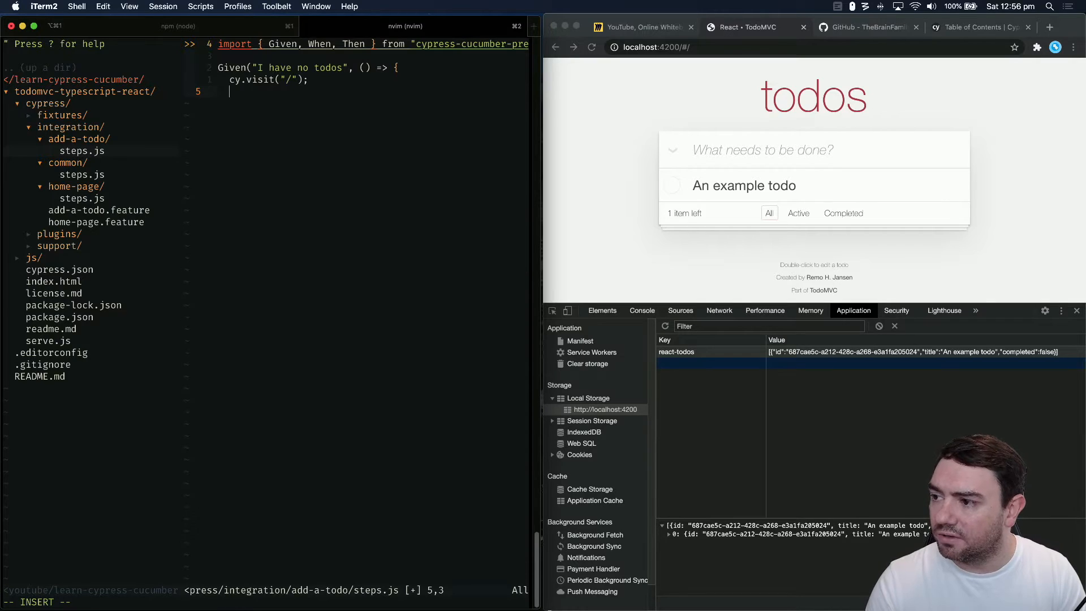
text(window.localStorage.)
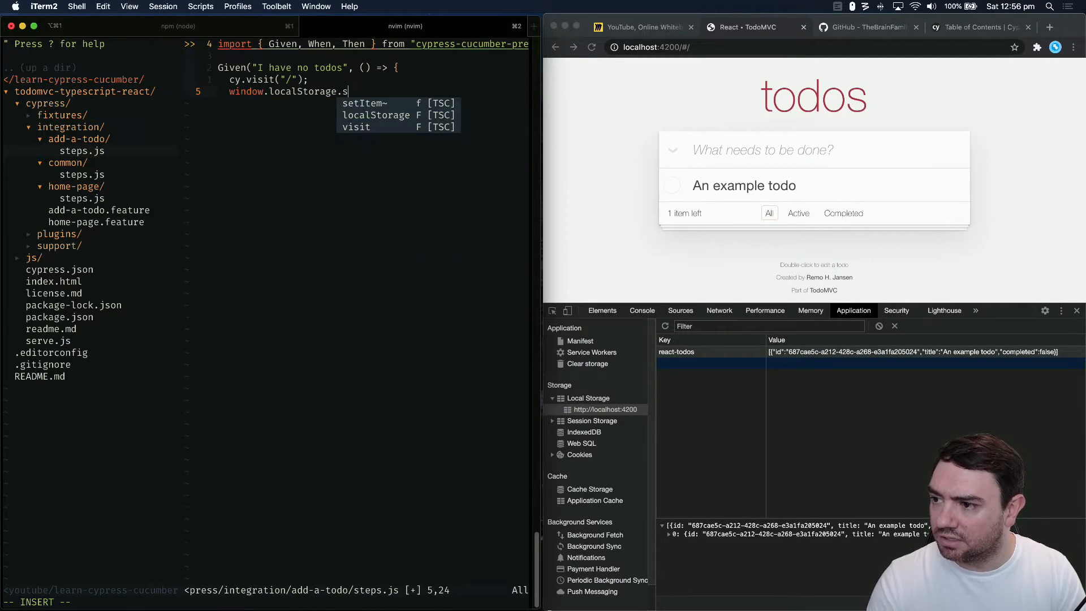
text(setItem(")
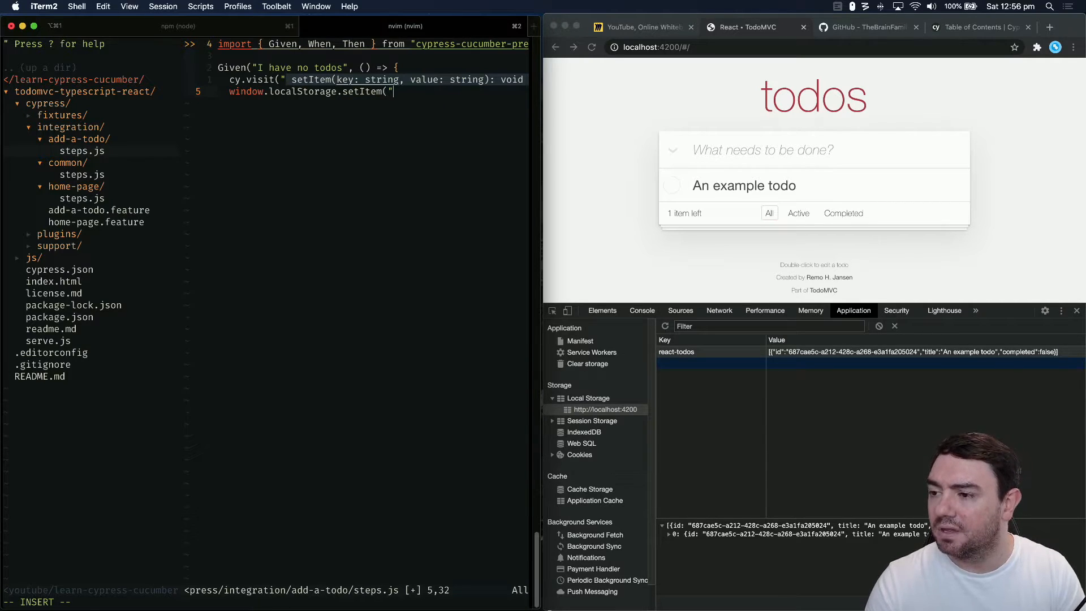
text(react-d)
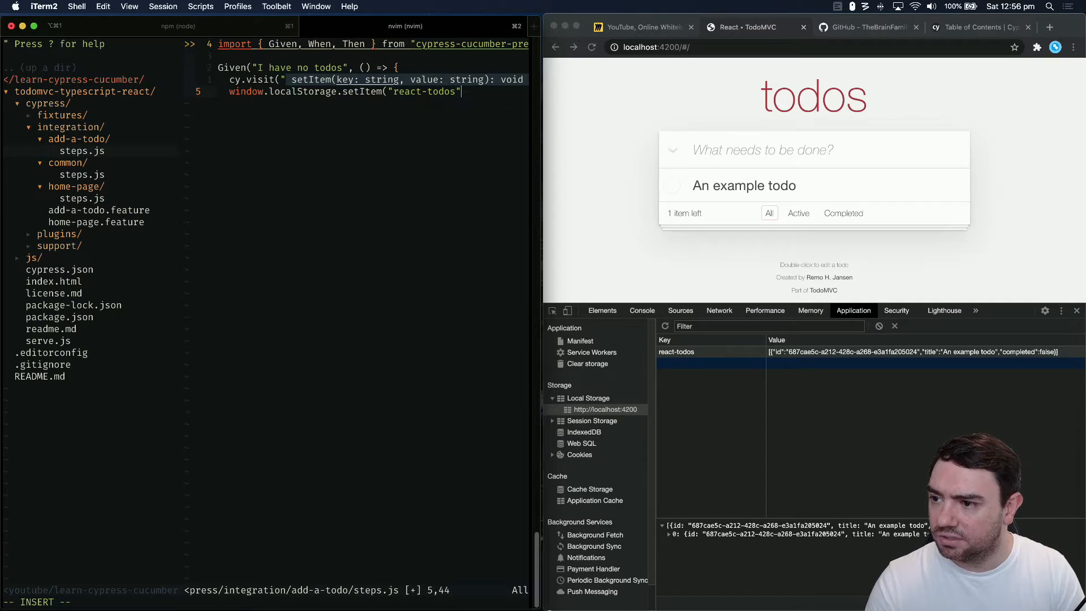
text(, ")
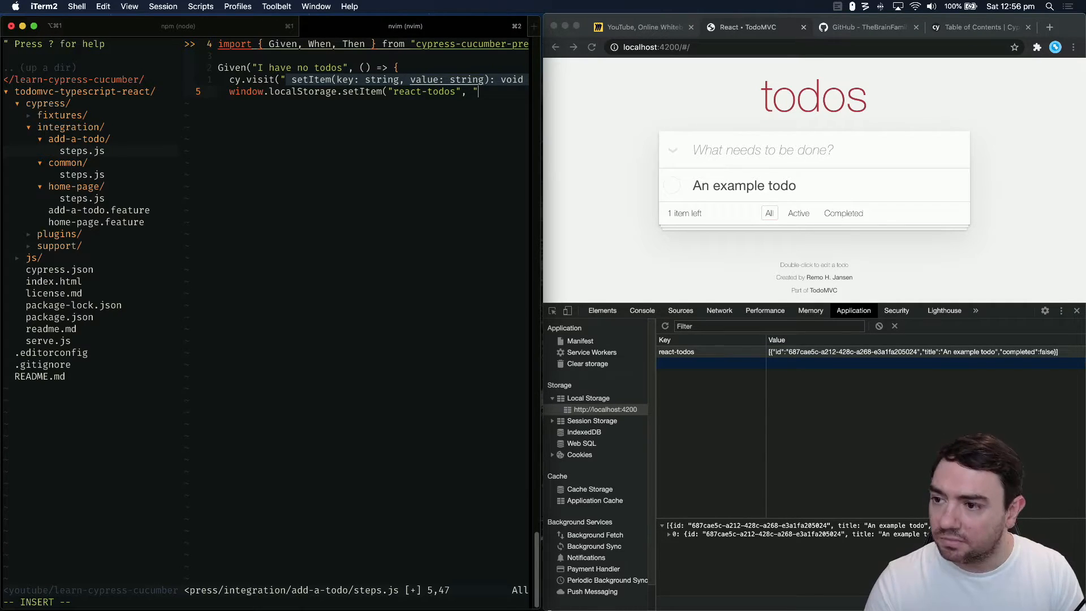
text([]");)
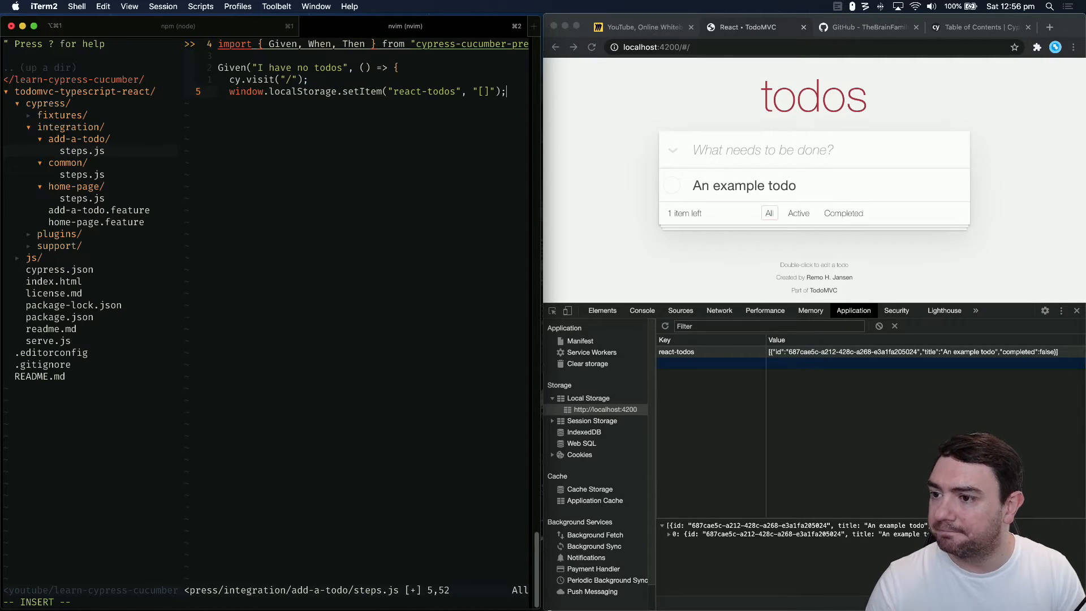
key(Enter)
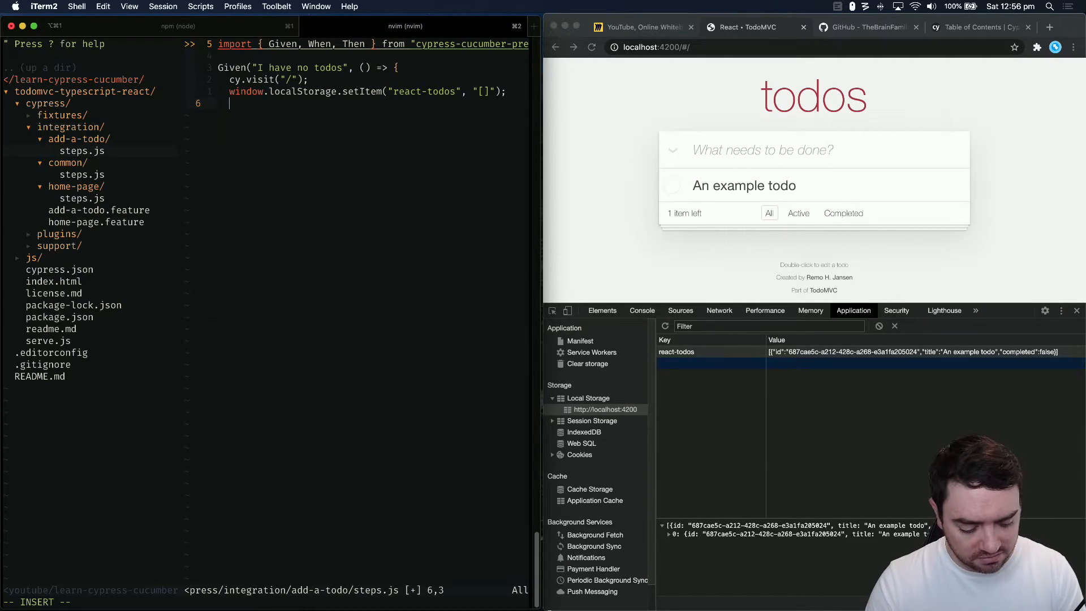
text(});)
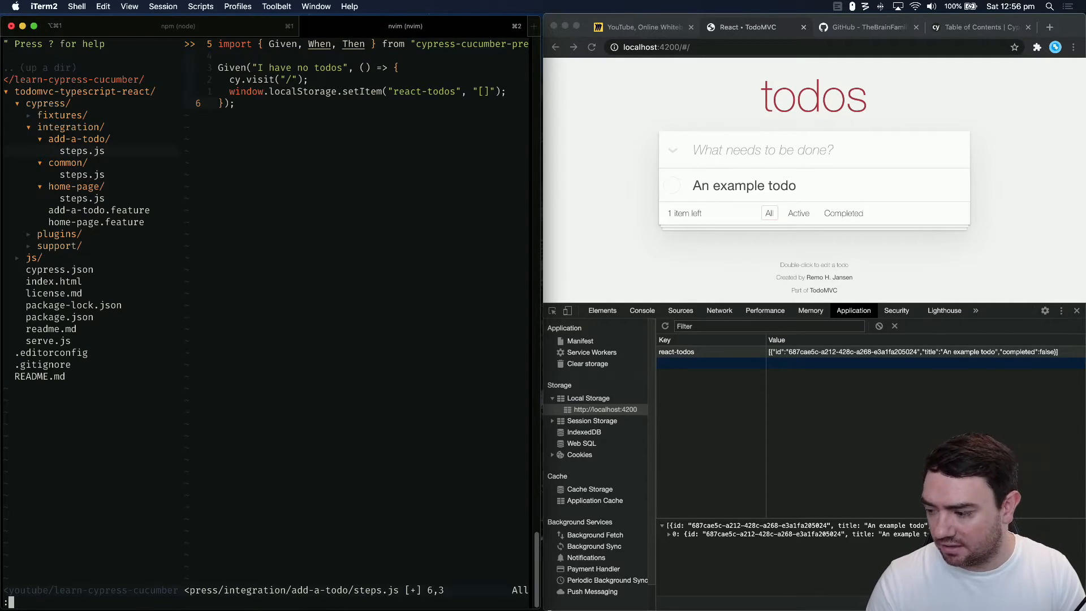
Save steps.js with :wq, glance at add-a-todo.feature, and return to steps.js
text(:wq)
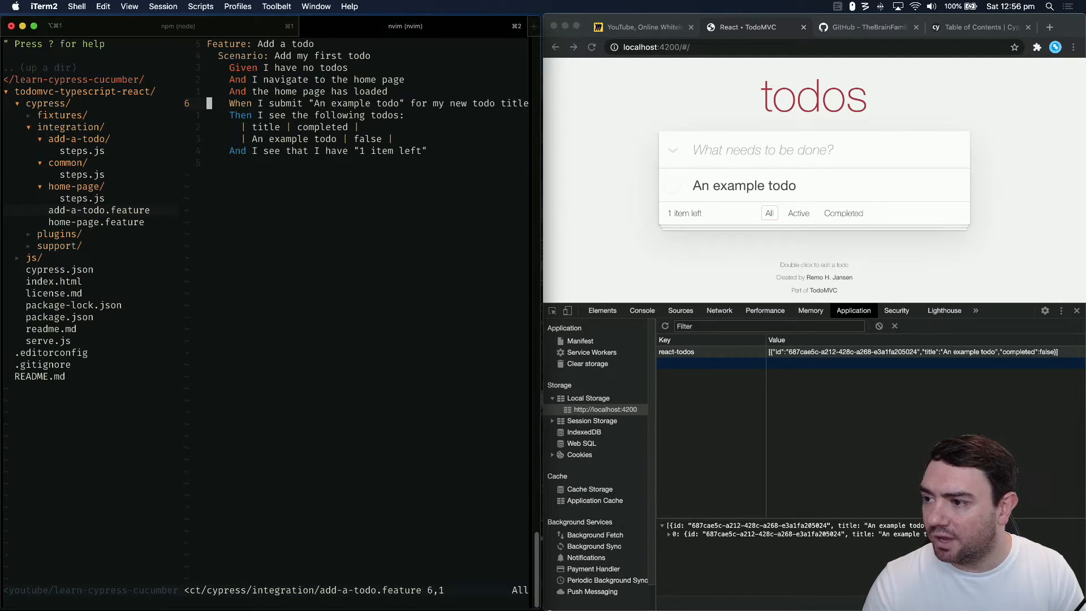
key(V)
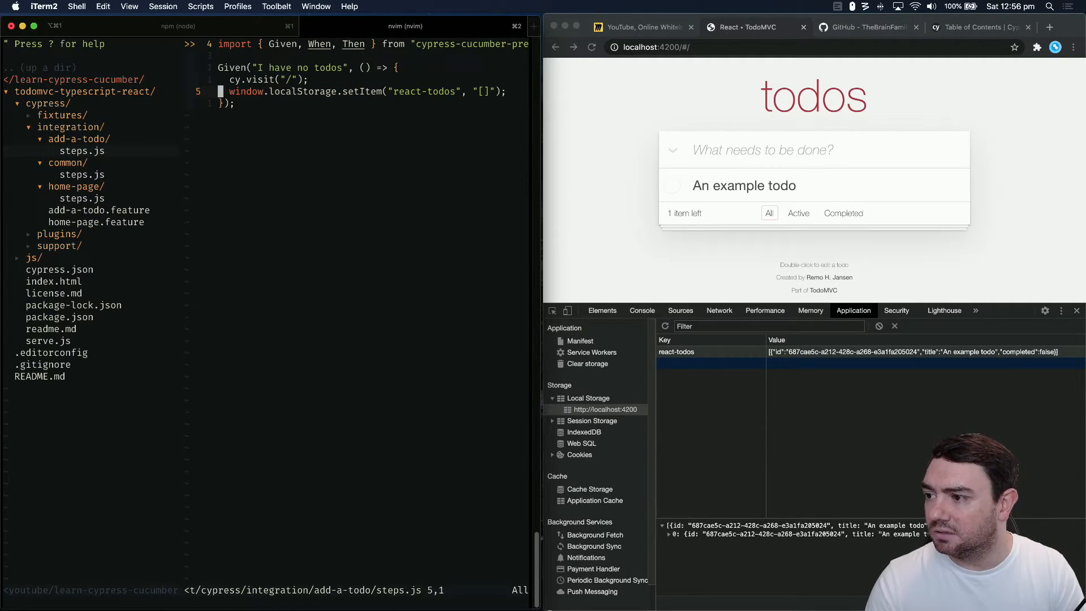
Start a When(" definition on a new line below the Given block
text(When()
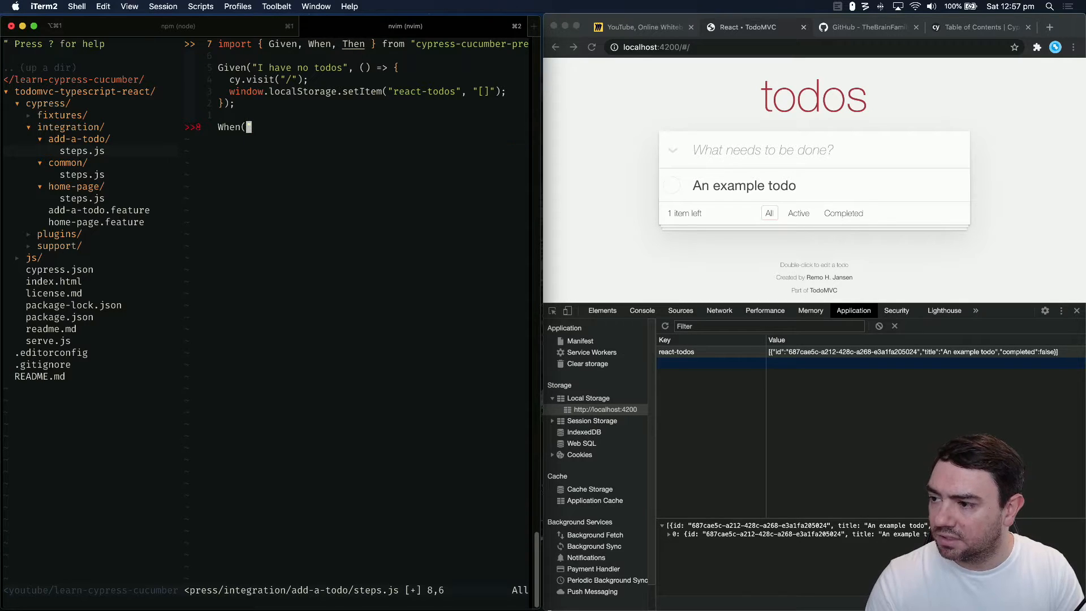
text(")
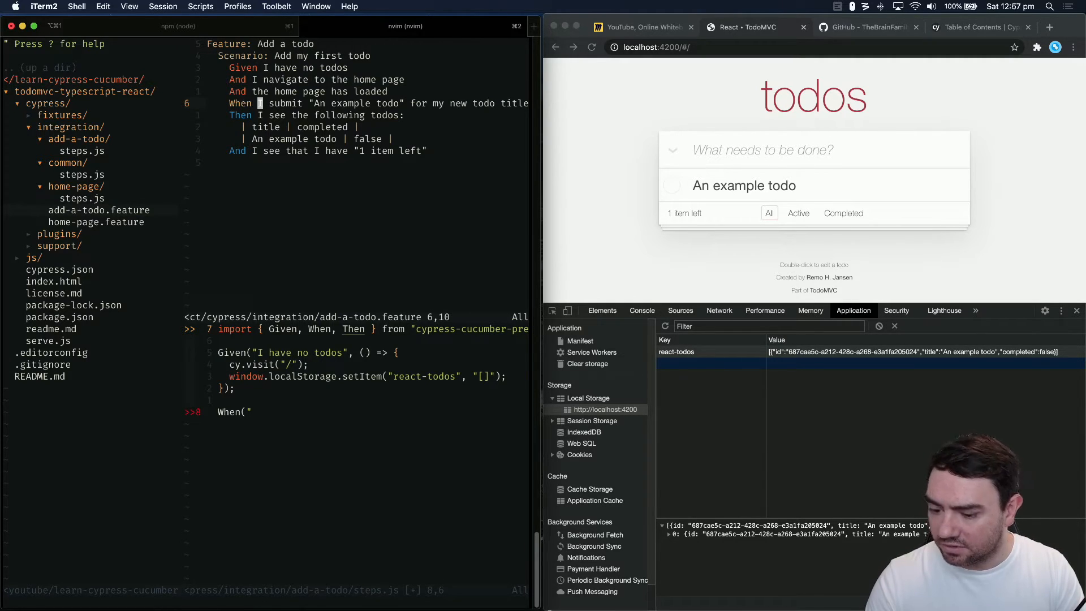
Write When("I submit {string} for my new todo title", (title) => { }); with an empty body
key(v)
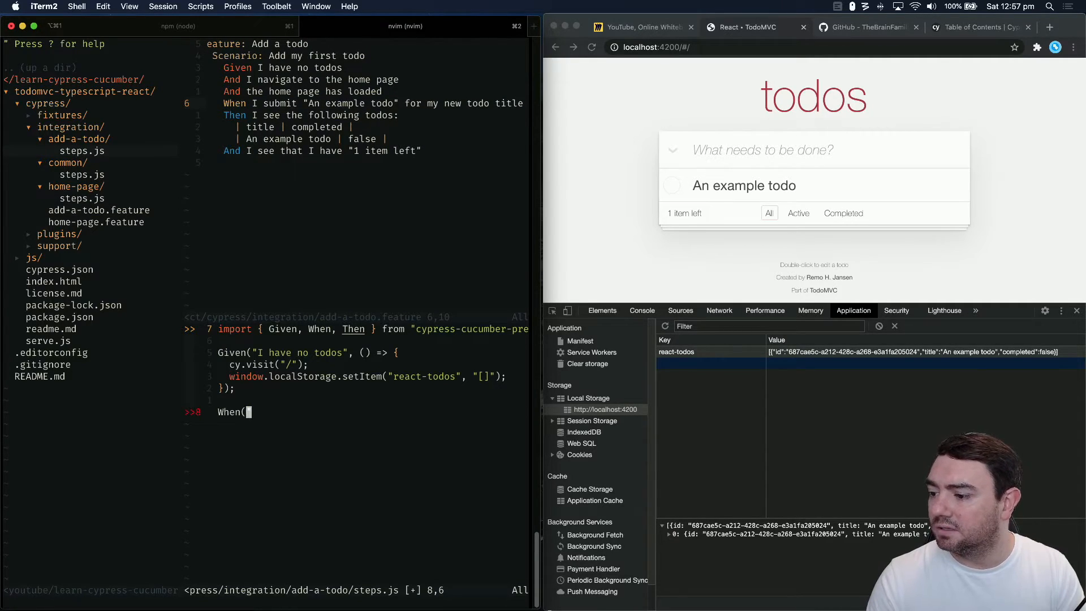
text(submit "An example todo" for my new todo title)
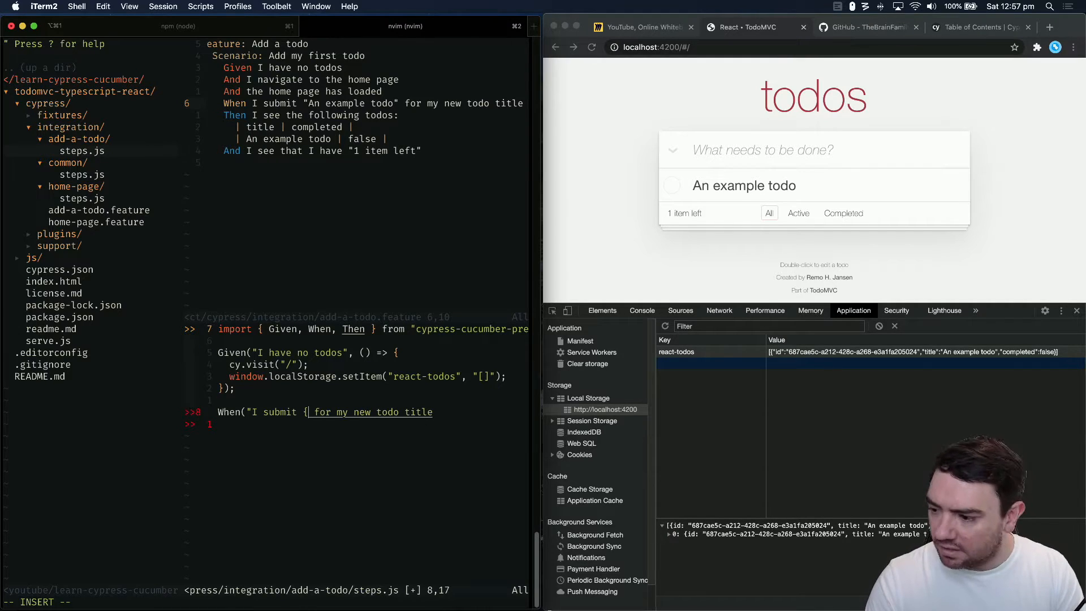
text({string})
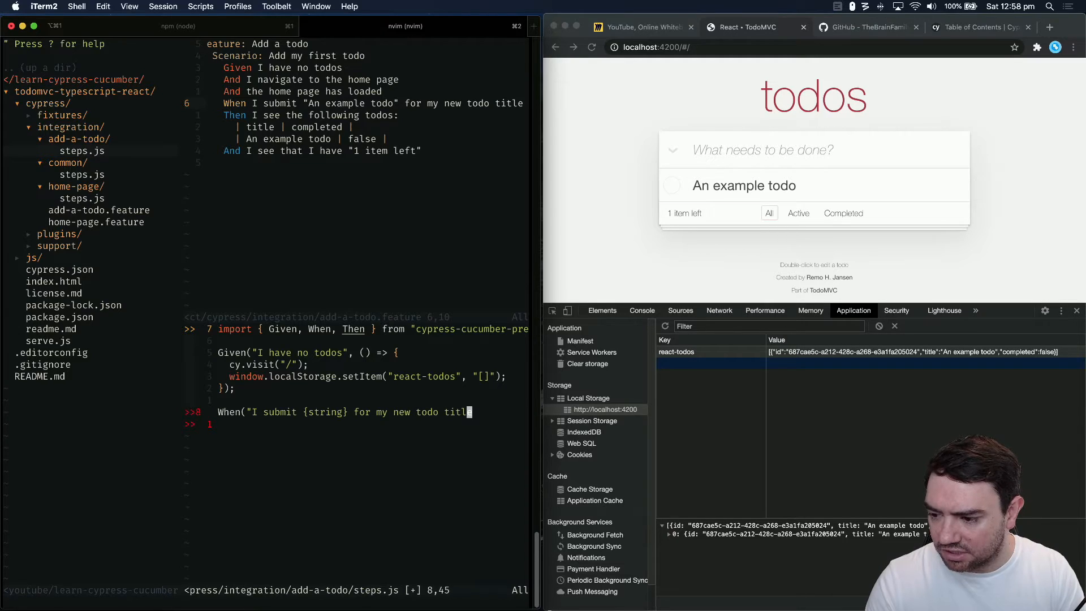
text(")
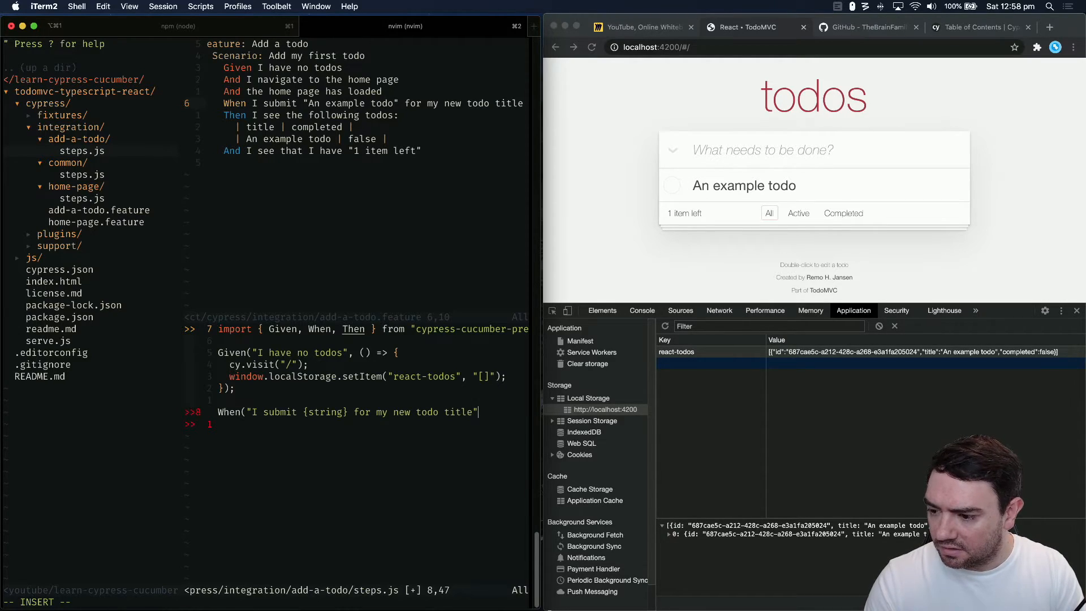
text(, ()
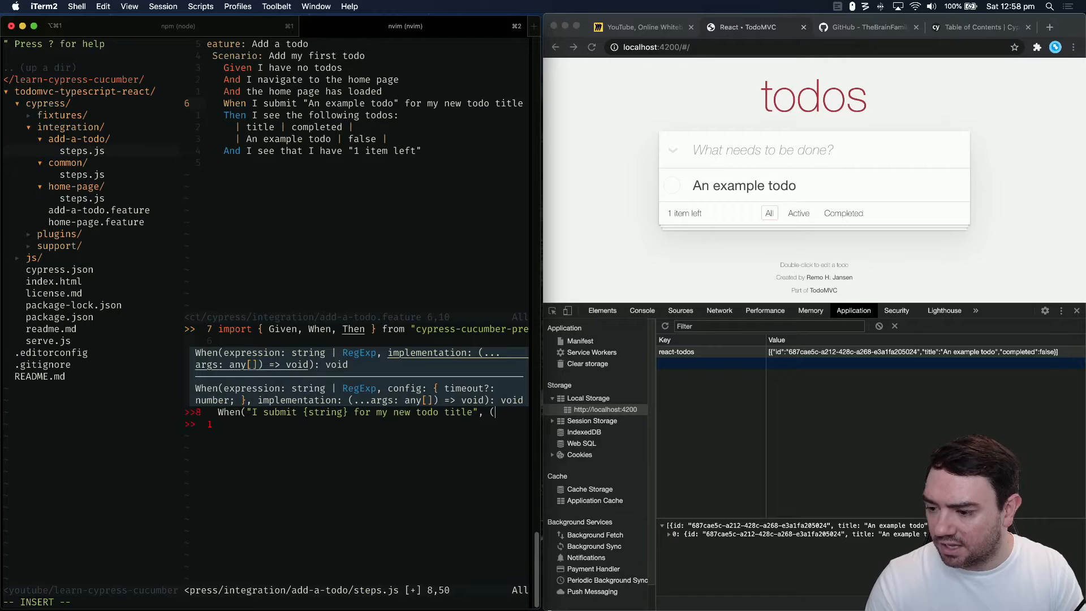
text((title) => {)
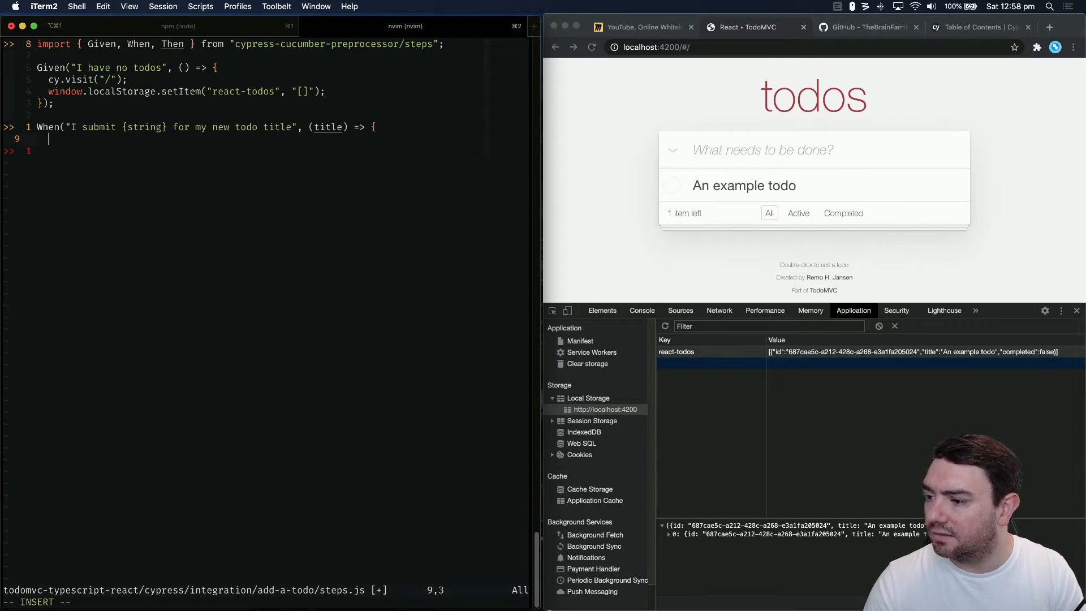
text(});)
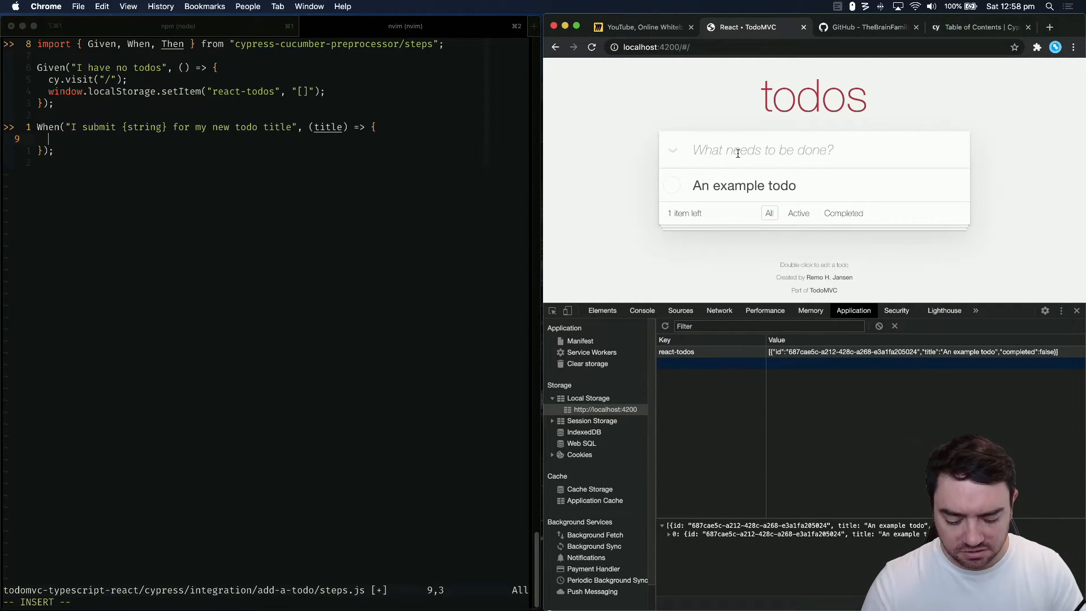
Add a test todo and look up the type command in the Cypress API docs
text(An am)
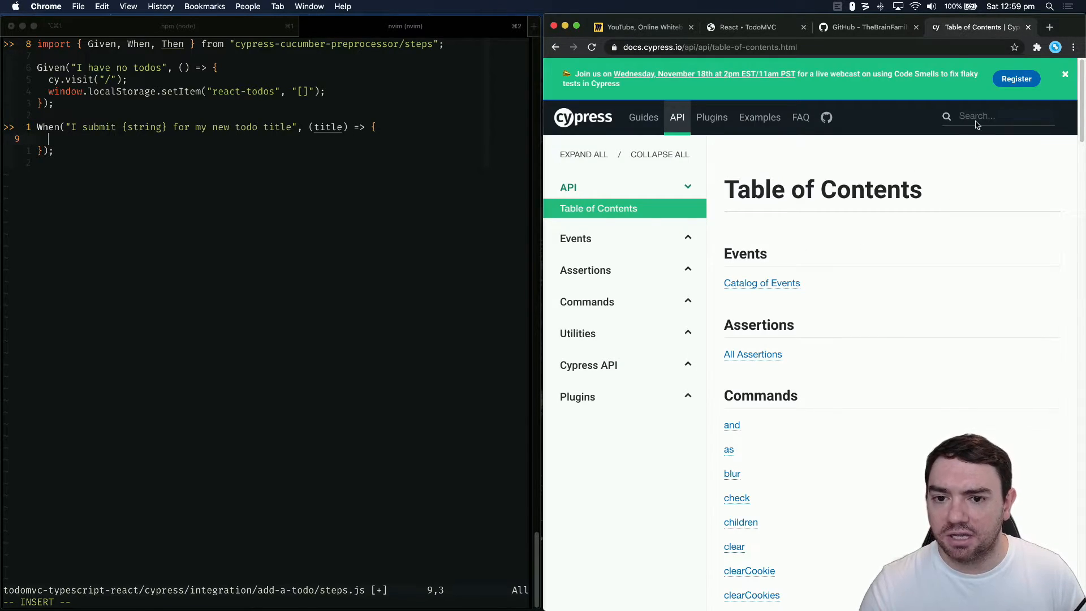
text(type)
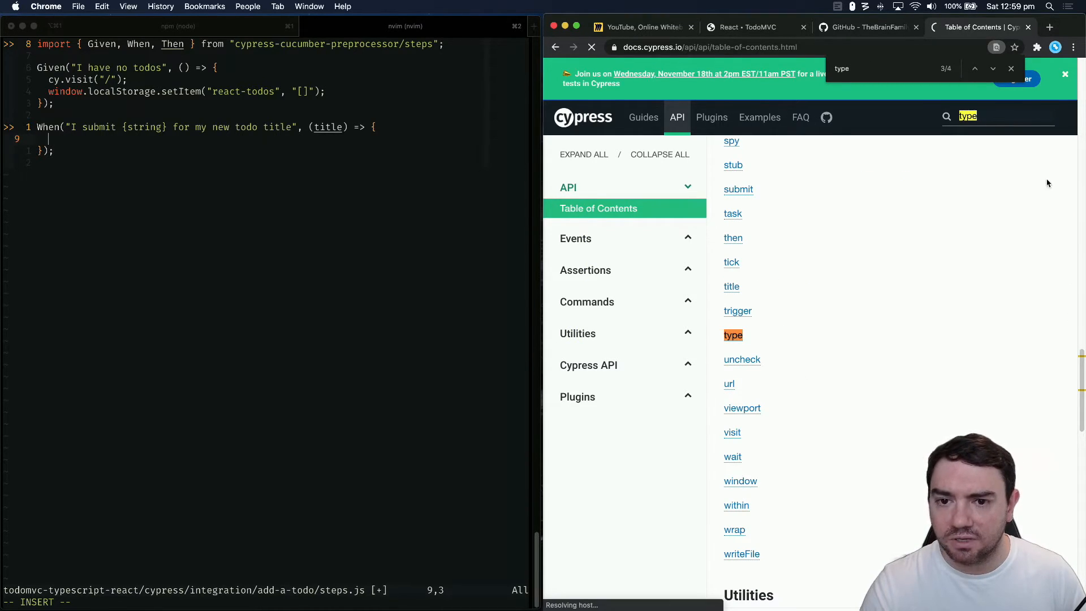
click(733, 335)
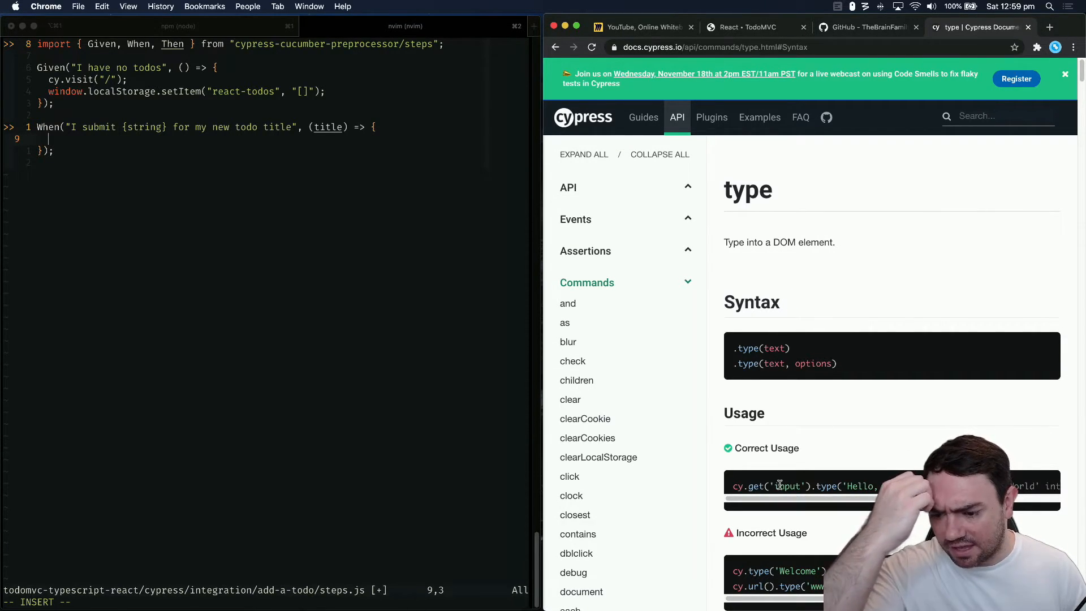
double_click(787, 486)
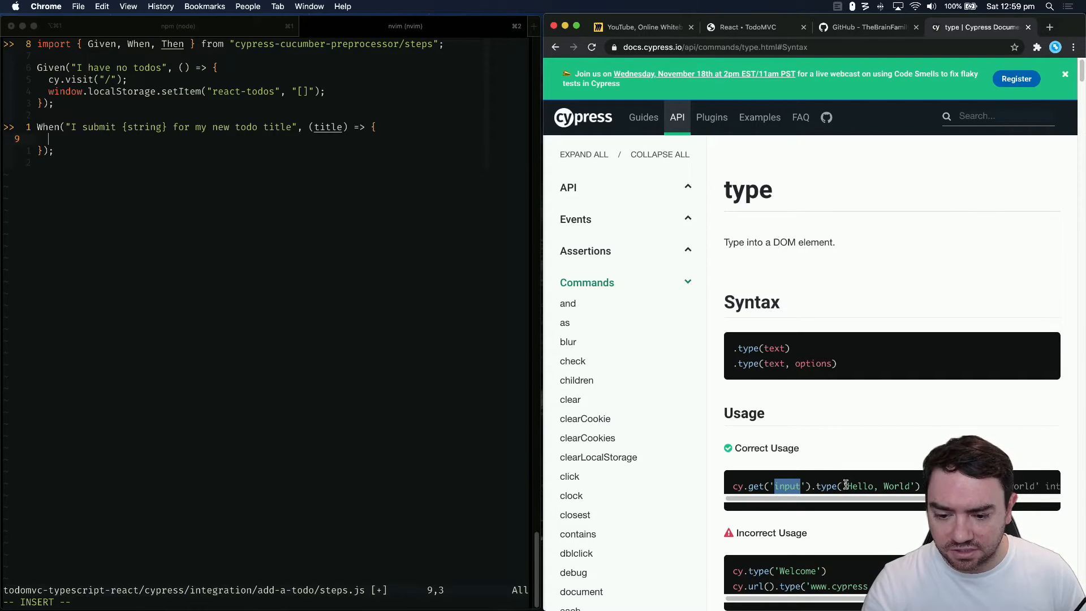
Back in the todo app, inspect the new-todo input's markup
click(745, 27)
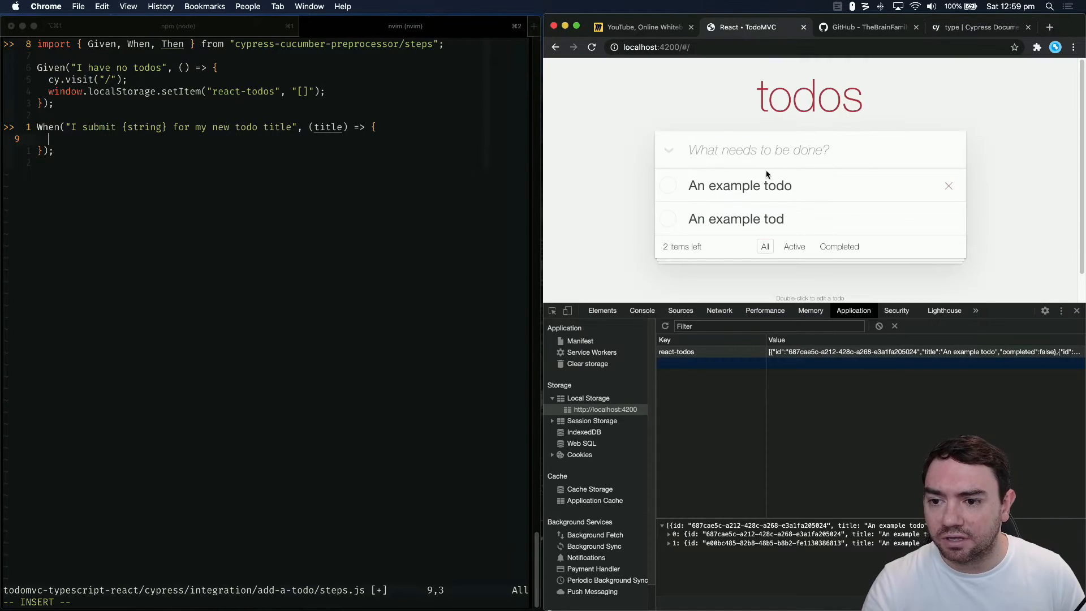
right_click(767, 149)
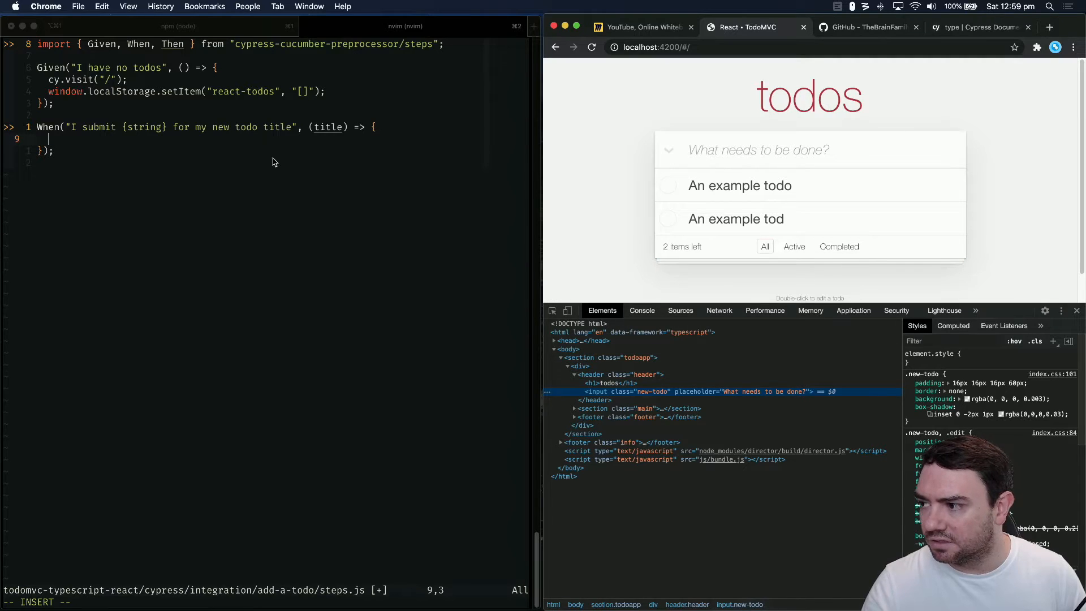
Write cy.get(".new-todo").type(`${title}{ENTER}`); inside the When body
text(c)
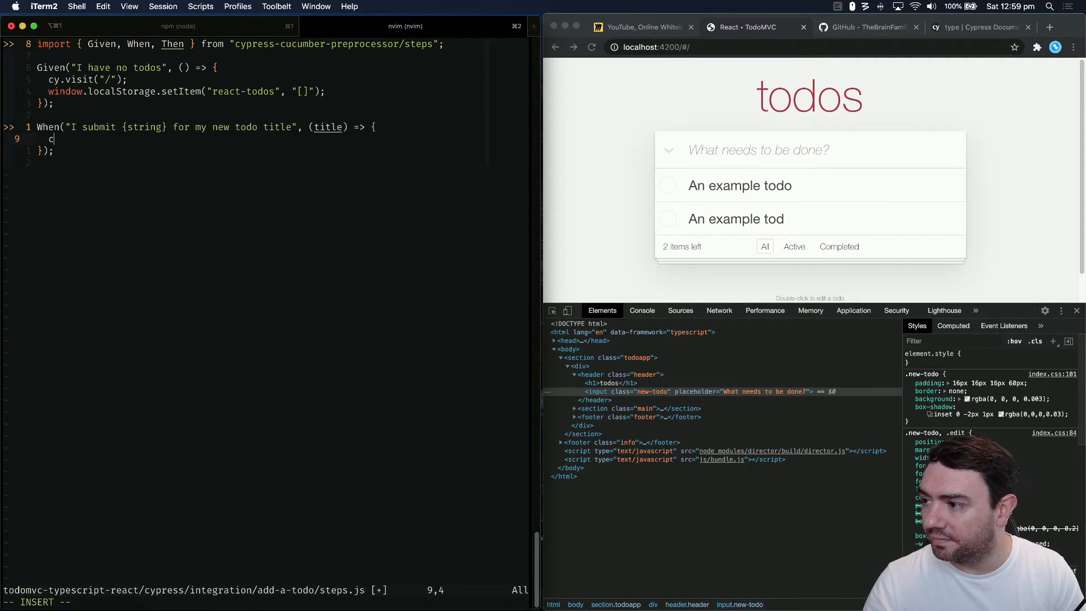
text(y.get()
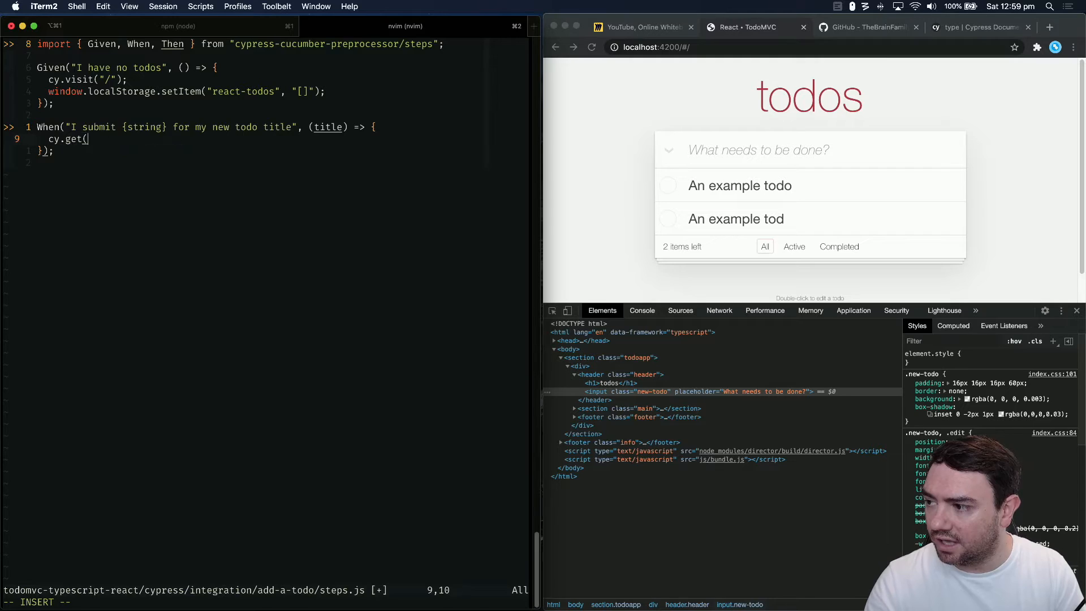
text(".new-todo").type)
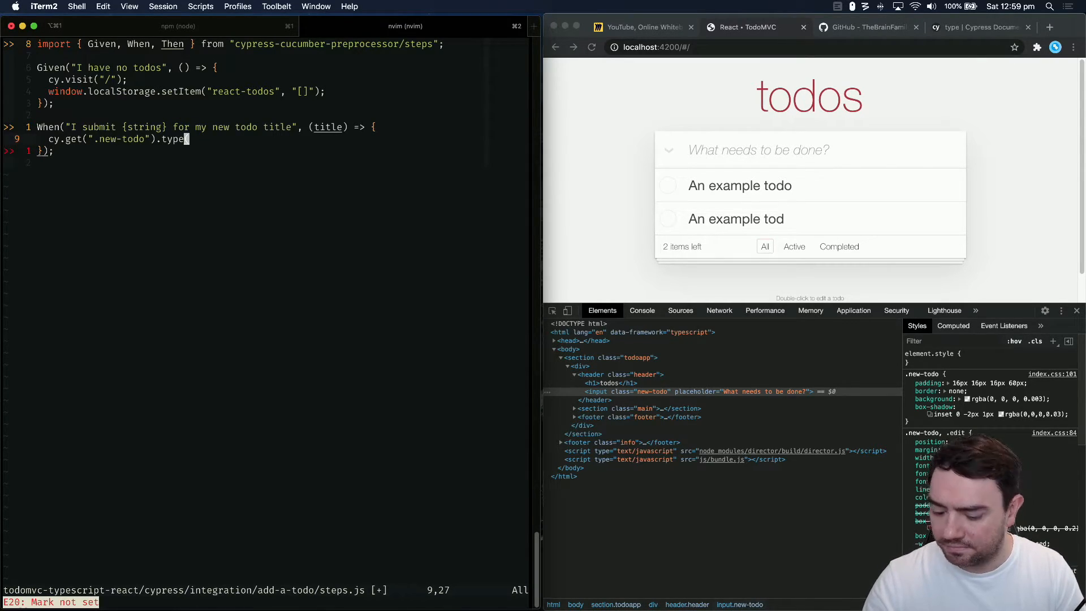
text((`)
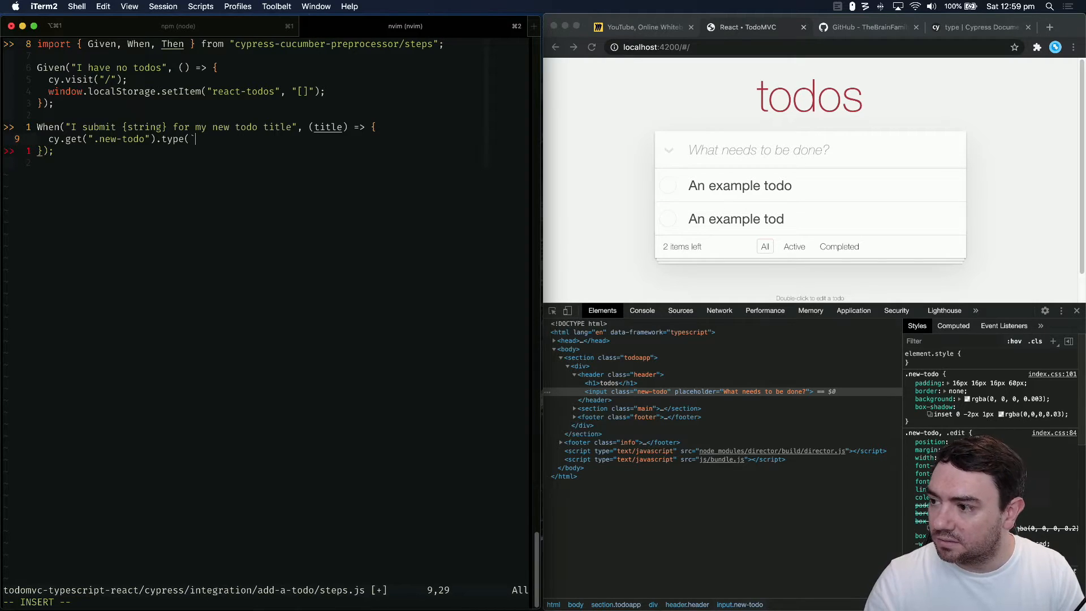
text(${)
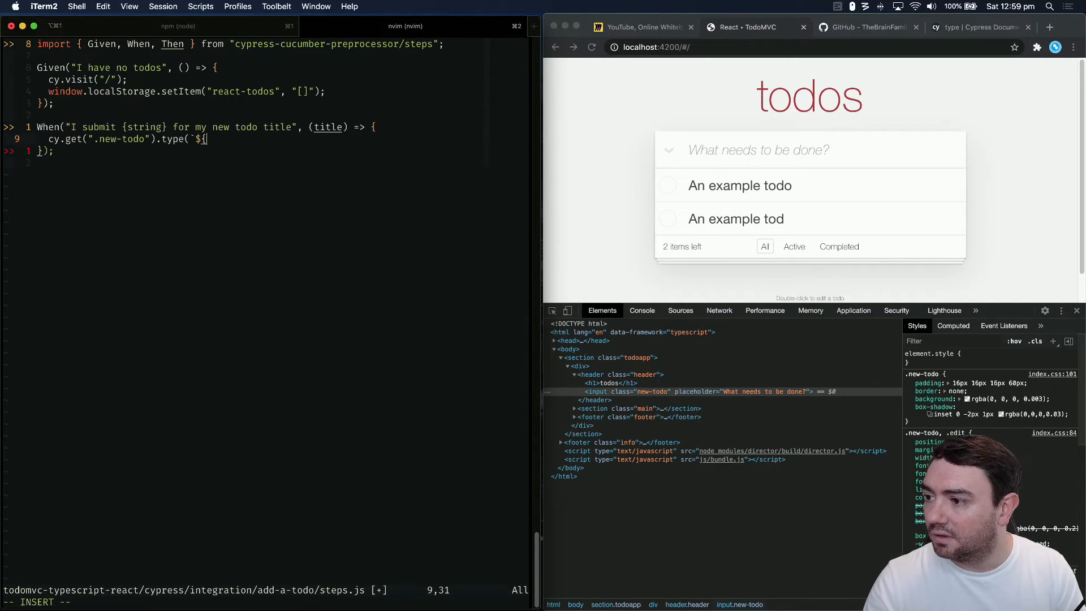
text(title}{ENTE)
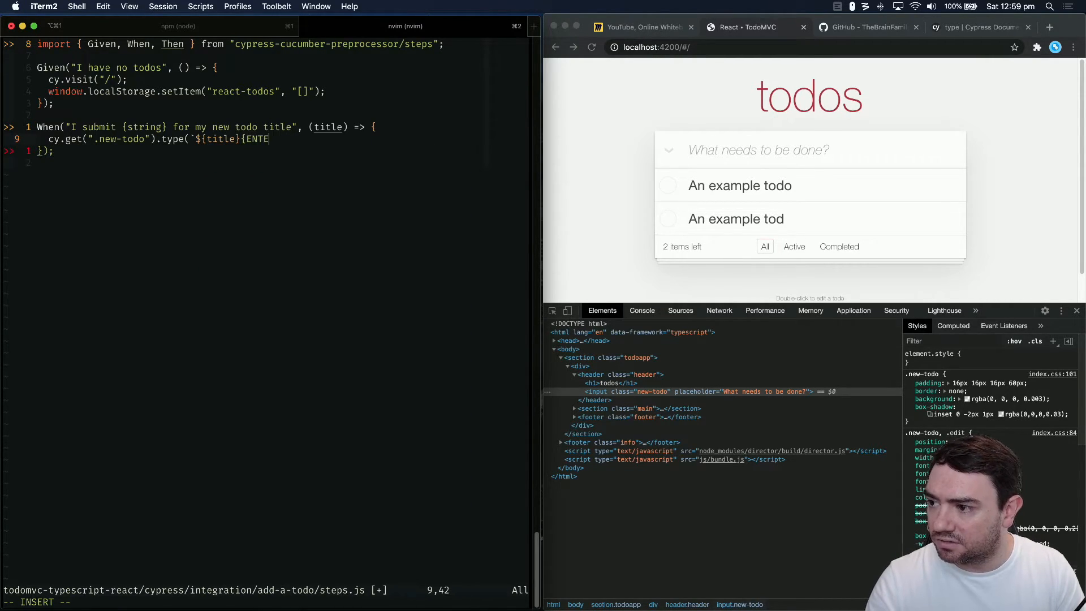
text(R})
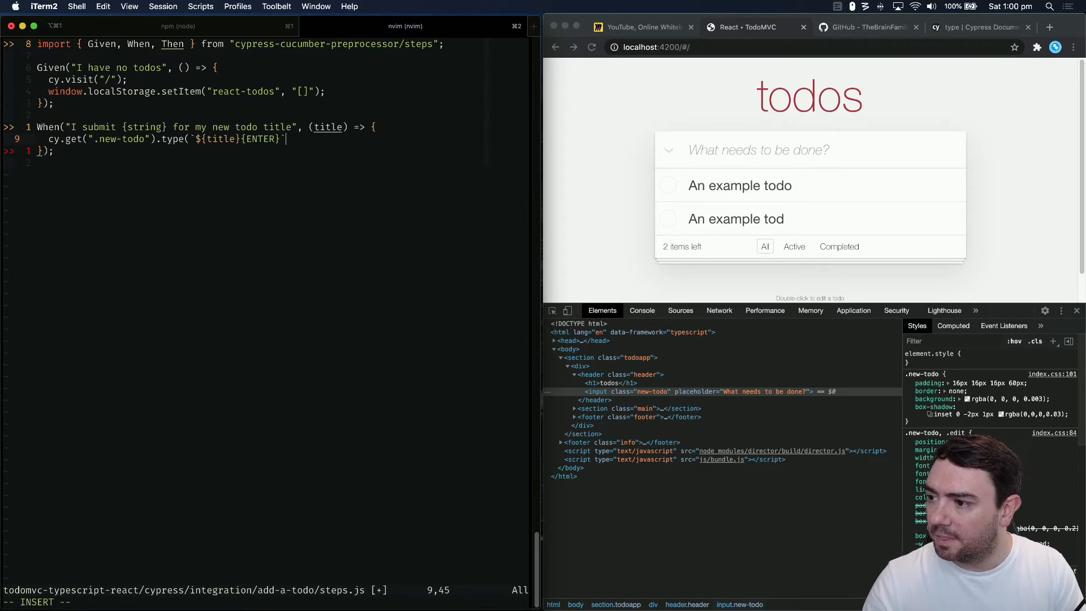
text();)
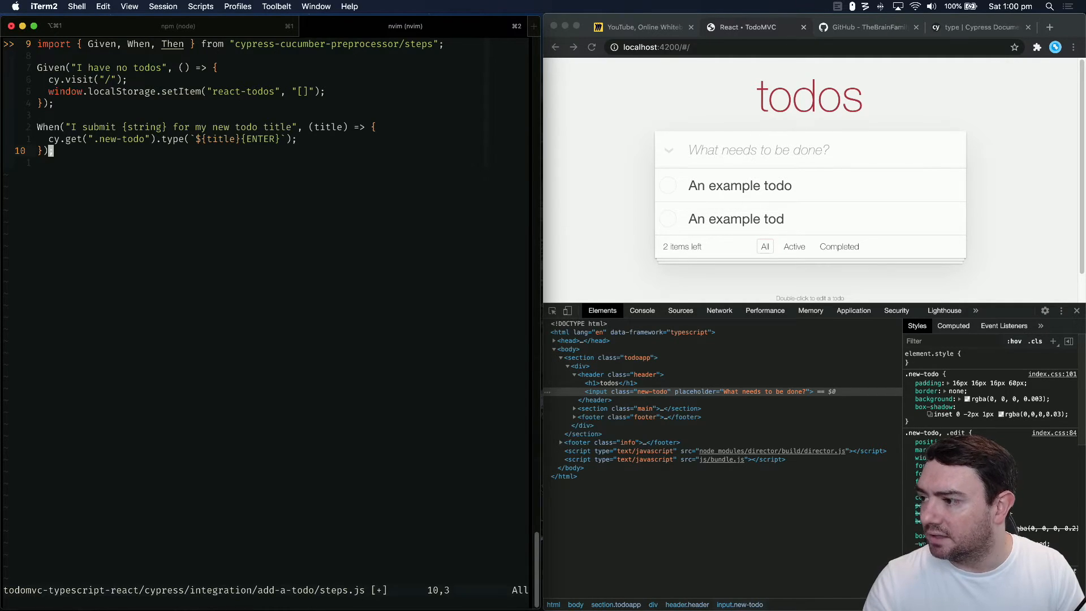
Write Then("I see the following todos:", (dataTable) => { and open its body
text(Then)
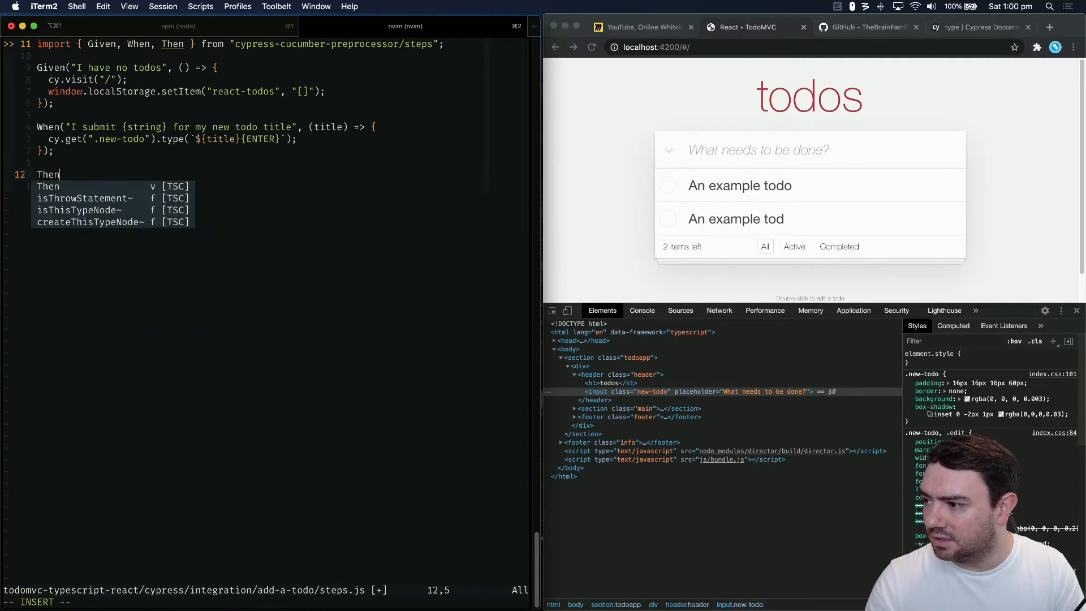
text(("I see the following todos)
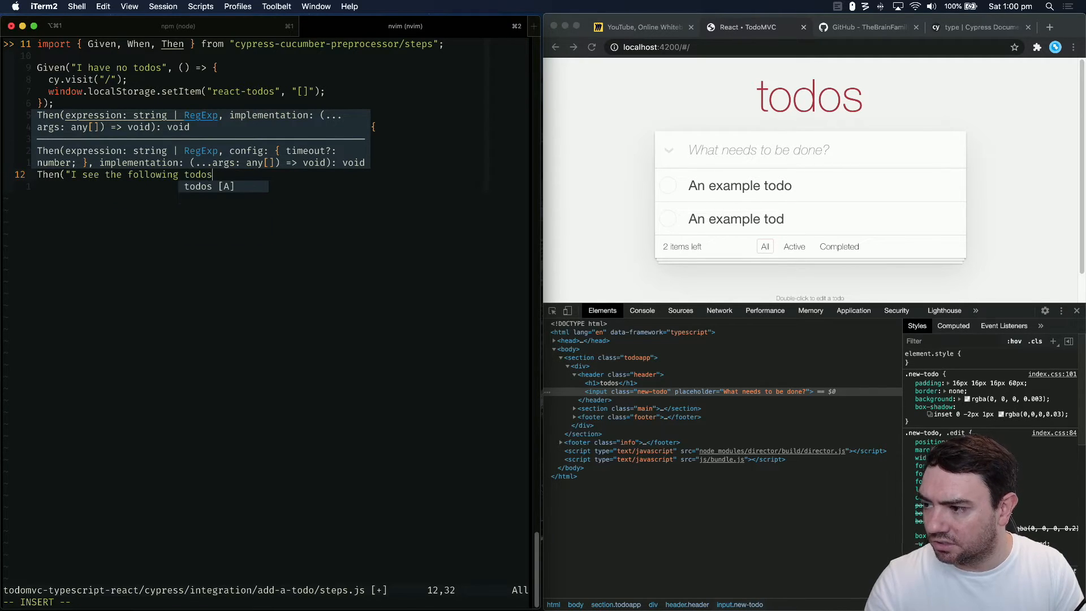
text(:", ()
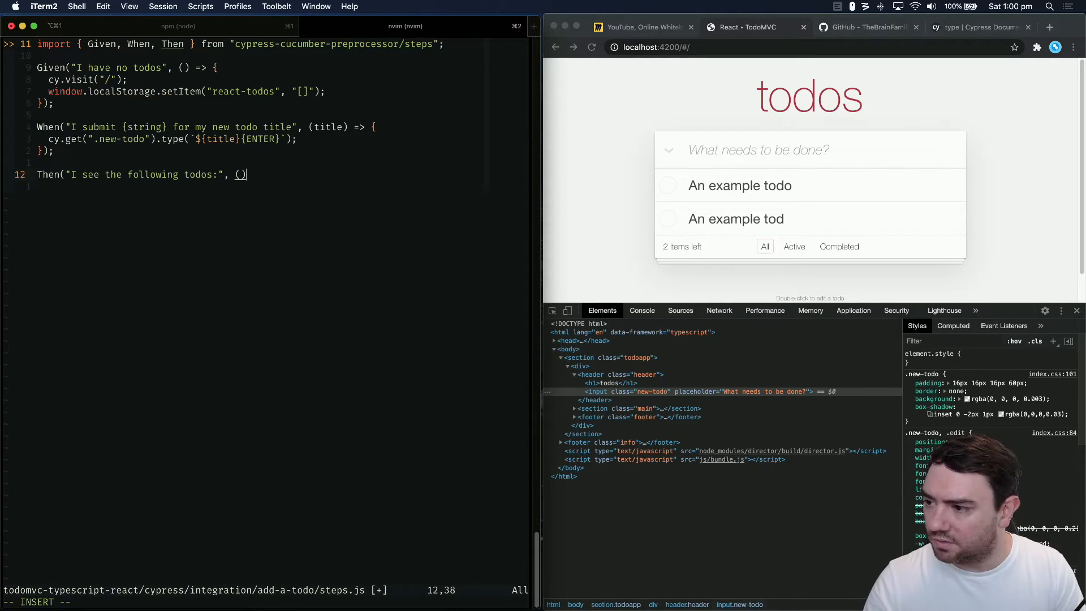
text(dataTable)
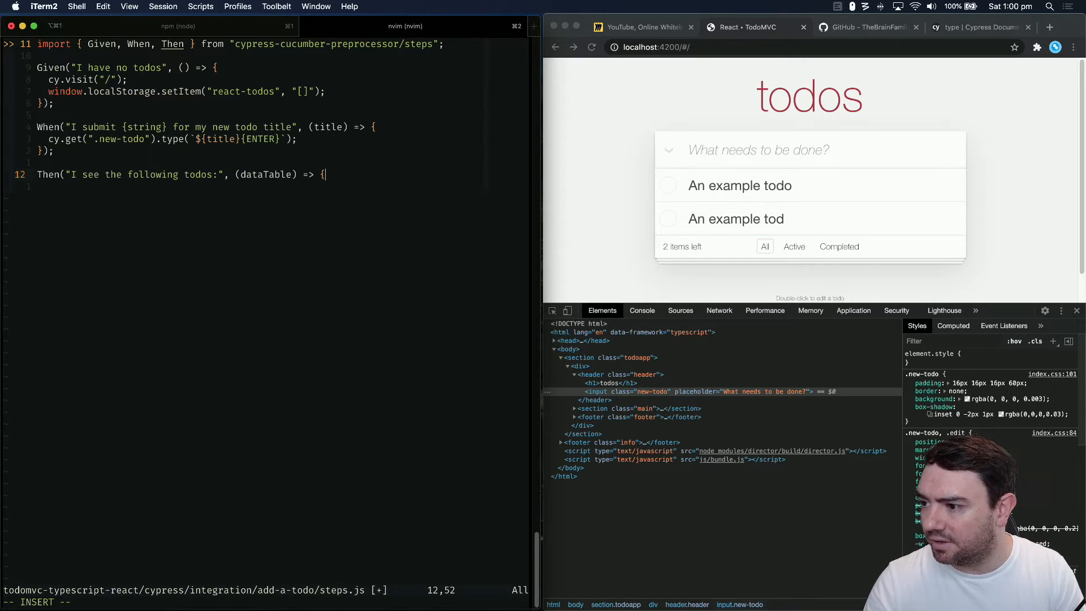
key(Enter)
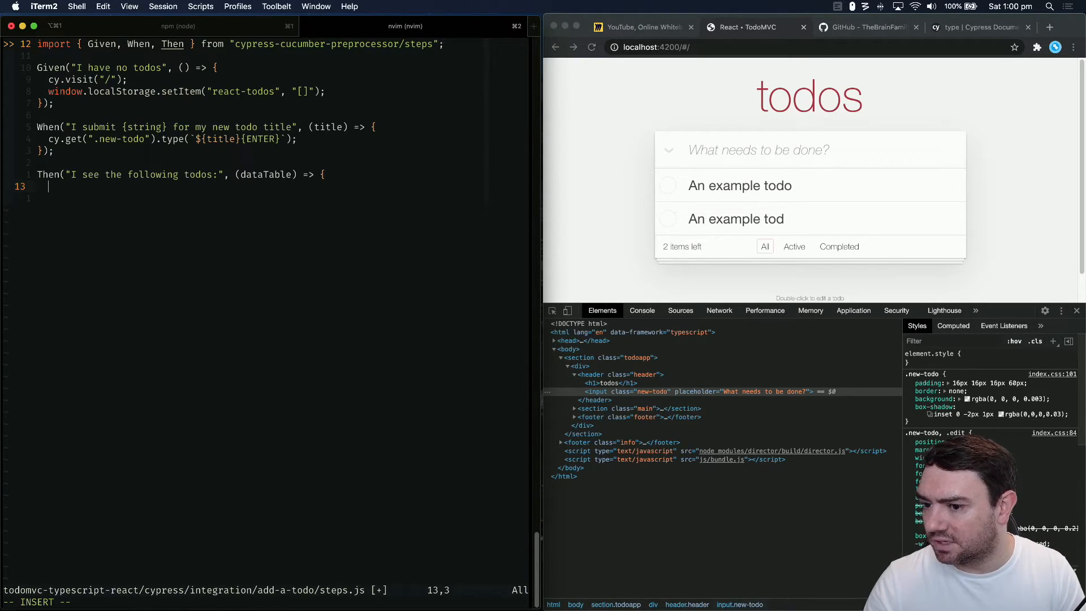
click(866, 27)
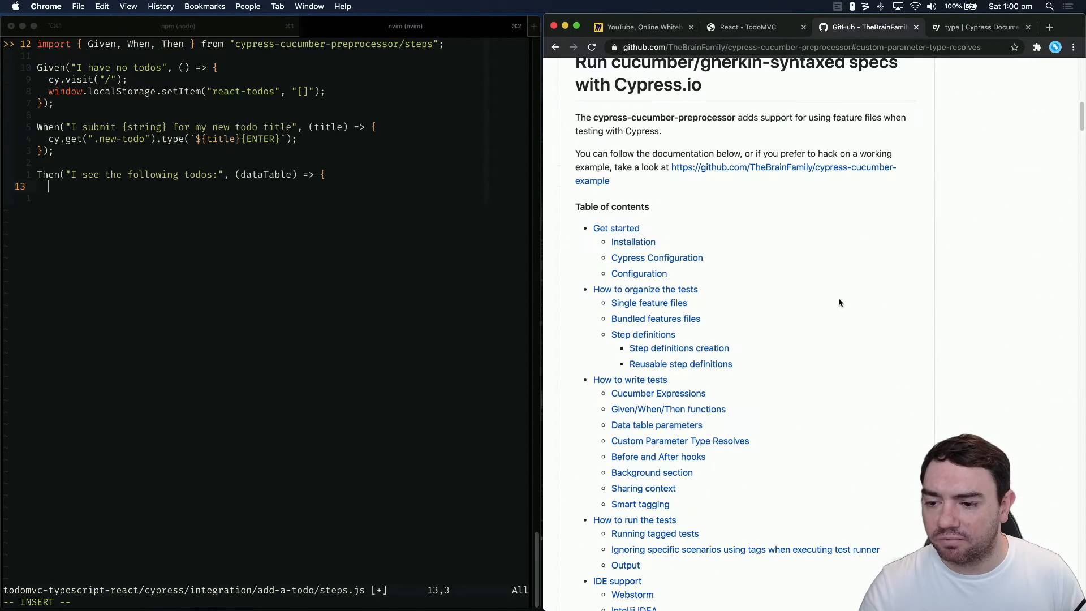
Read the data table parameters section and navigate up to the repo's cypress folder
scroll(down, 3)
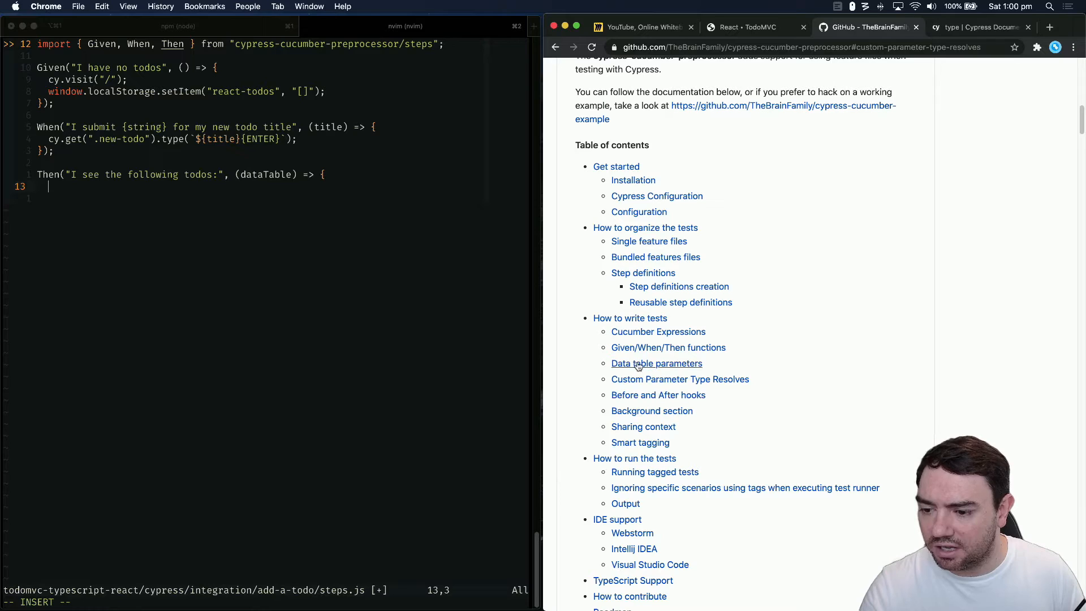
click(656, 363)
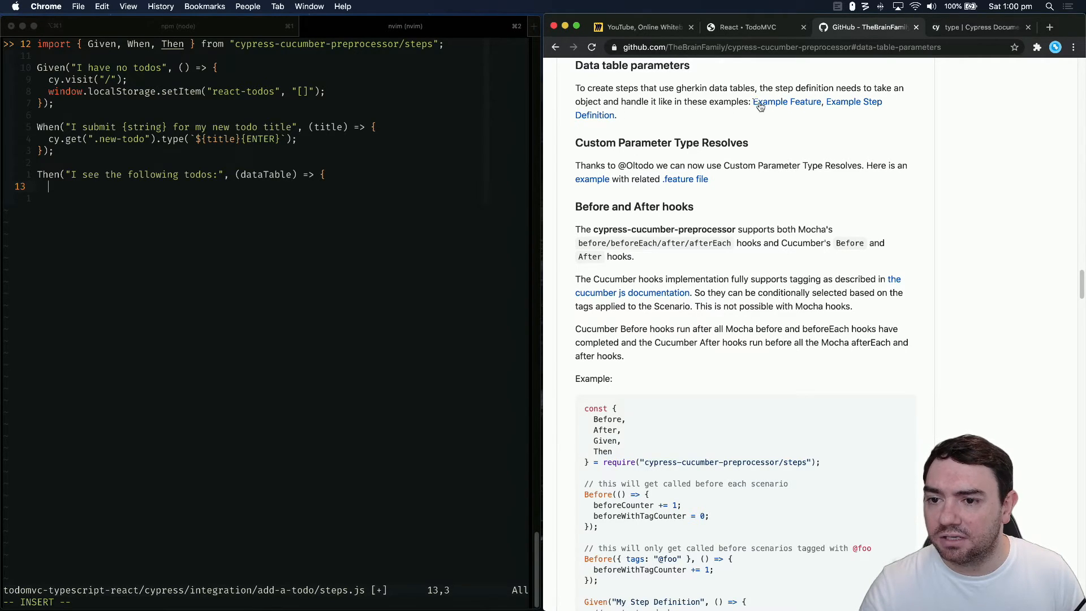
mouse_move(793, 102)
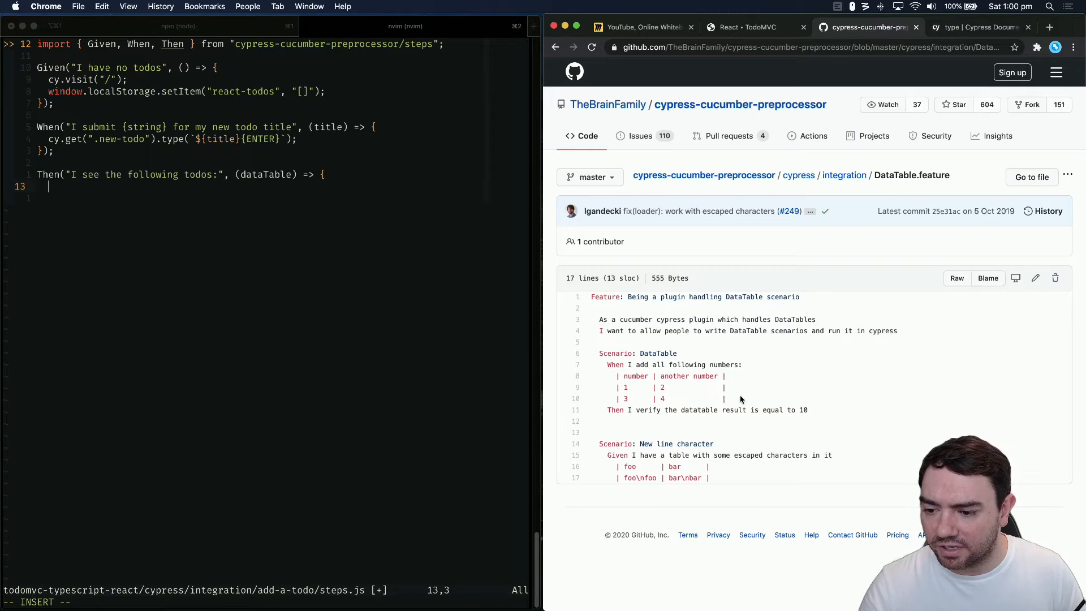
mouse_move(817, 350)
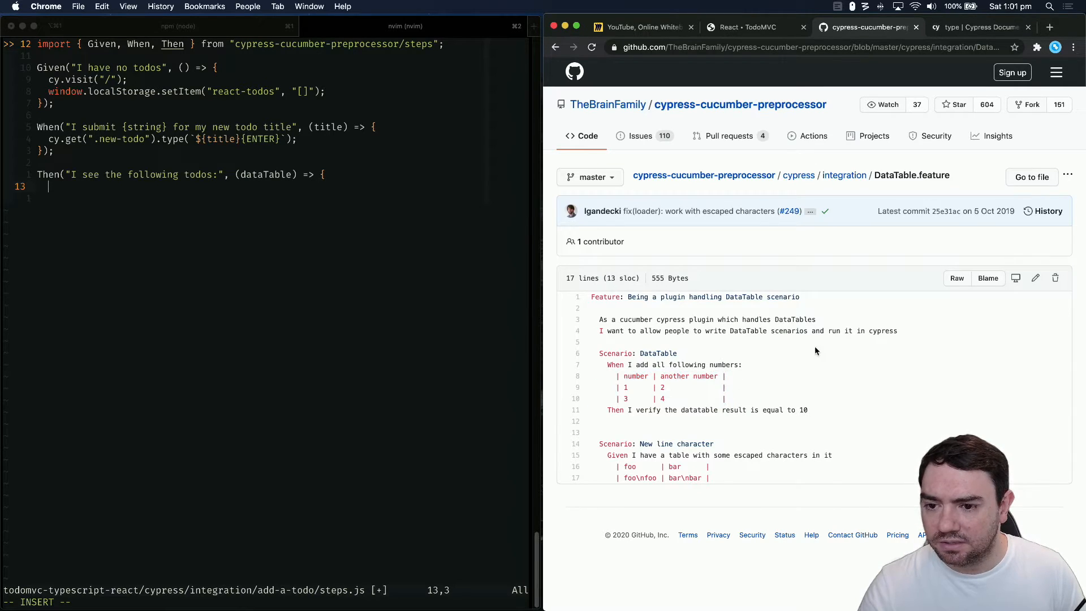
click(843, 174)
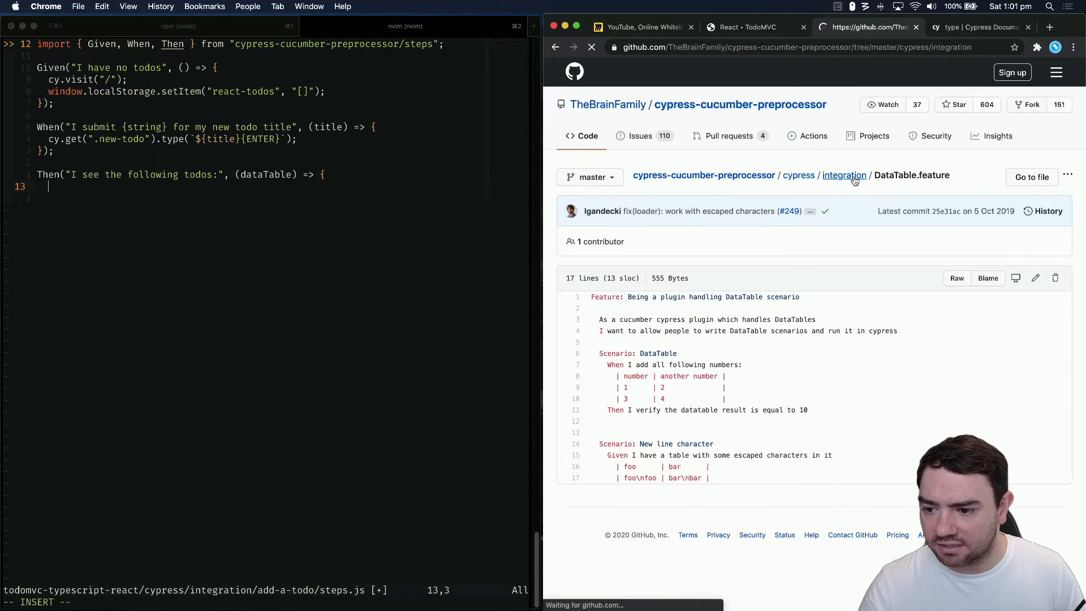
click(844, 175)
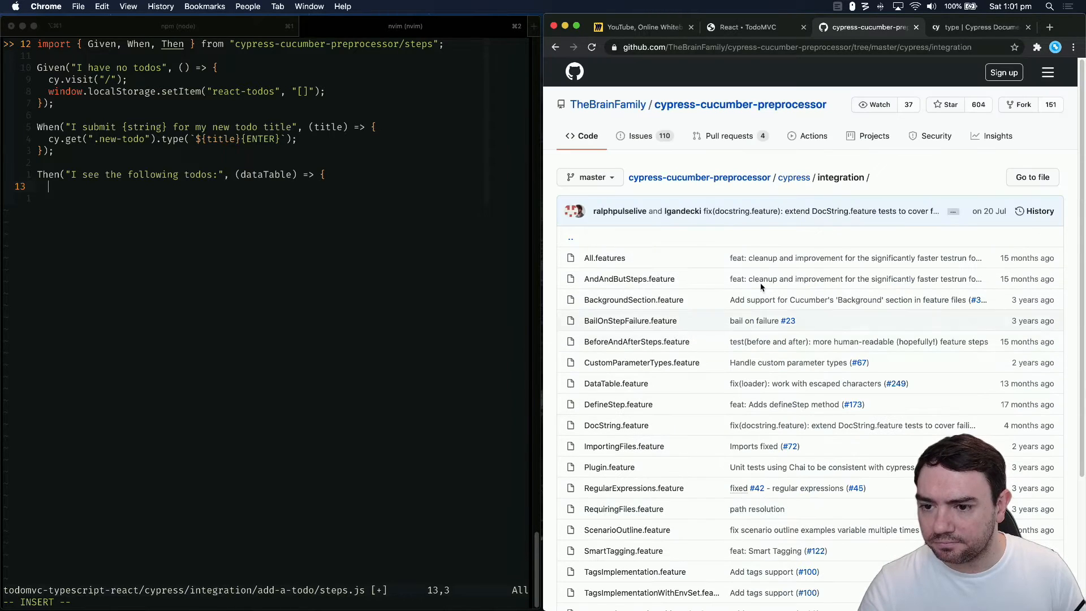
click(794, 177)
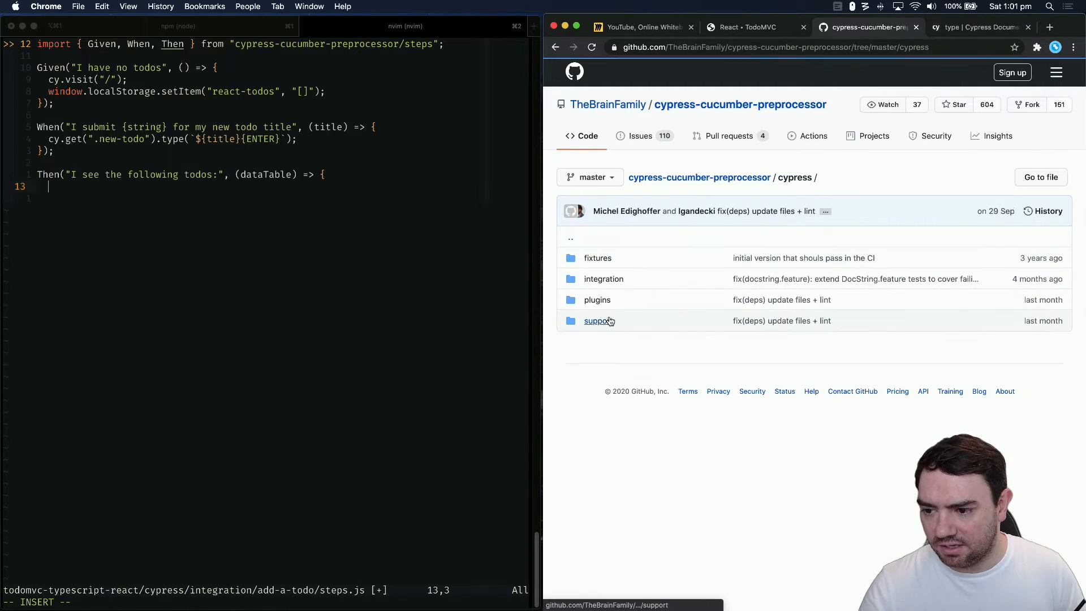
Open support/step_definitions/dataTable.js and mark its step text using dataTable.rawTable
click(596, 322)
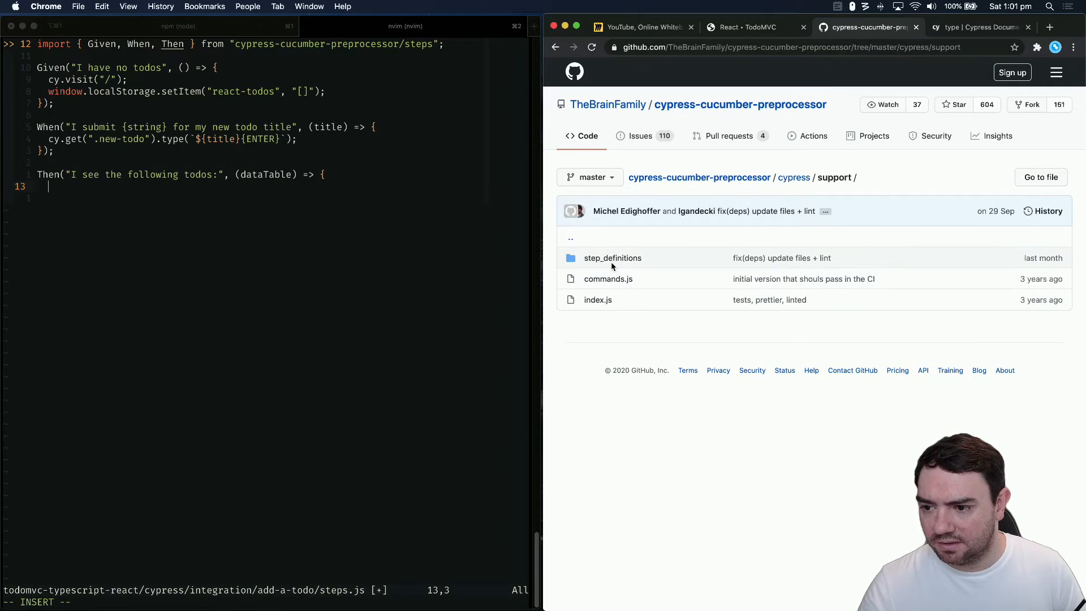
click(612, 258)
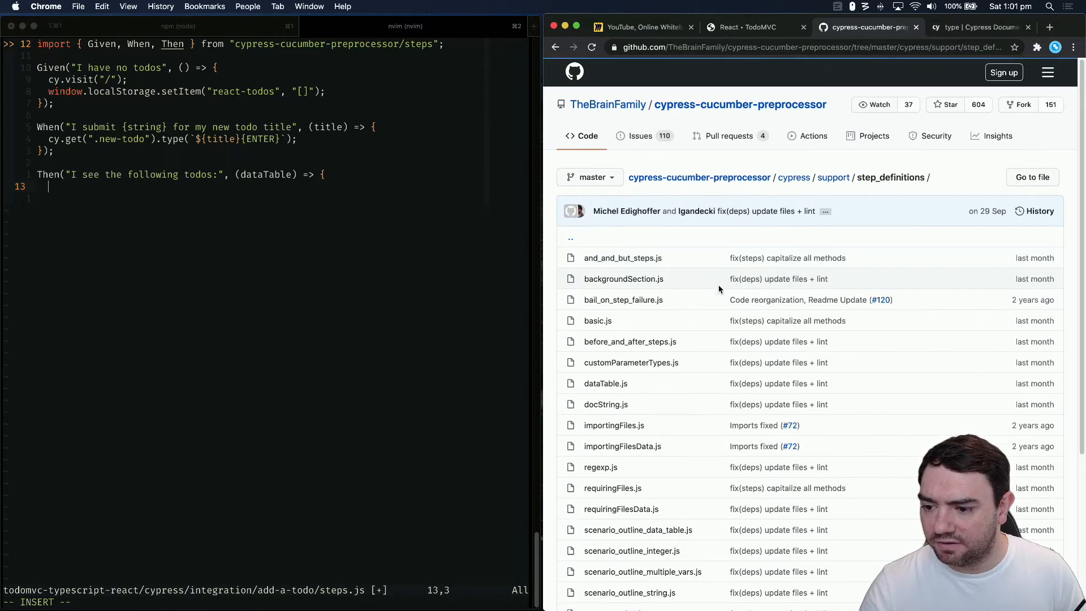
click(605, 383)
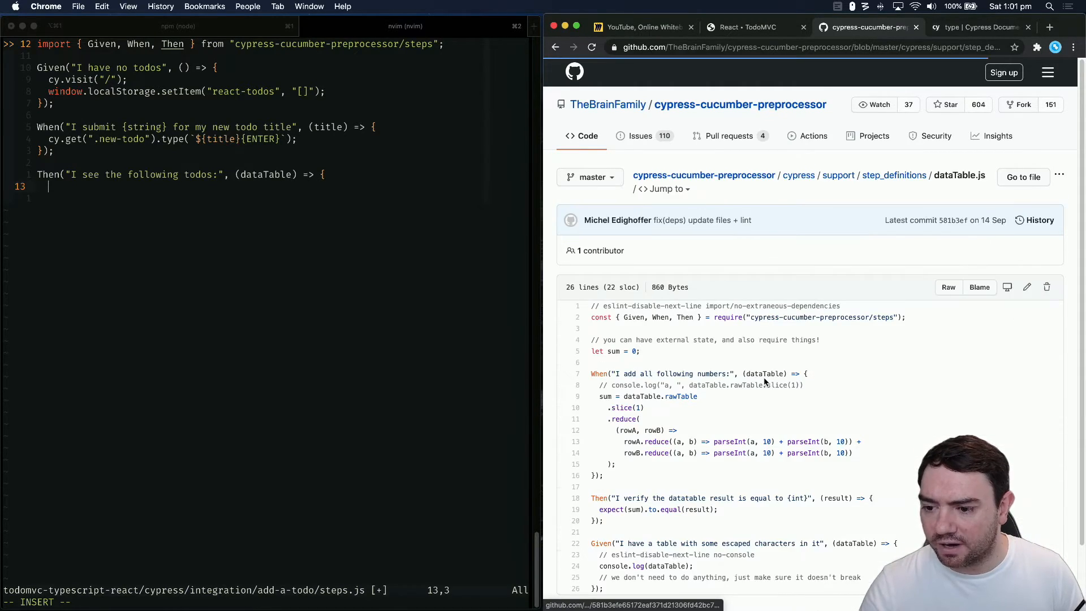
drag(619, 374, 694, 373)
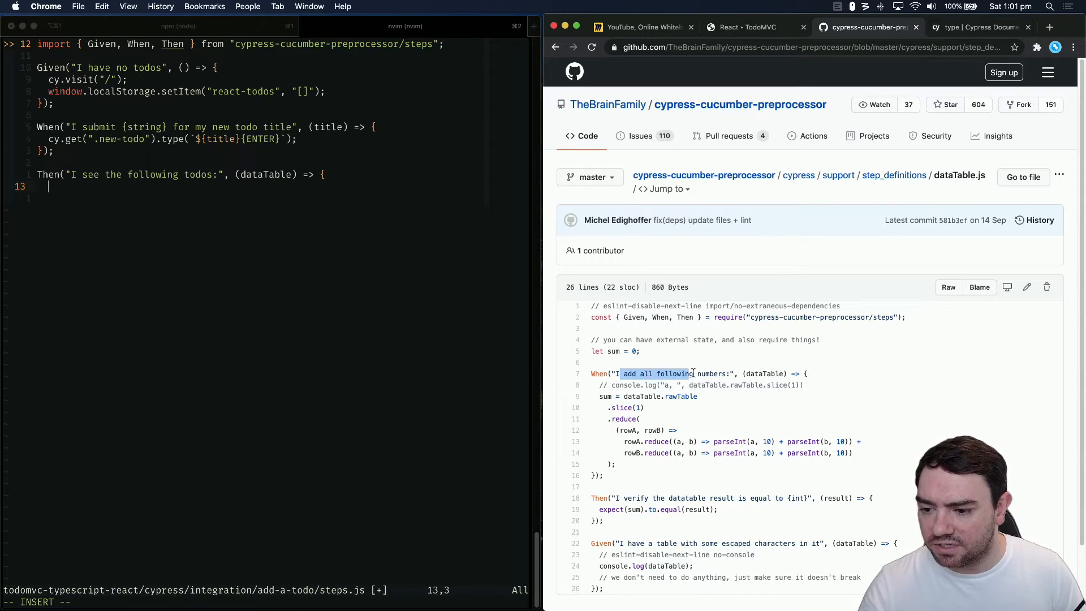
scroll(down, 3)
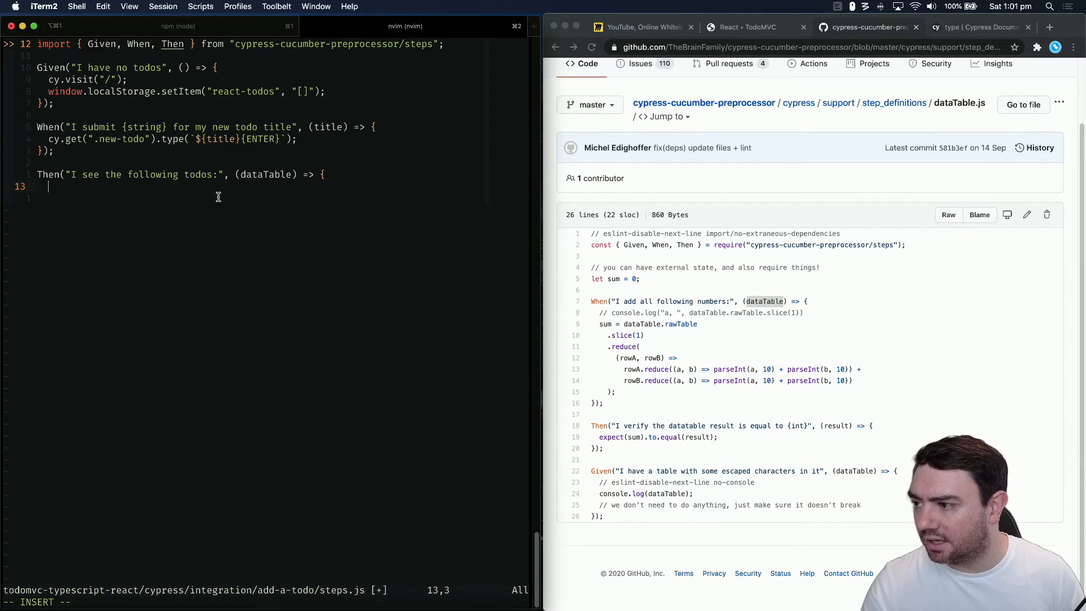
Write dataTable.rawTable.slice(1).forEach((todo) => { }); inside the Then step body
text(dataTable.rawTable.slice()
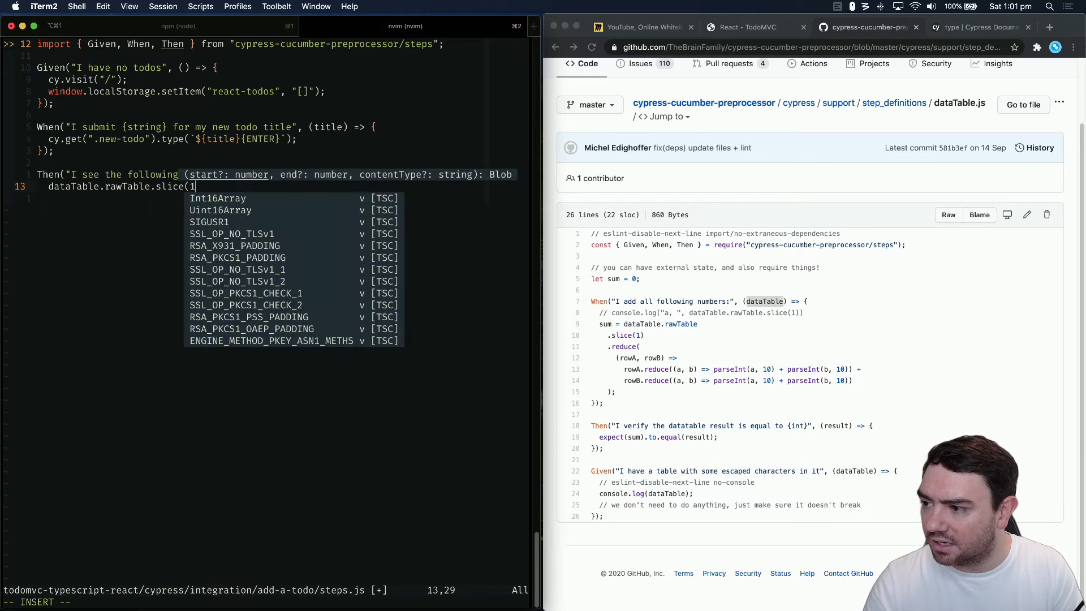
text(1).)
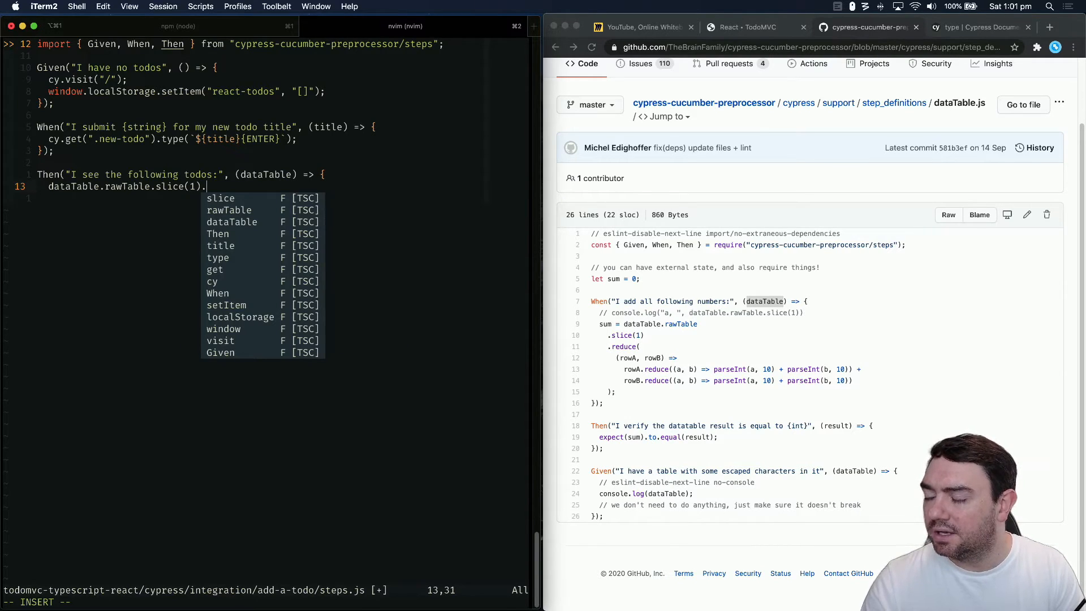
text(forE)
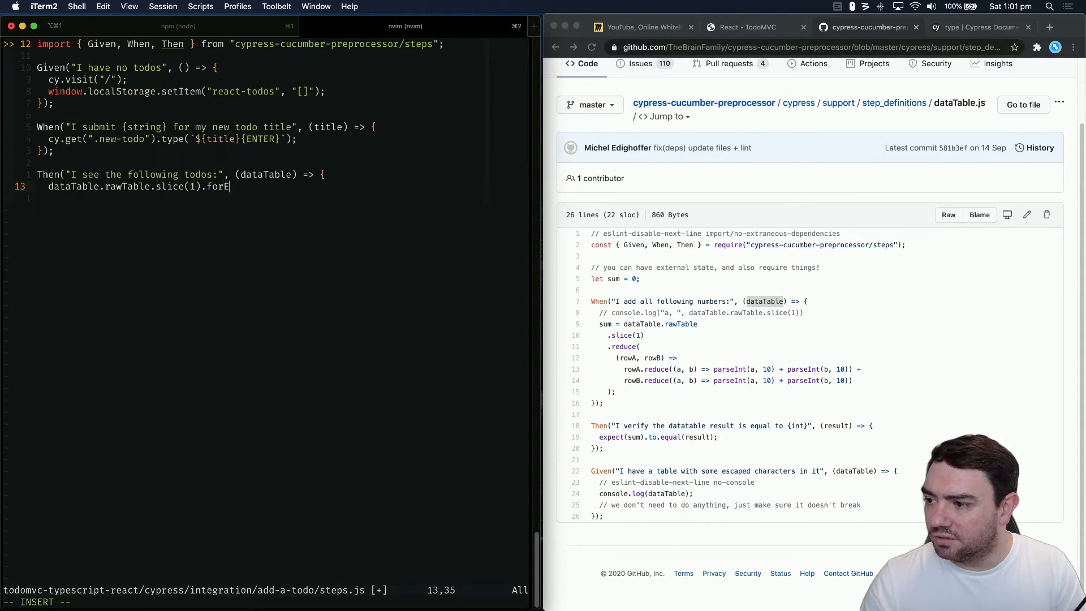
text(ach()
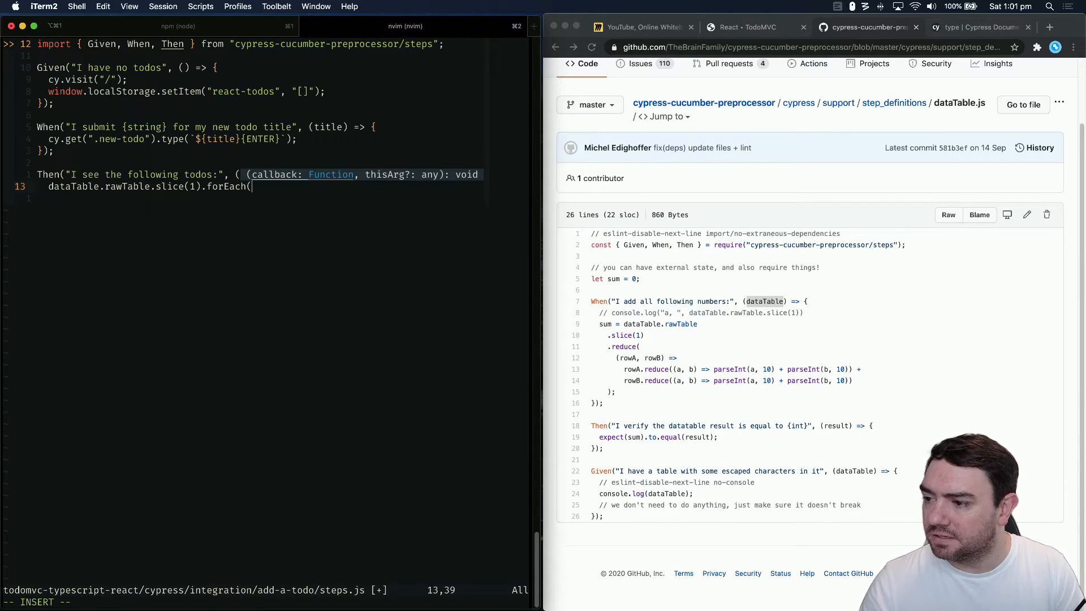
text(d)
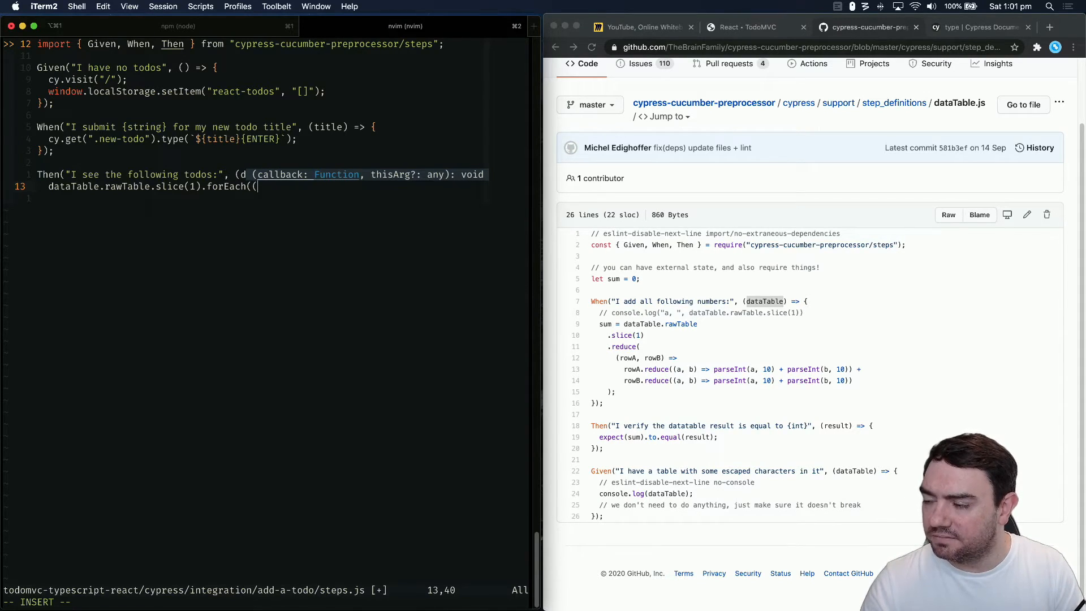
text(todo) => {)
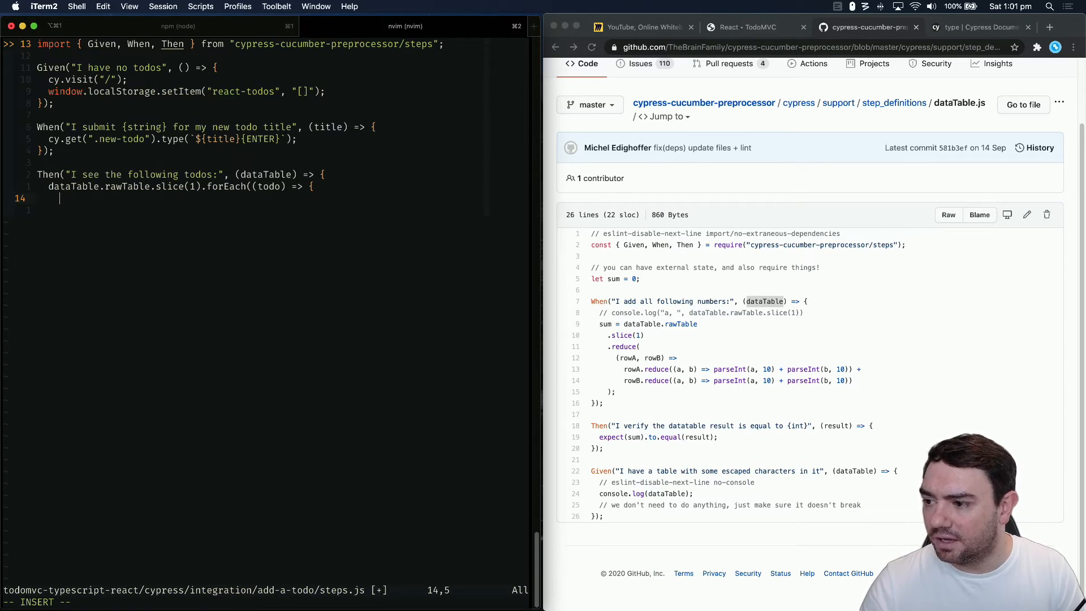
text(});)
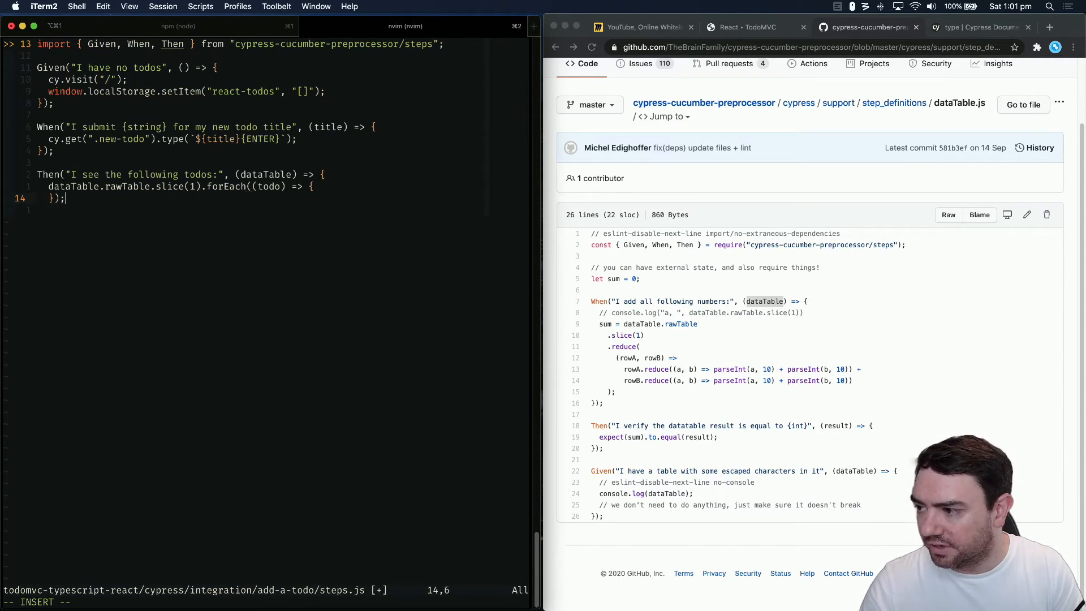
text(});)
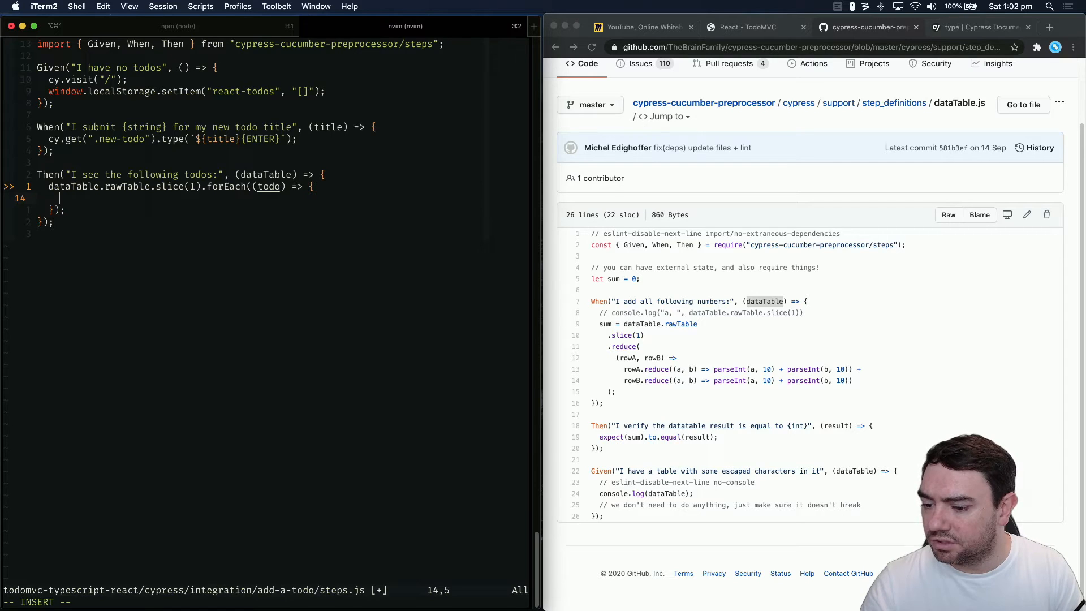
mouse_move(329, 84)
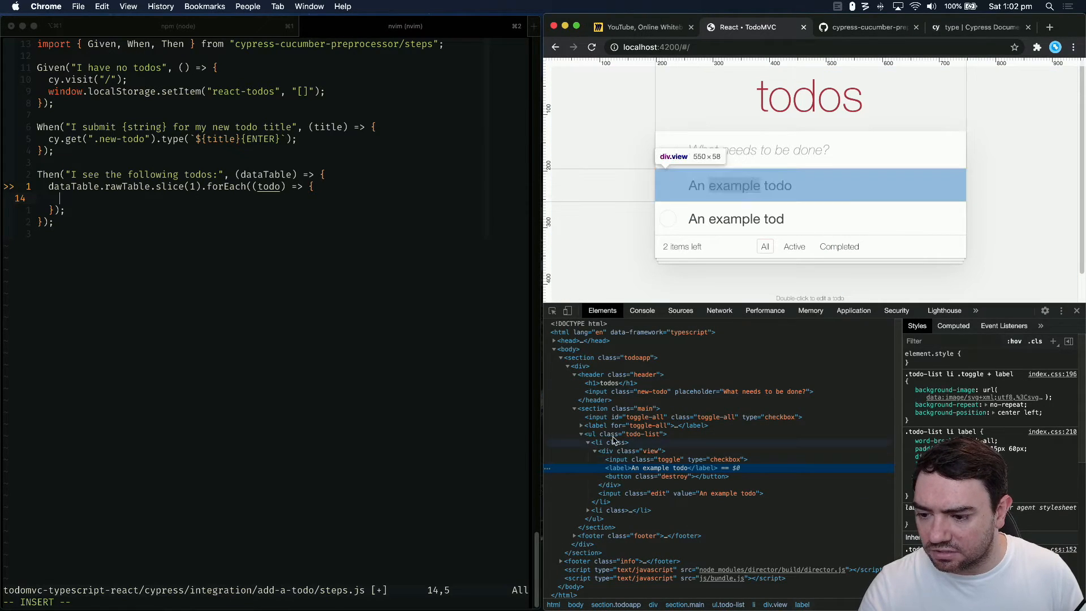
Inspect the ul.todo-list node and the label inside li .view holding the todo text
click(631, 434)
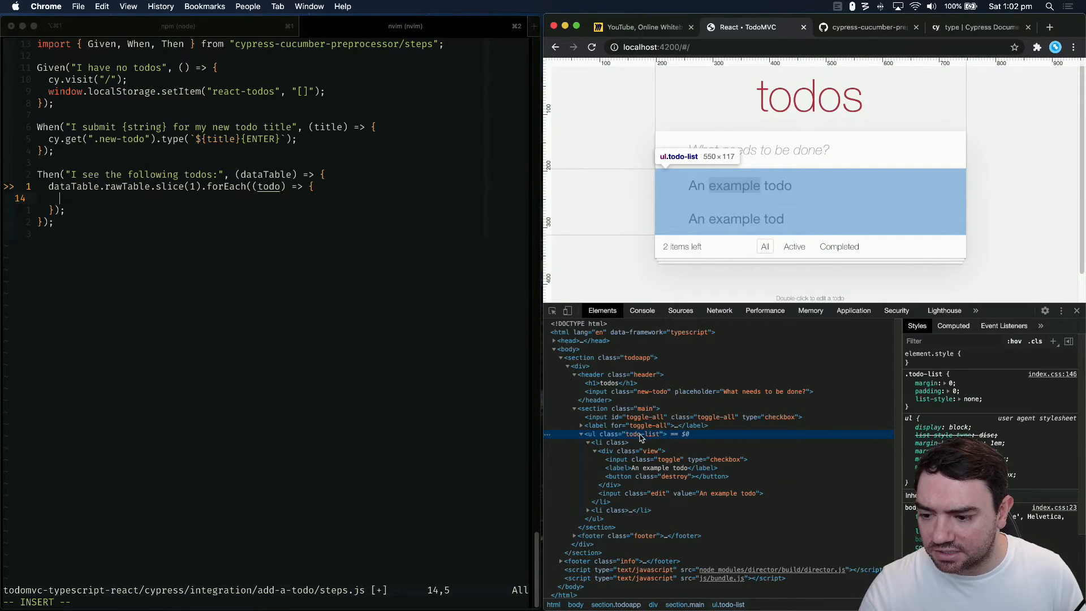
click(600, 442)
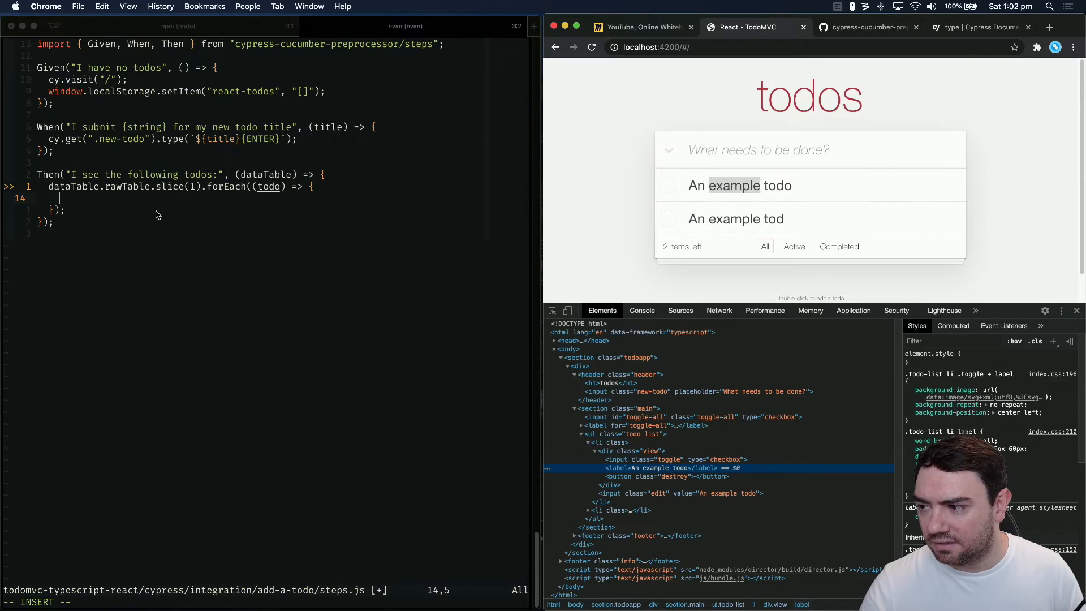
mouse_move(210, 204)
text(cy.get()
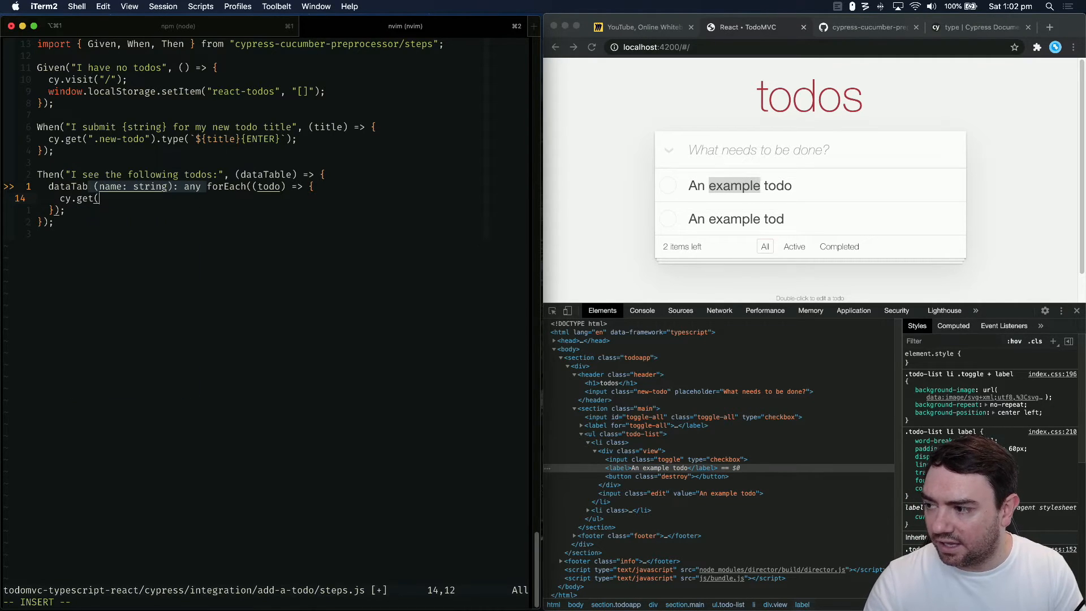
Assert cy.get(".todo-list li .view label").should('contain', todo[0]); for each row and close the blocks
text(".)
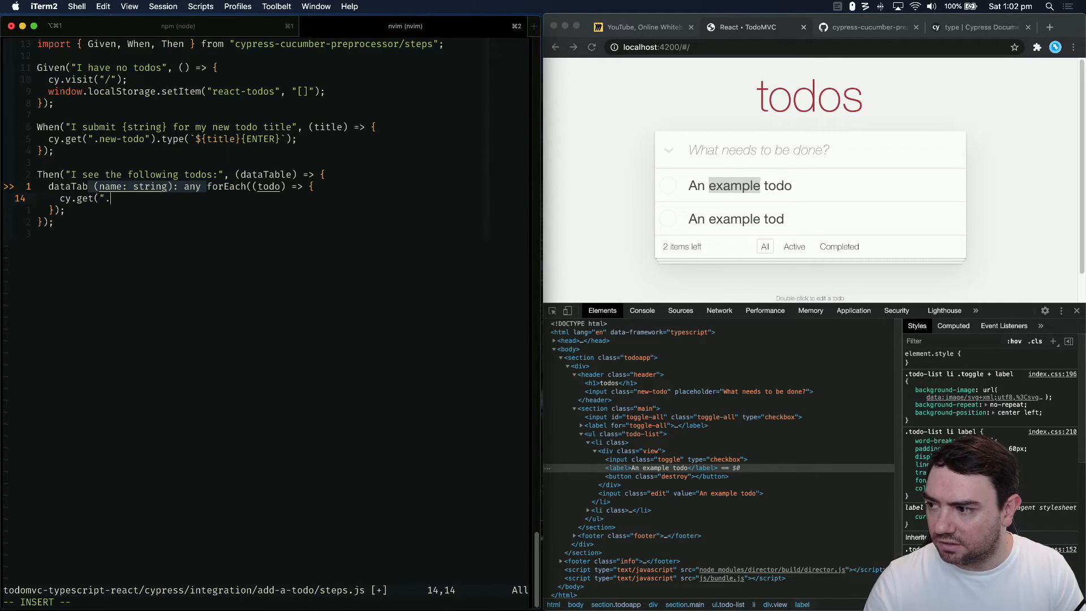
text(todo-list)
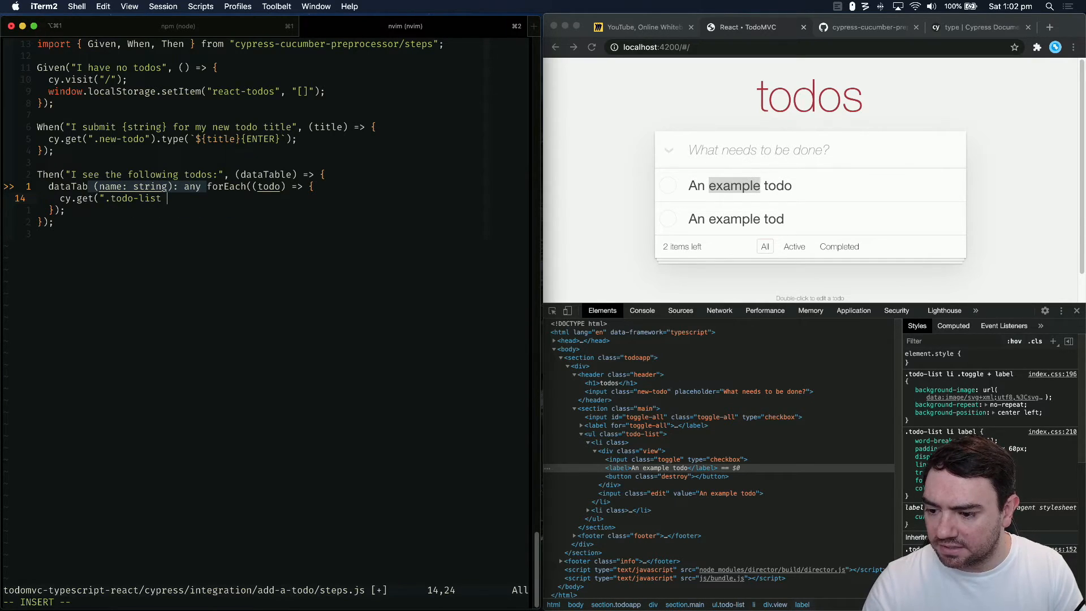
text(li .view)
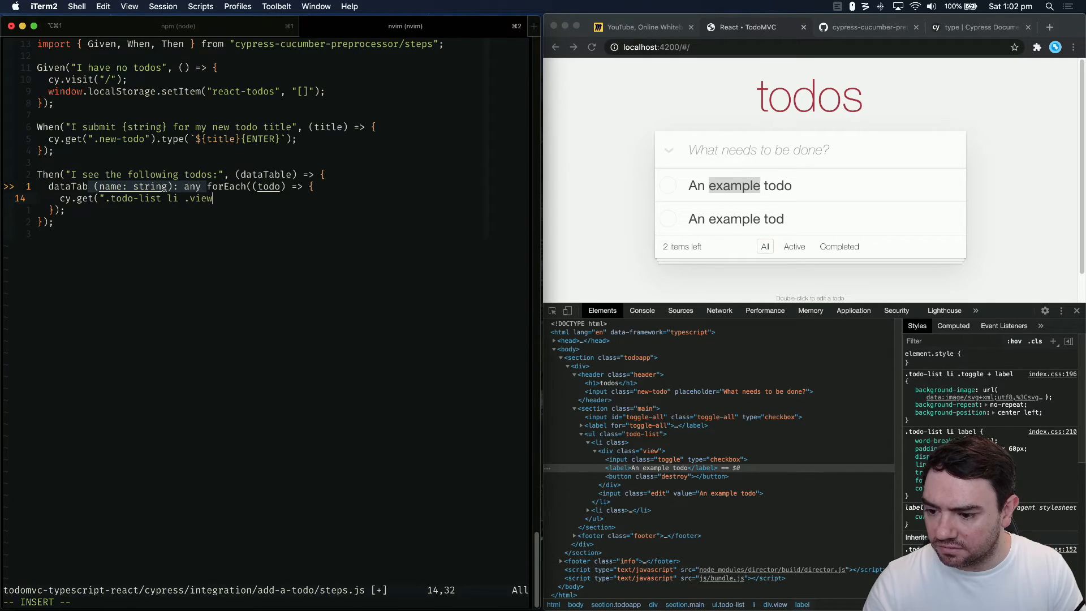
text(labl)
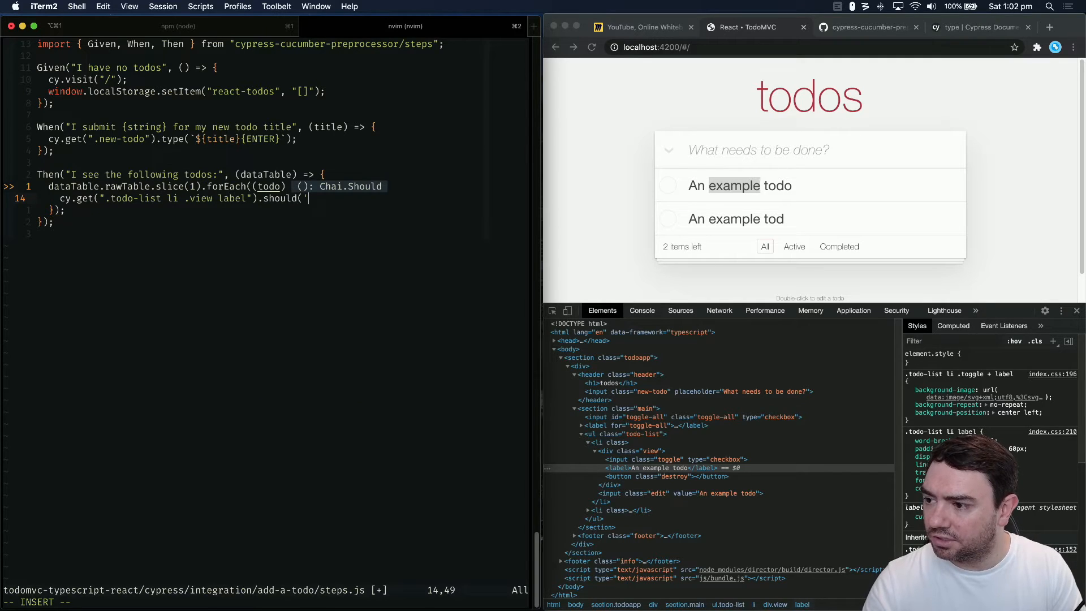
text(con)
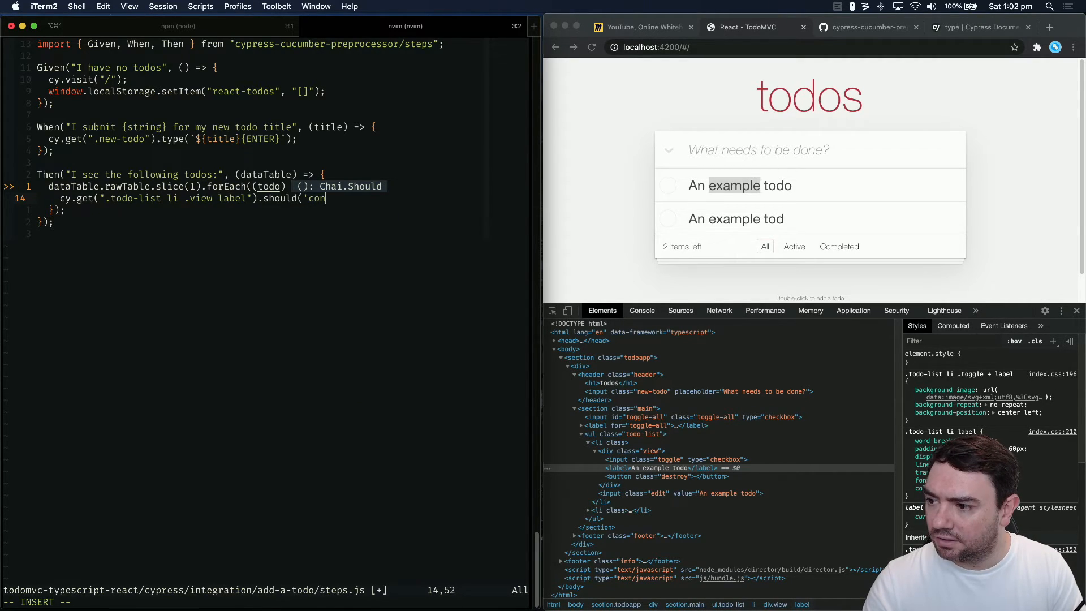
text(tain',)
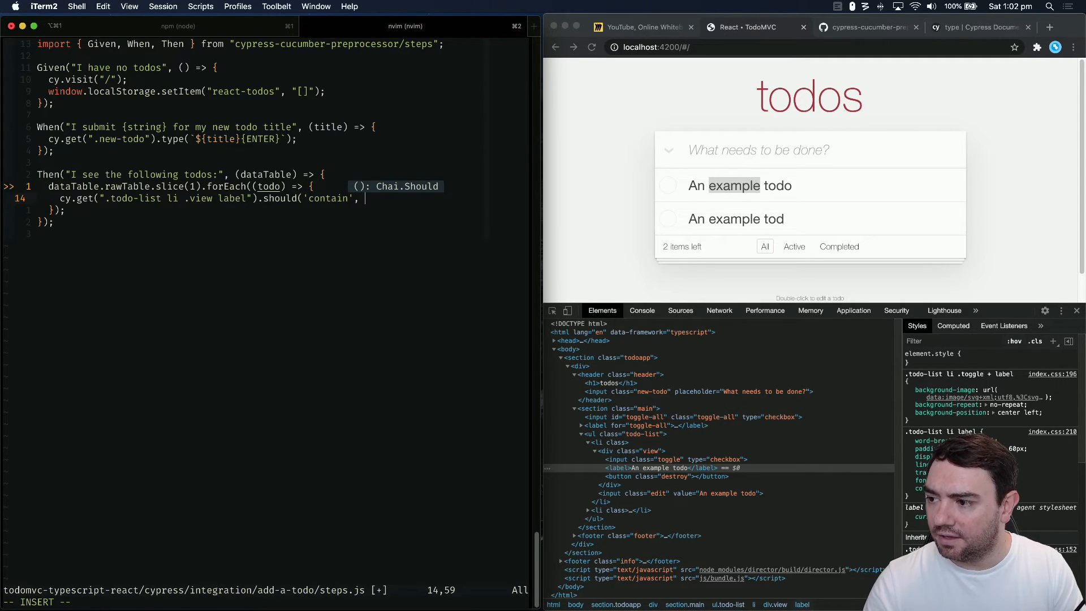
text(todo[0])
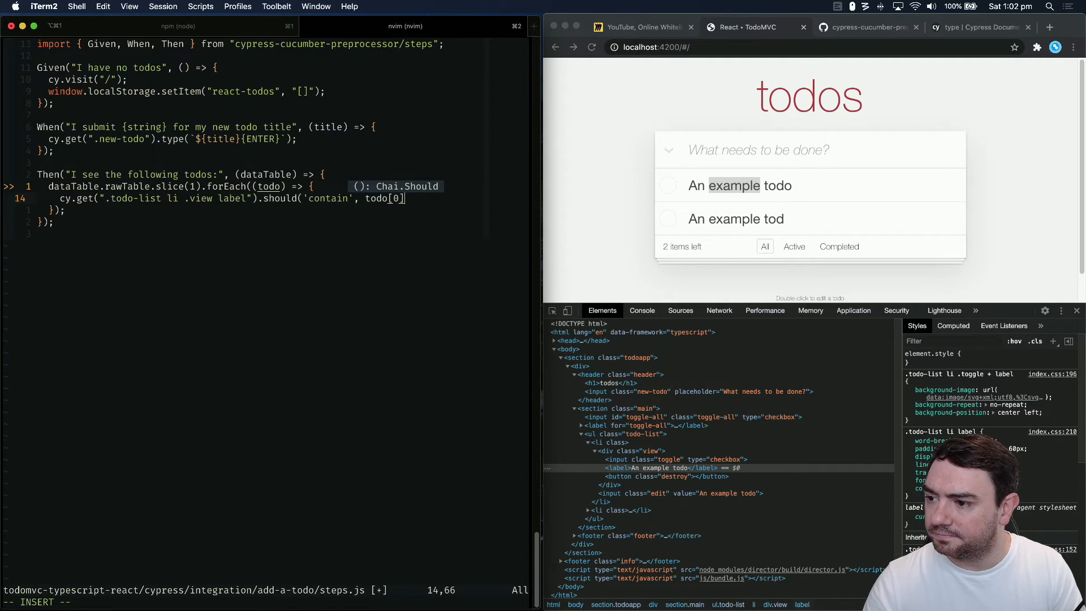
text())
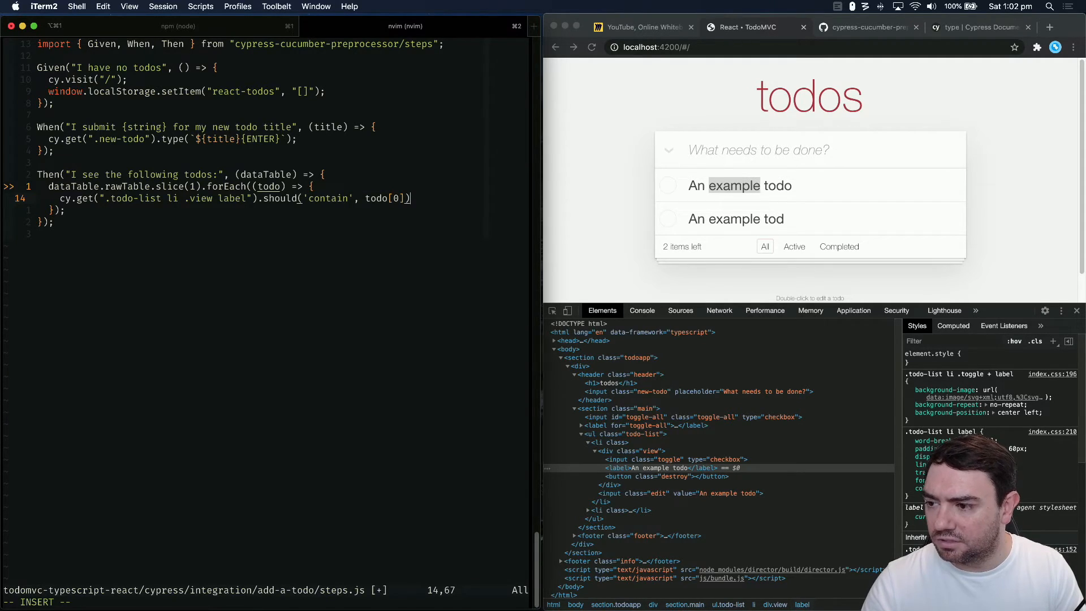
text(;)
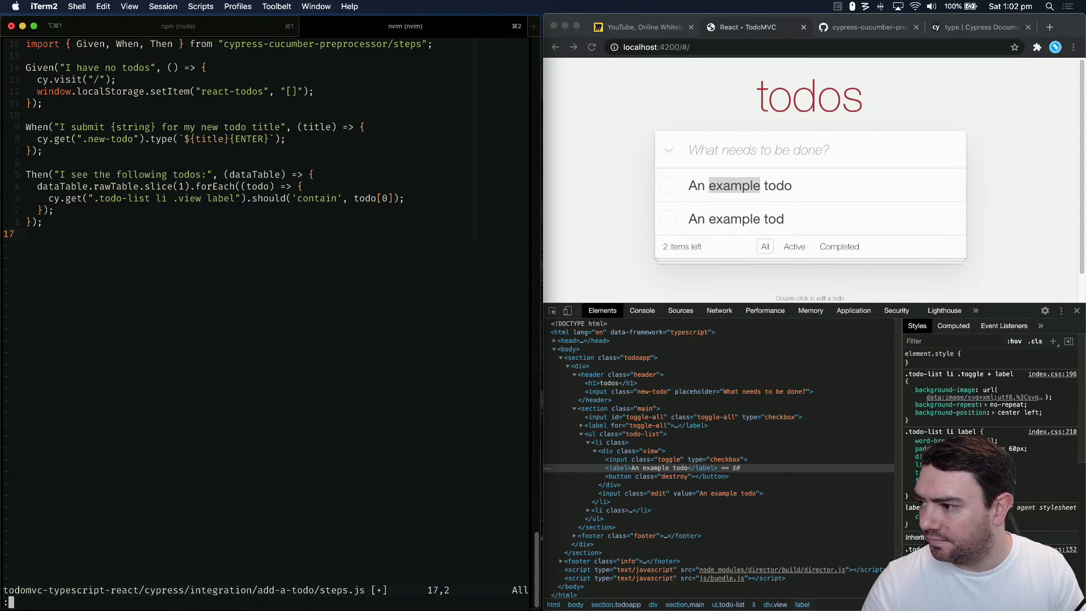
Save steps.js with :w and launch Cypress via npm run cy:open
text(:w)
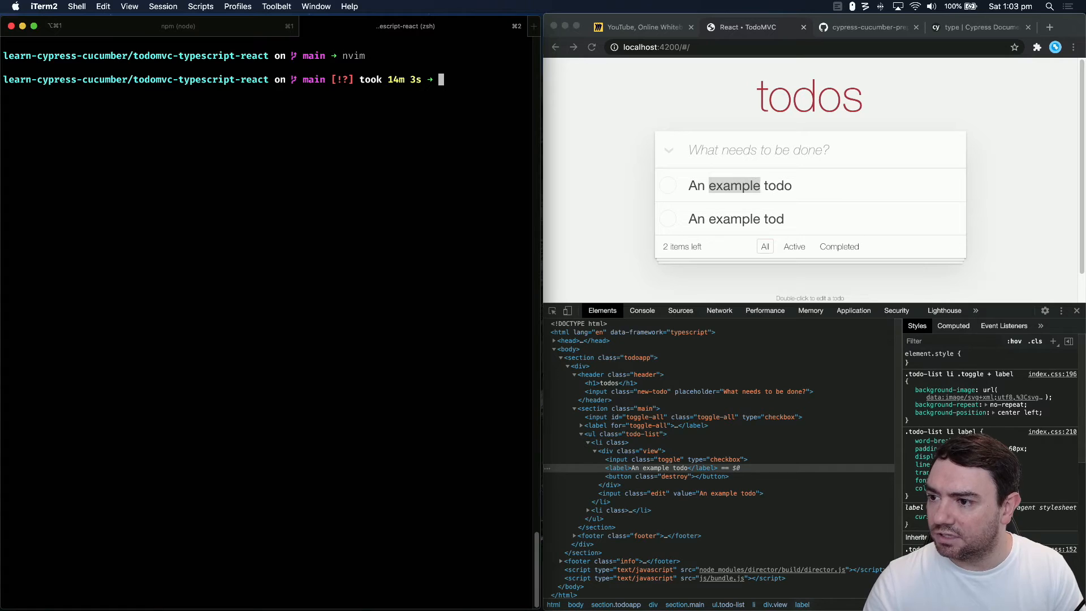
text(npm run dev)
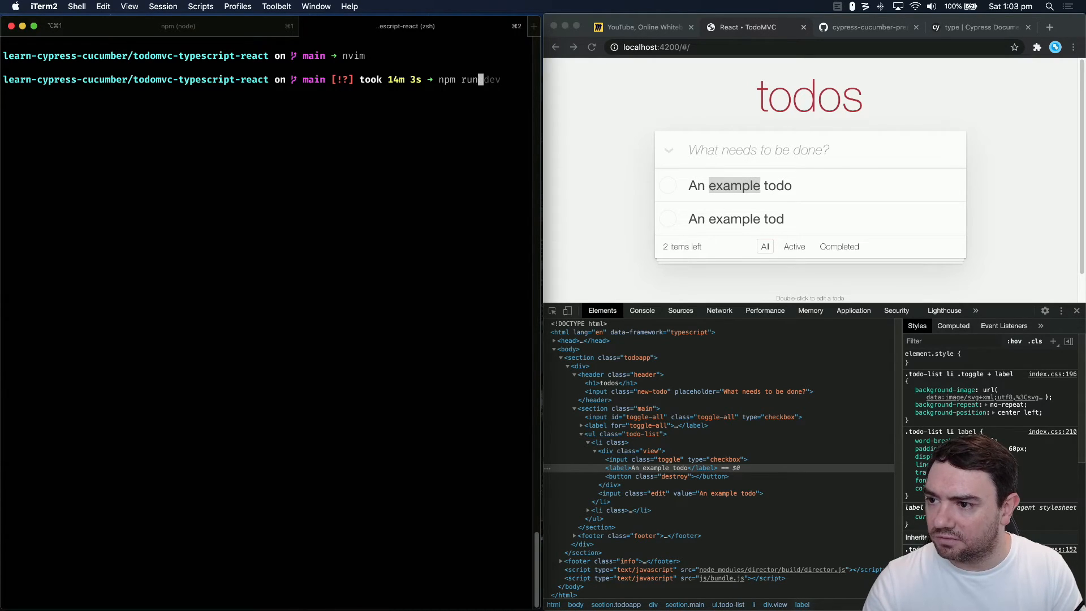
text(cy:open)
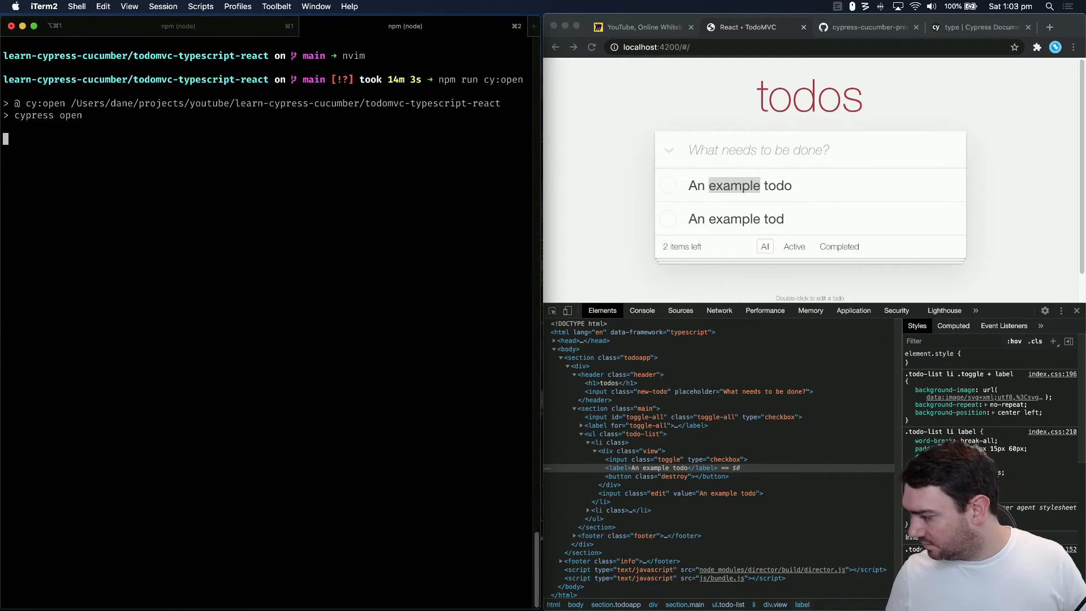
mouse_move(374, 256)
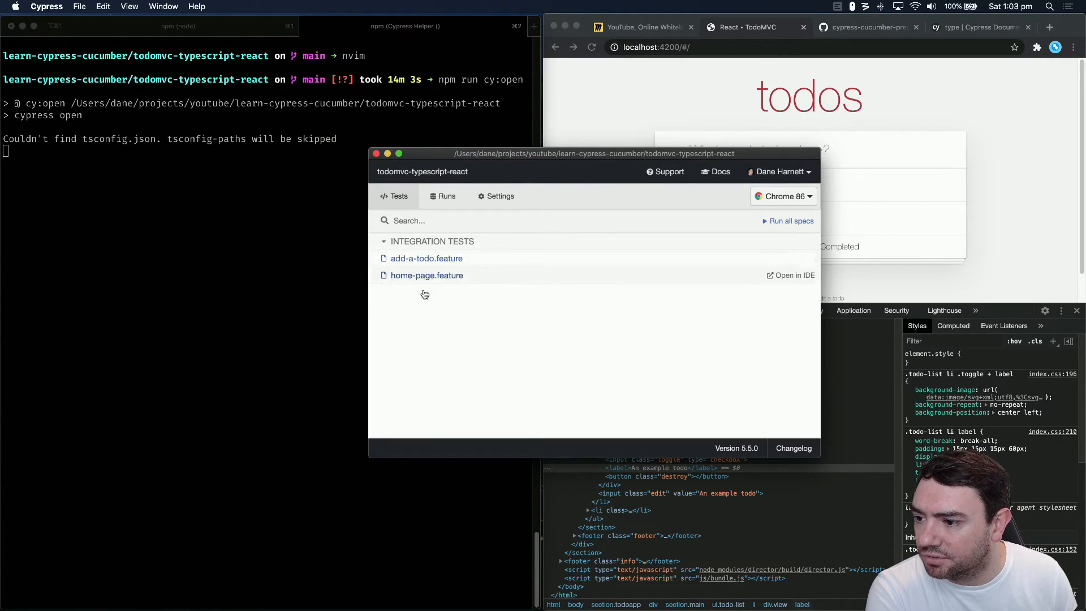
Run add-a-todo.feature and hit the missing "1 item left" step error
click(426, 258)
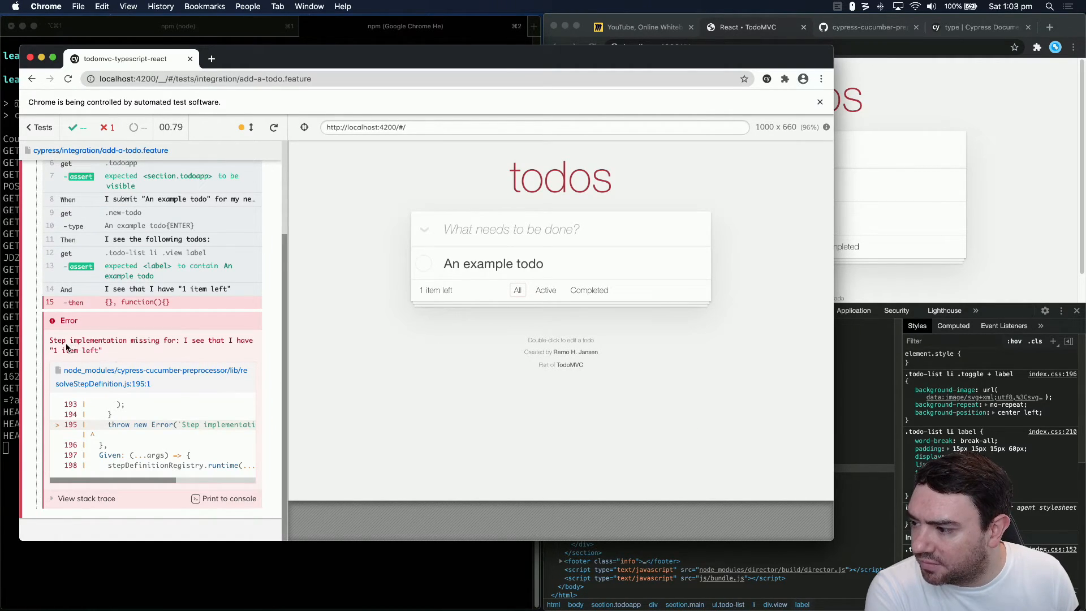
mouse_move(109, 351)
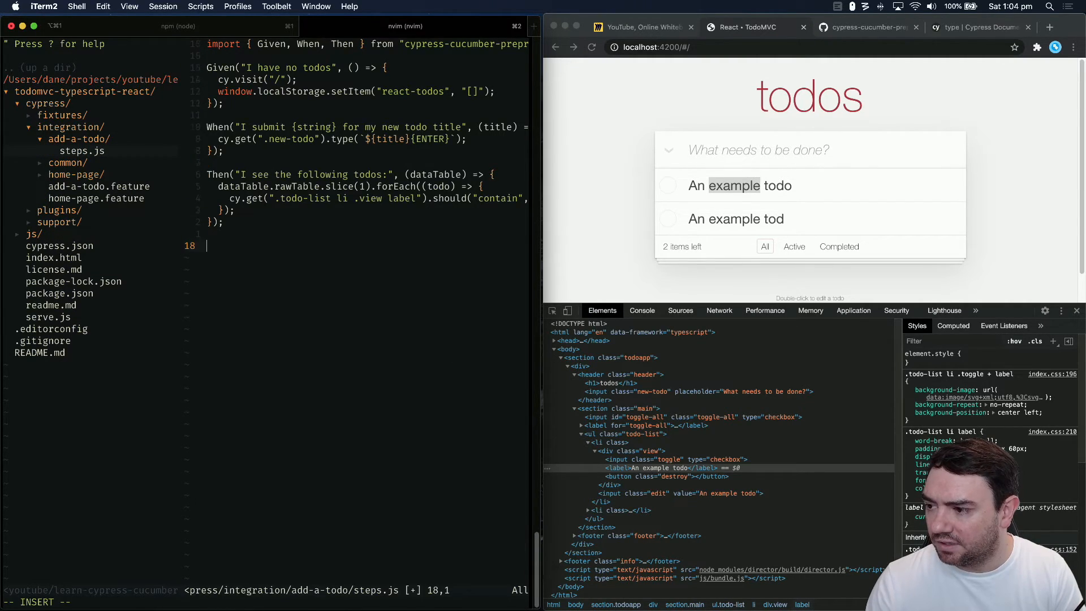
Define Then("I see that I have {string}", (itemsLeft) => { with an empty body
text(Then(")
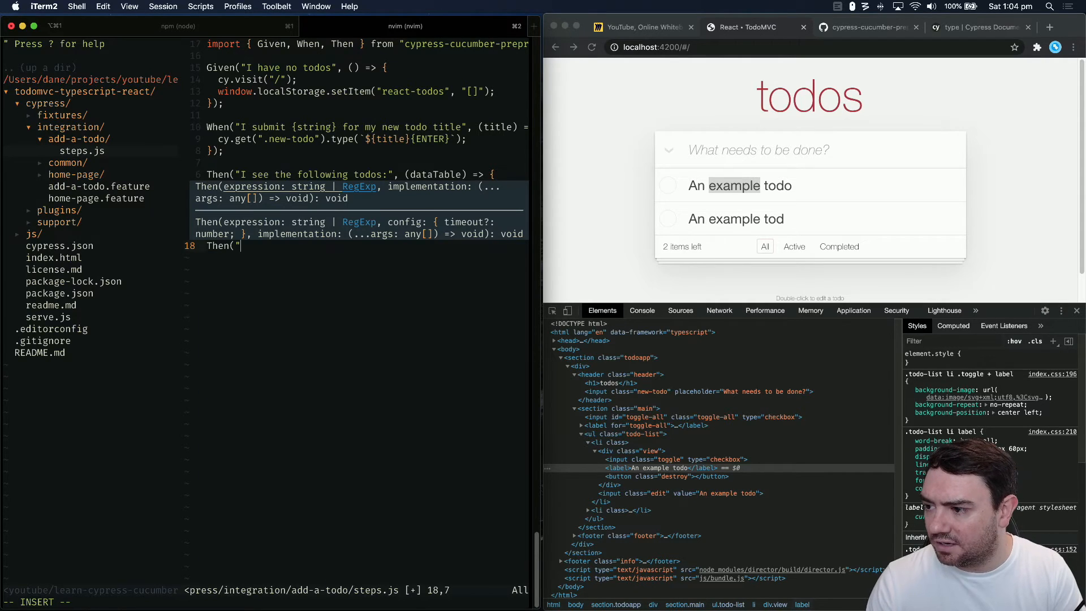
text(I see that I have)
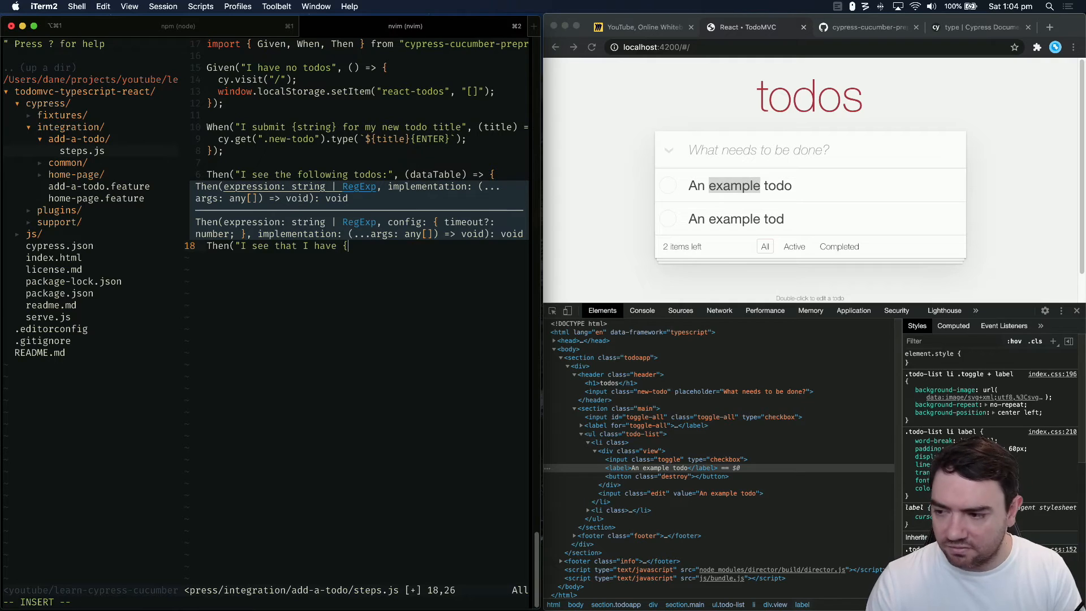
text({string}",)
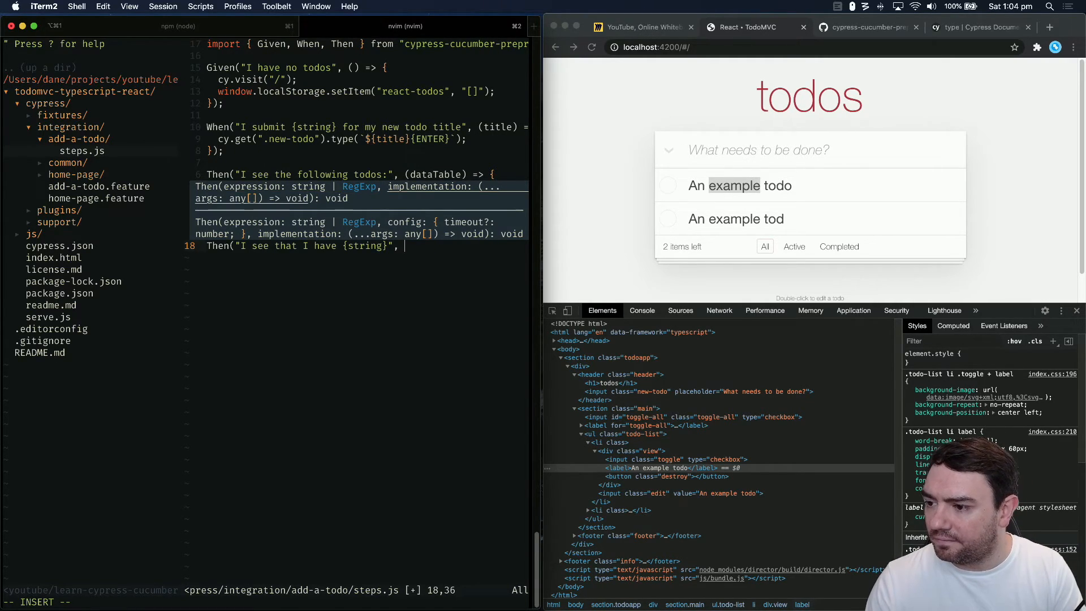
text(items)
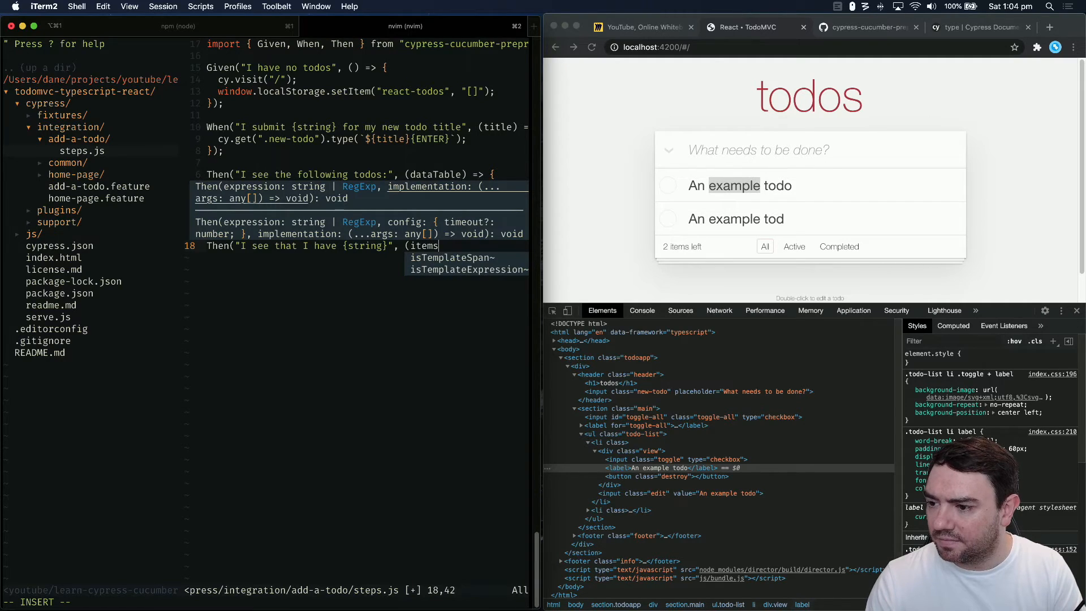
text((itemsLeft) => {)
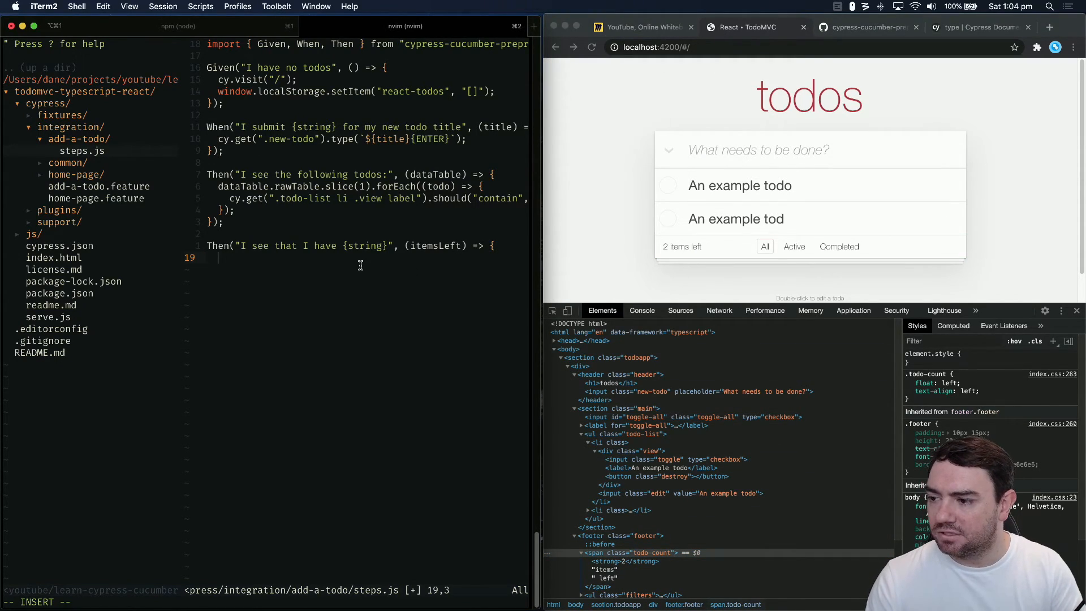
Assert cy.get(".footer .todo-count").should('contain', itemsLeft); and close the step
text(cy.get(".)
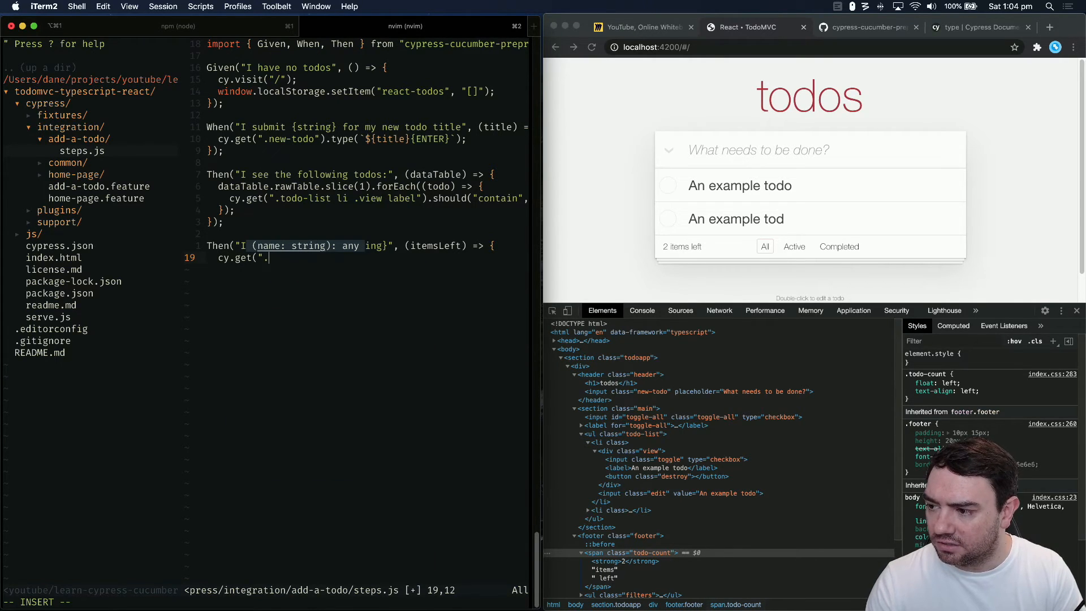
text(footer)
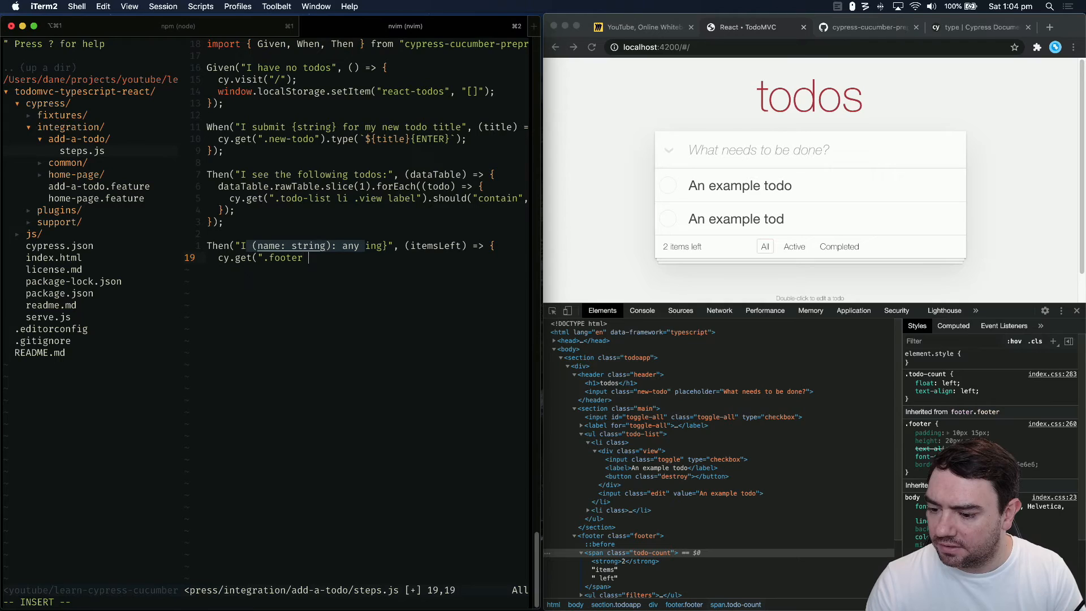
text(.todo-count)
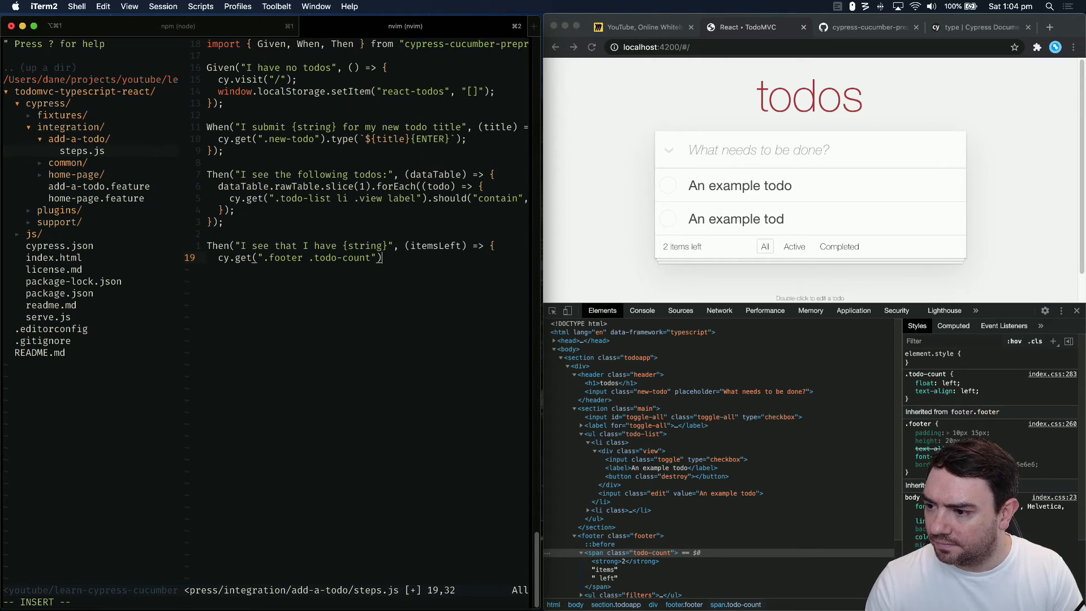
text(.should('contain',)
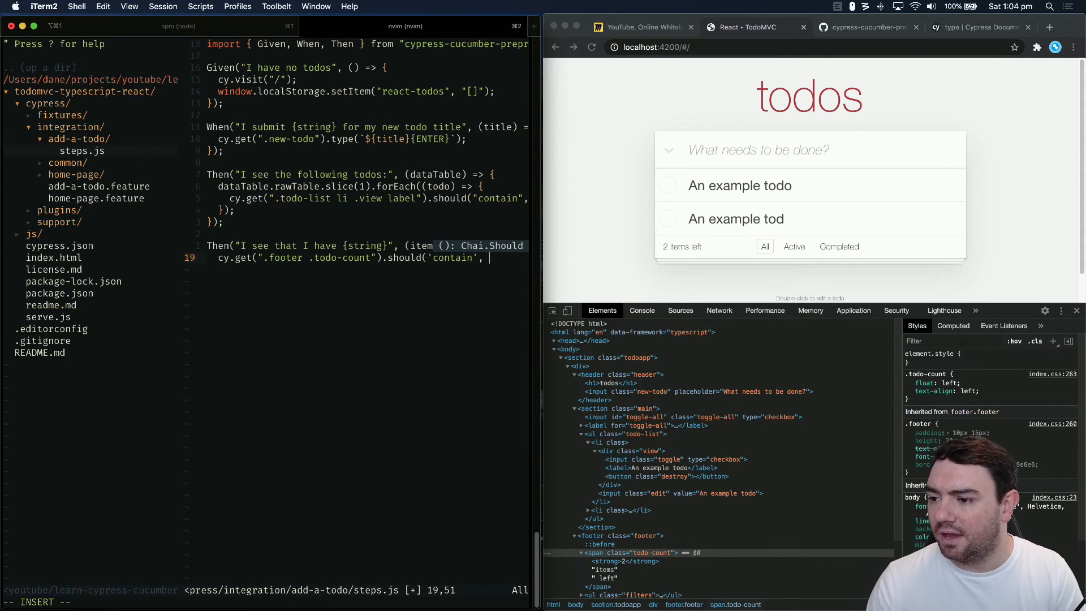
text(itemsLeft)
text(});)
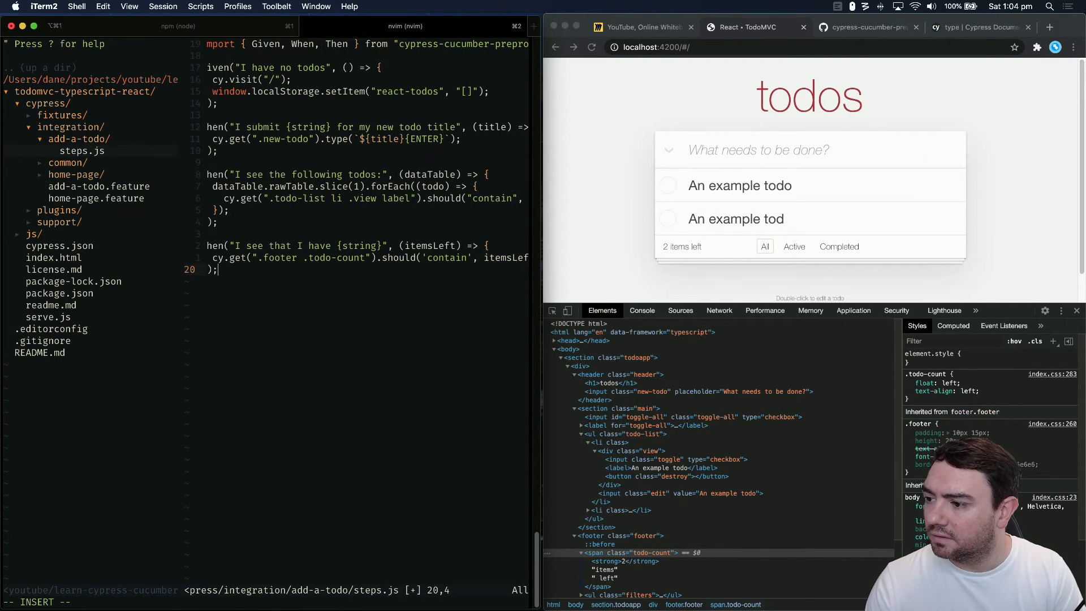
text(ne)
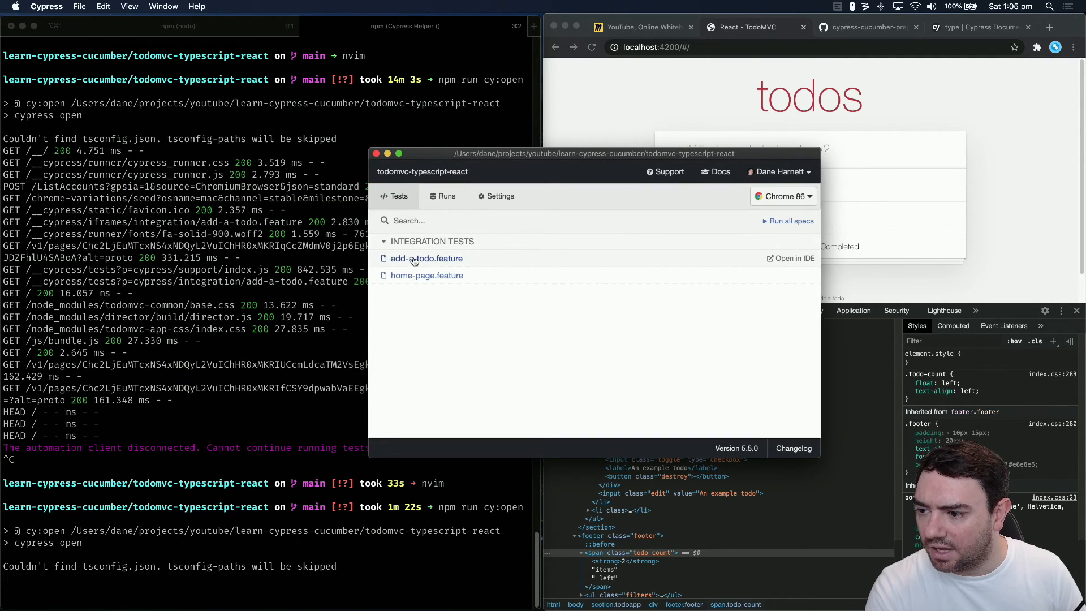
Rerun add-a-todo.feature and see every step pass, including "1 item left"
click(425, 258)
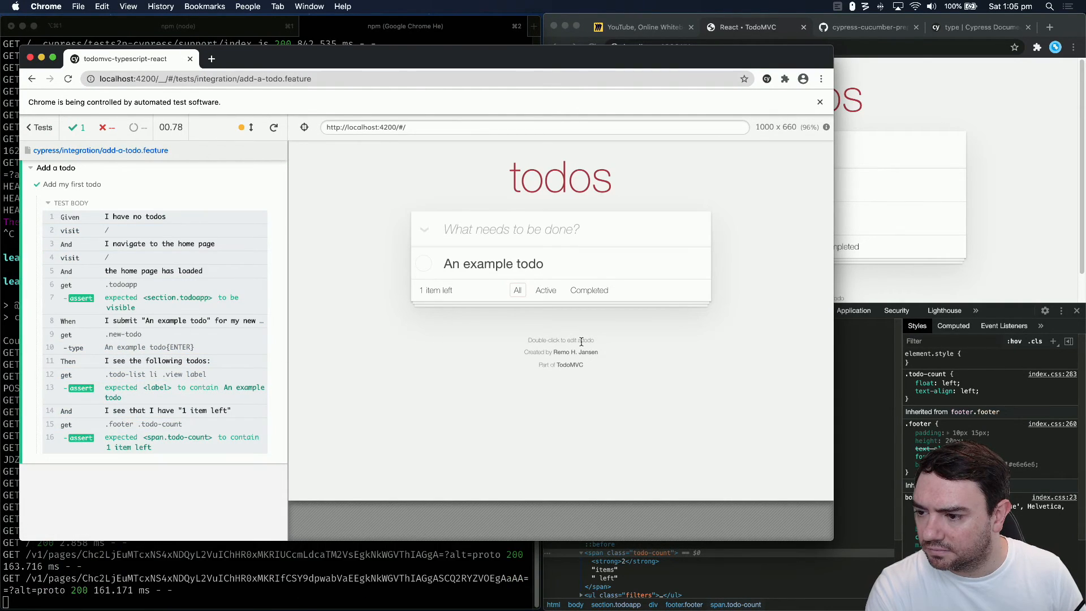
mouse_move(416, 494)
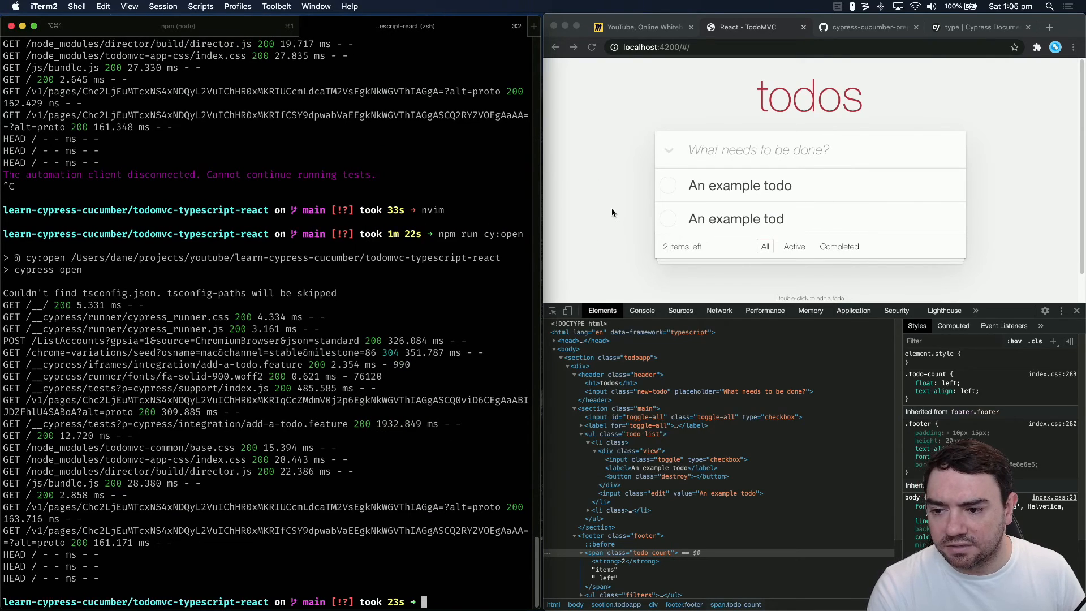
mouse_move(607, 117)
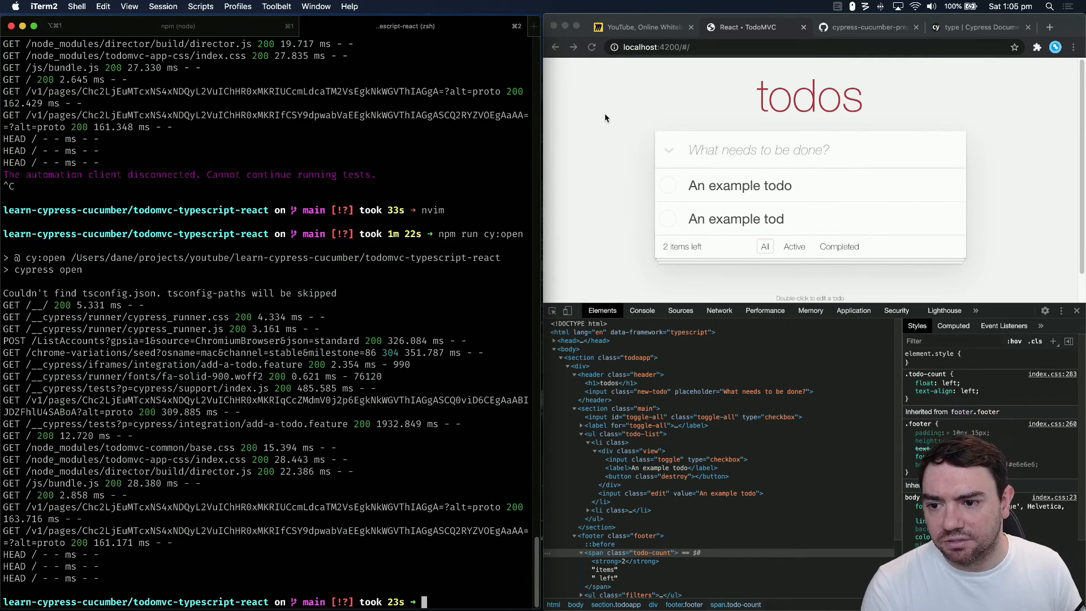
mouse_move(686, 136)
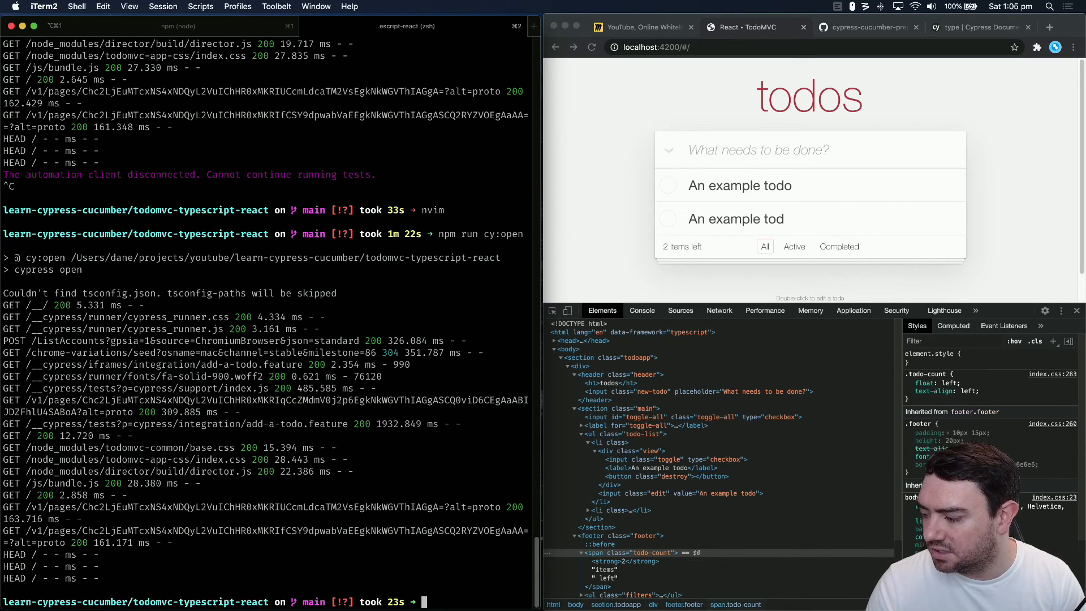
Start nvim and filter the fzf file finder with "add" to the add-a-todo files
text(nvim)
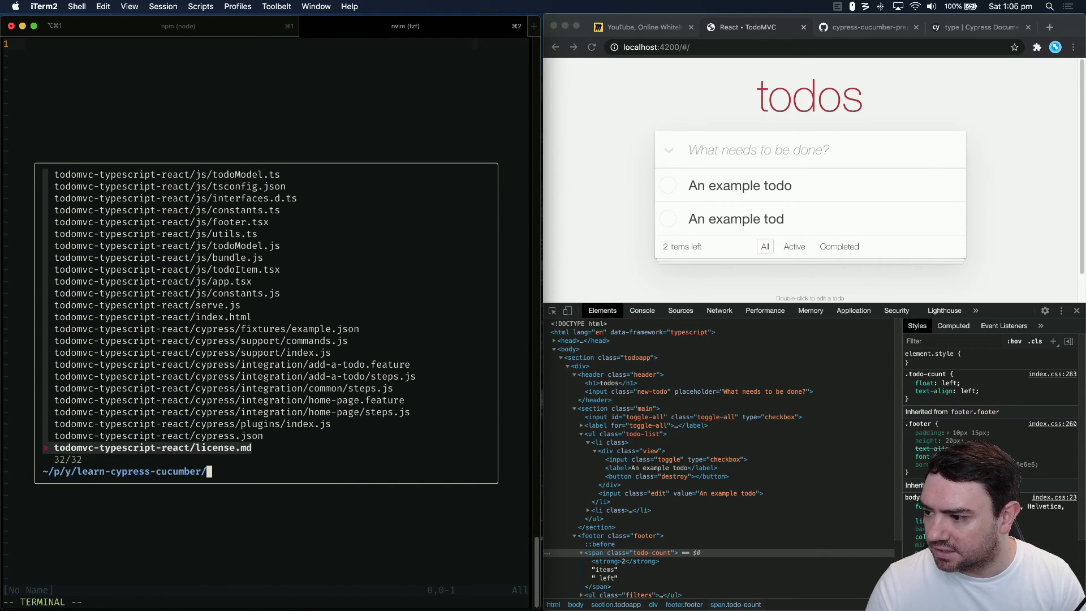
text(add)
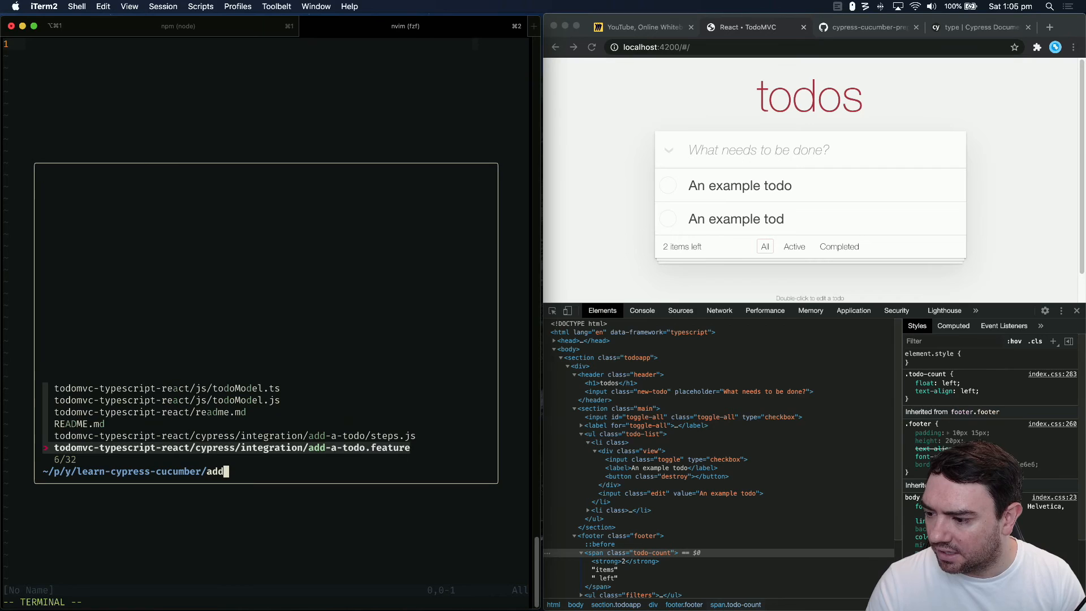